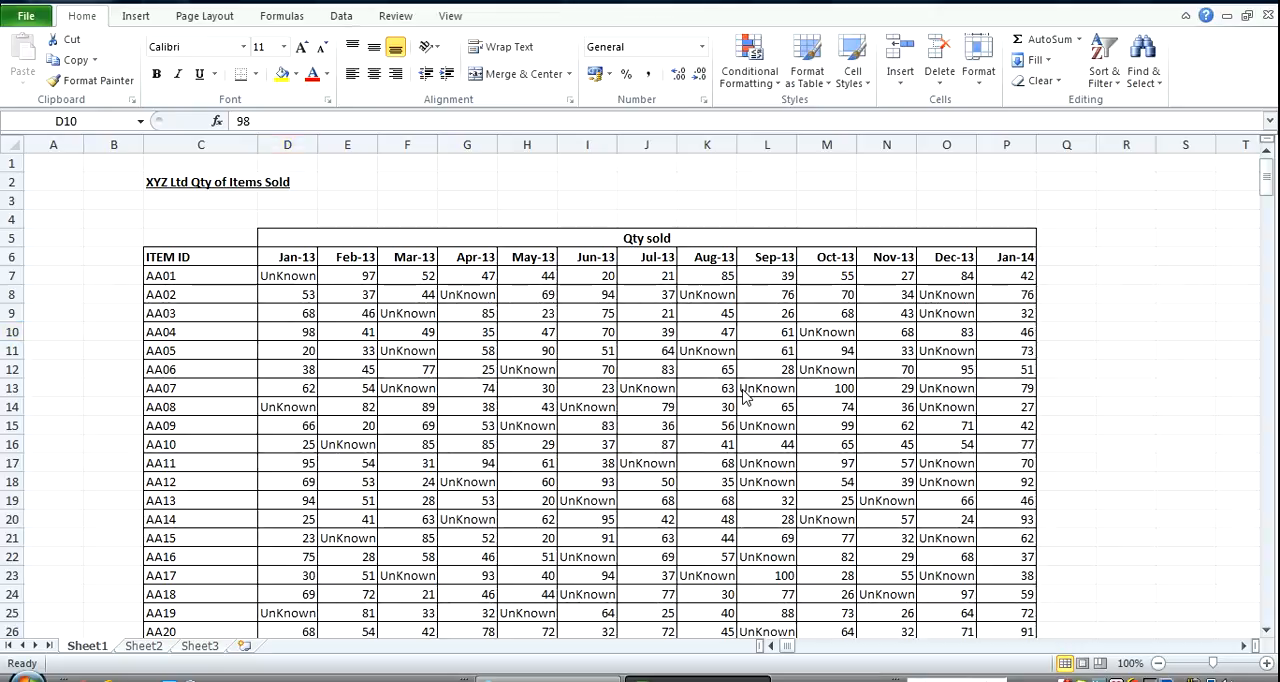
mouse_move(708, 380)
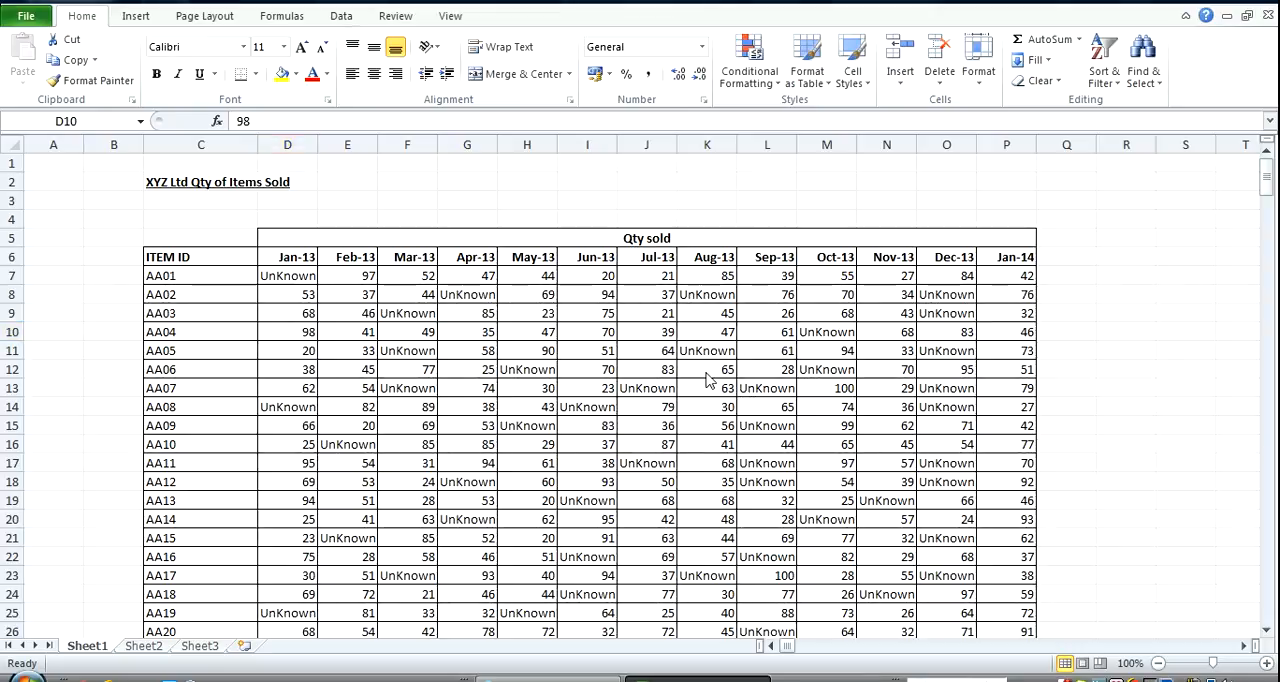
mouse_move(508, 360)
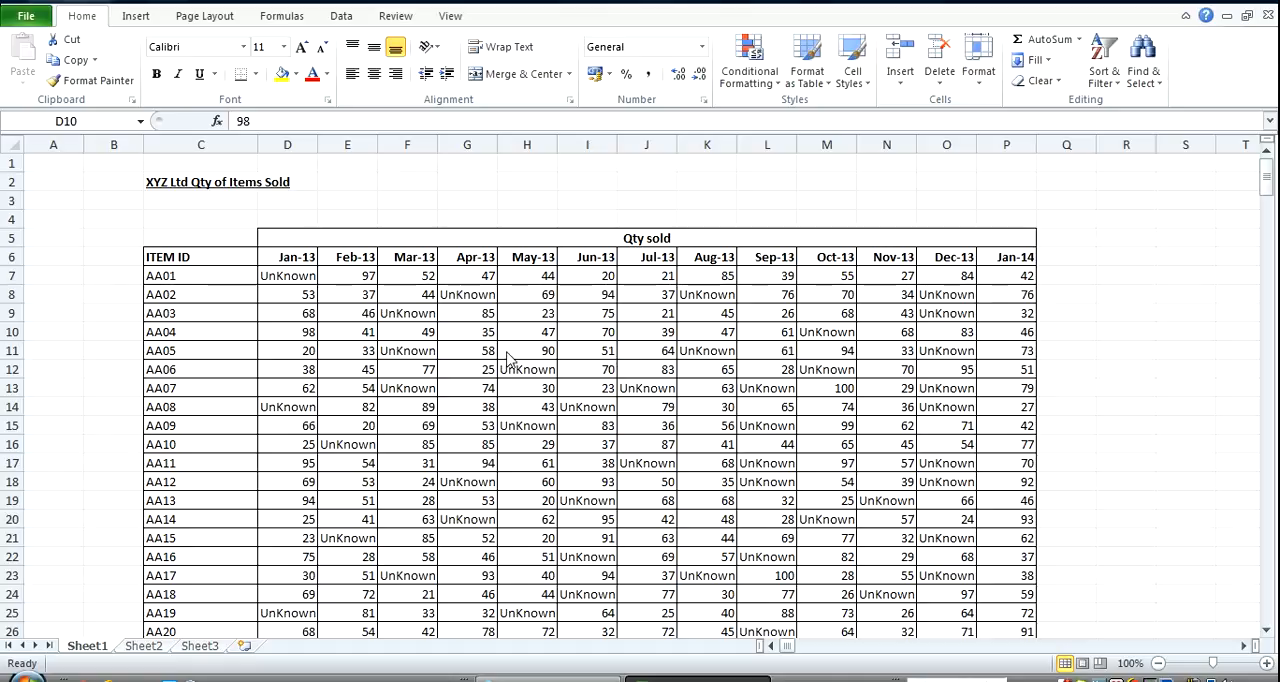
mouse_move(216, 308)
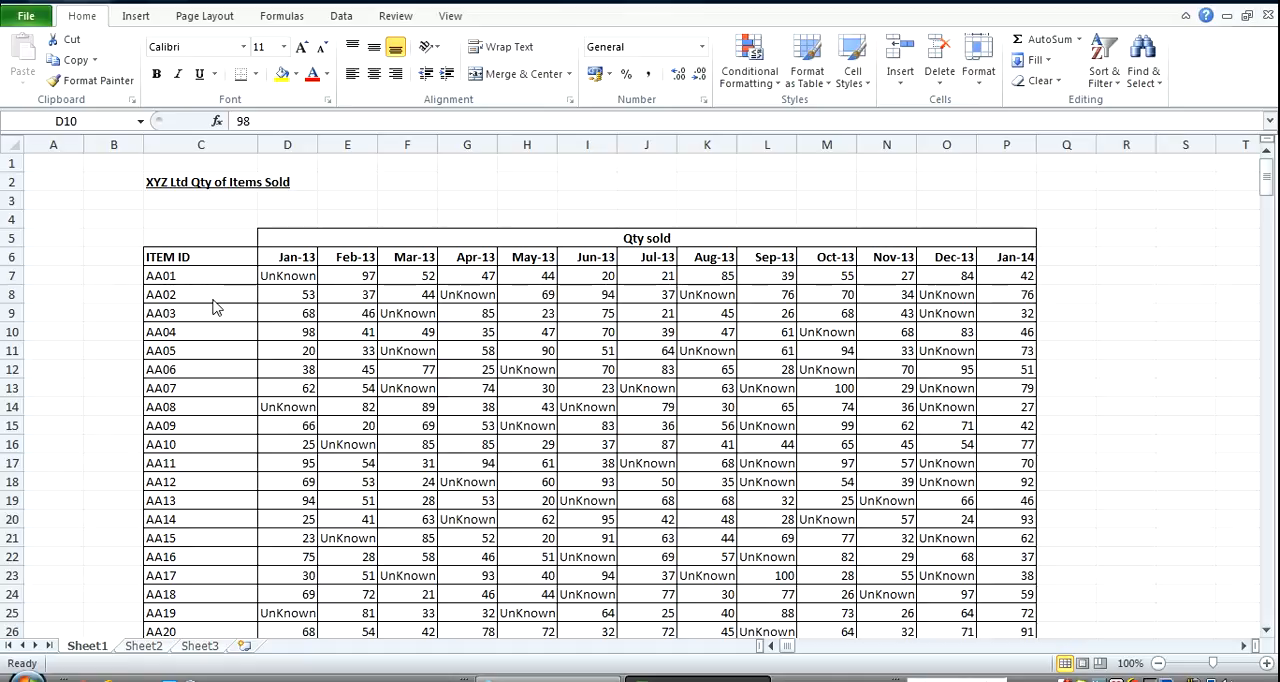
mouse_move(168, 212)
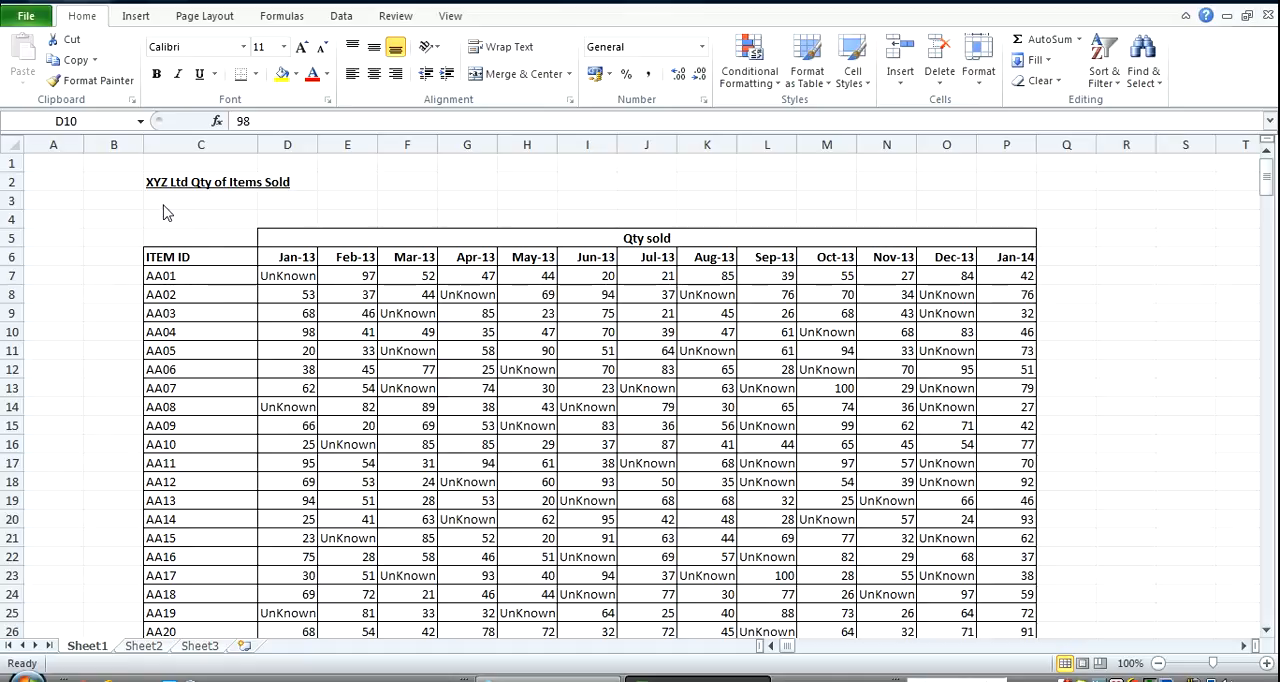
mouse_move(174, 212)
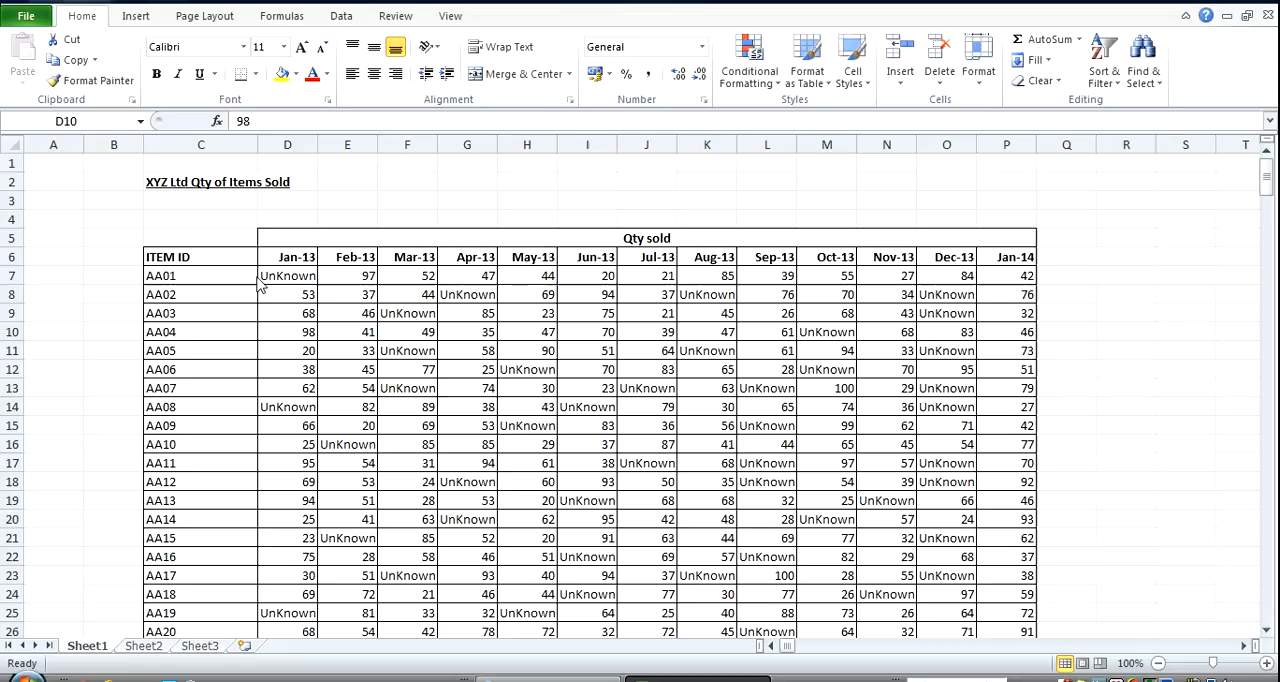
mouse_move(668, 294)
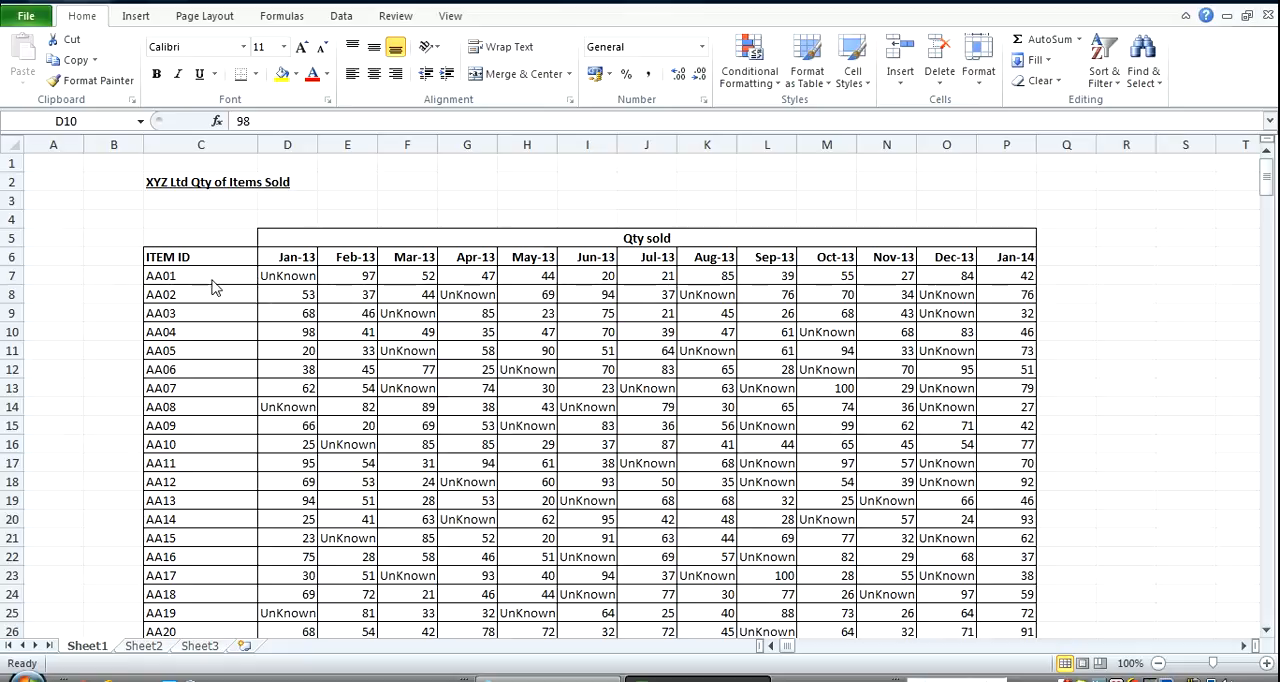
Review the Sheet1 quantity table, then switch to the empty Sheet2
left_click(200, 276)
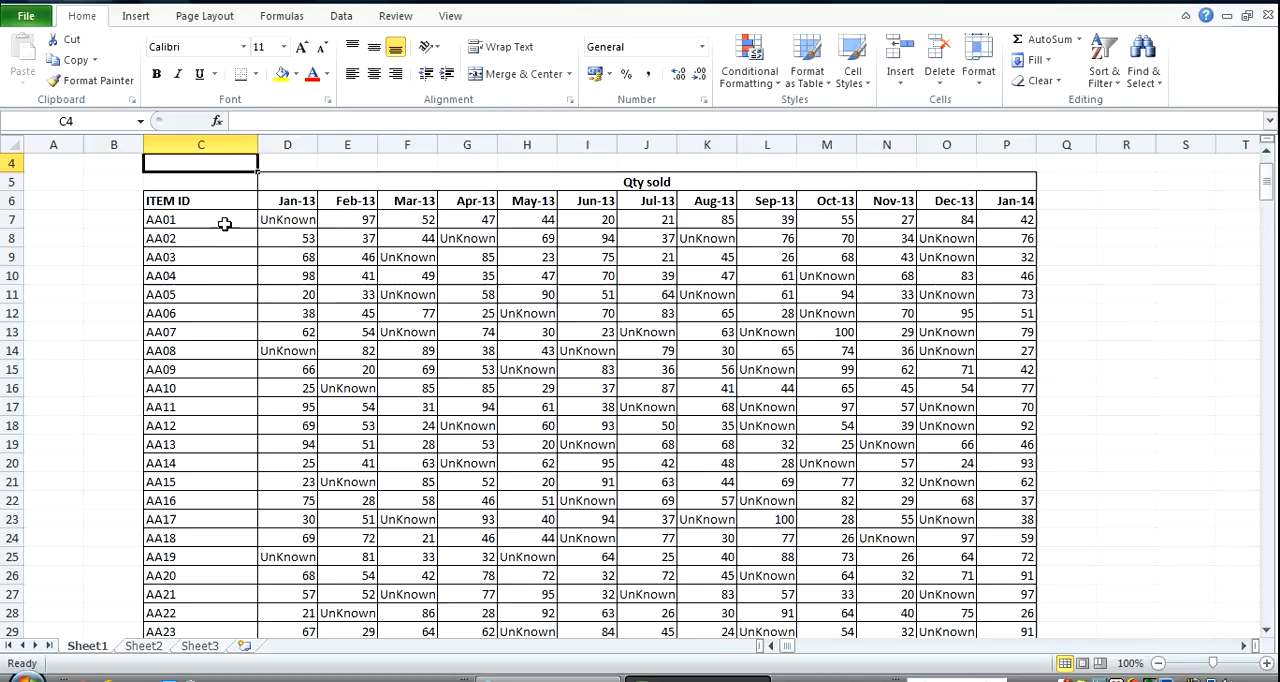
mouse_move(1104, 202)
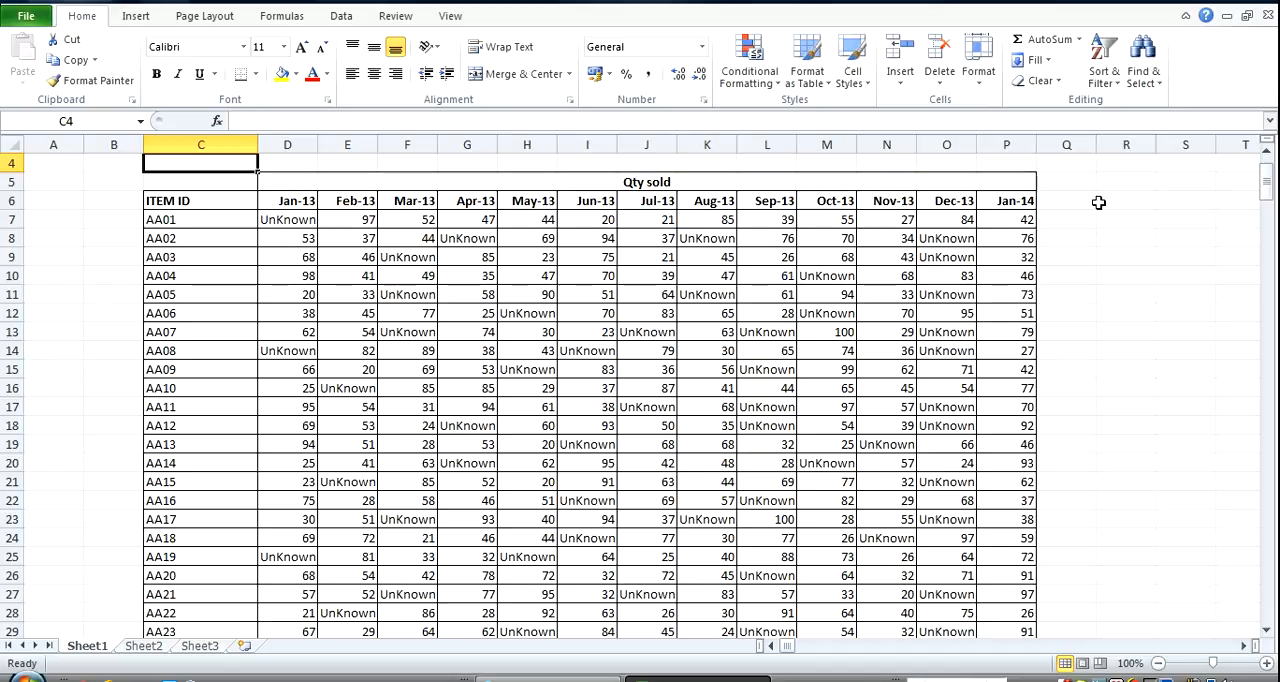
mouse_move(290, 250)
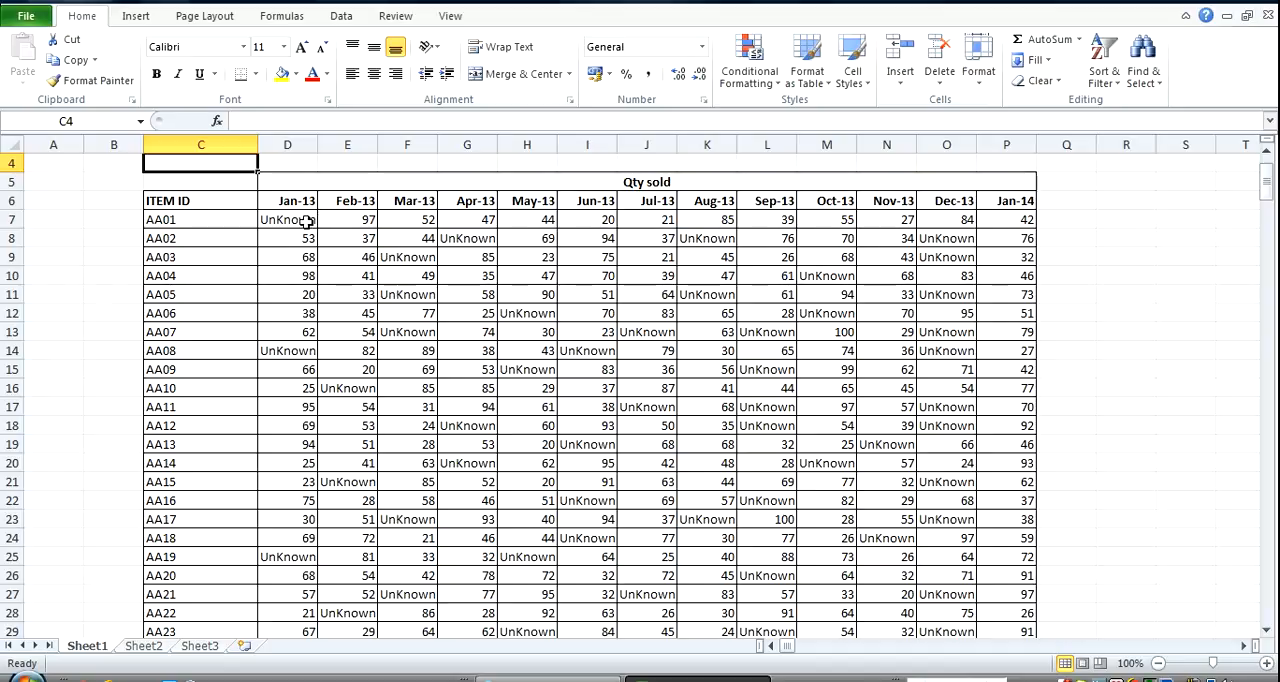
mouse_move(300, 222)
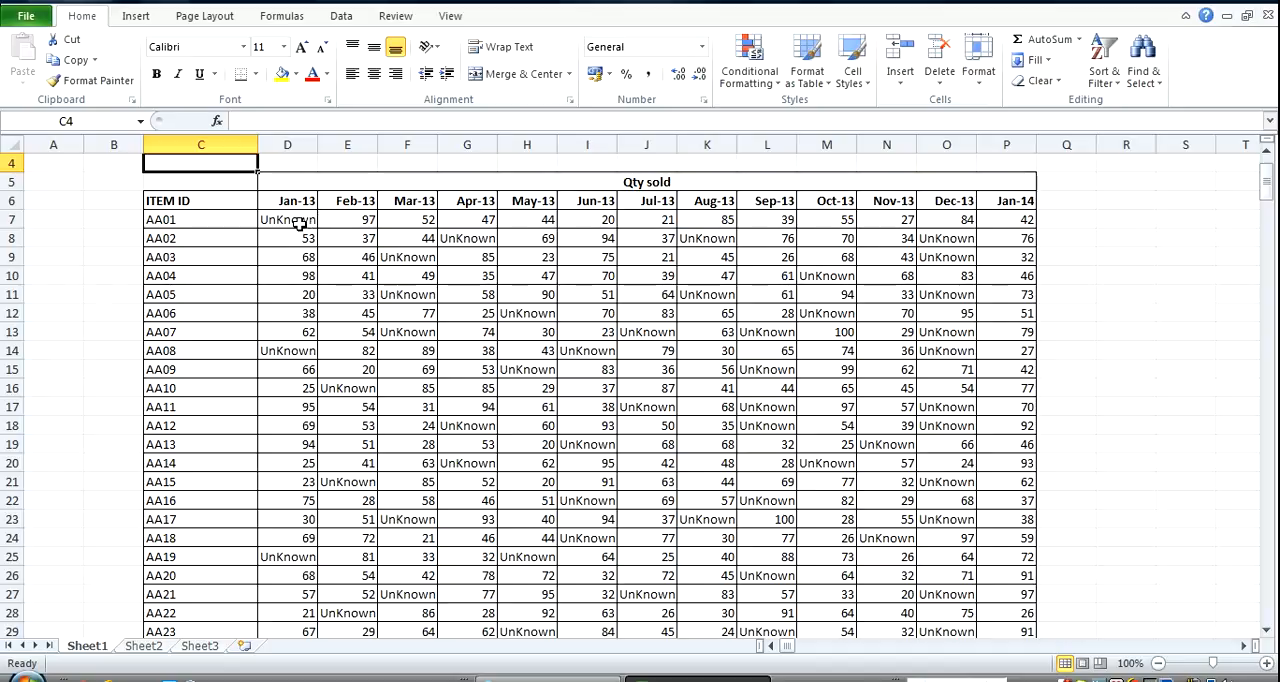
left_click(288, 220)
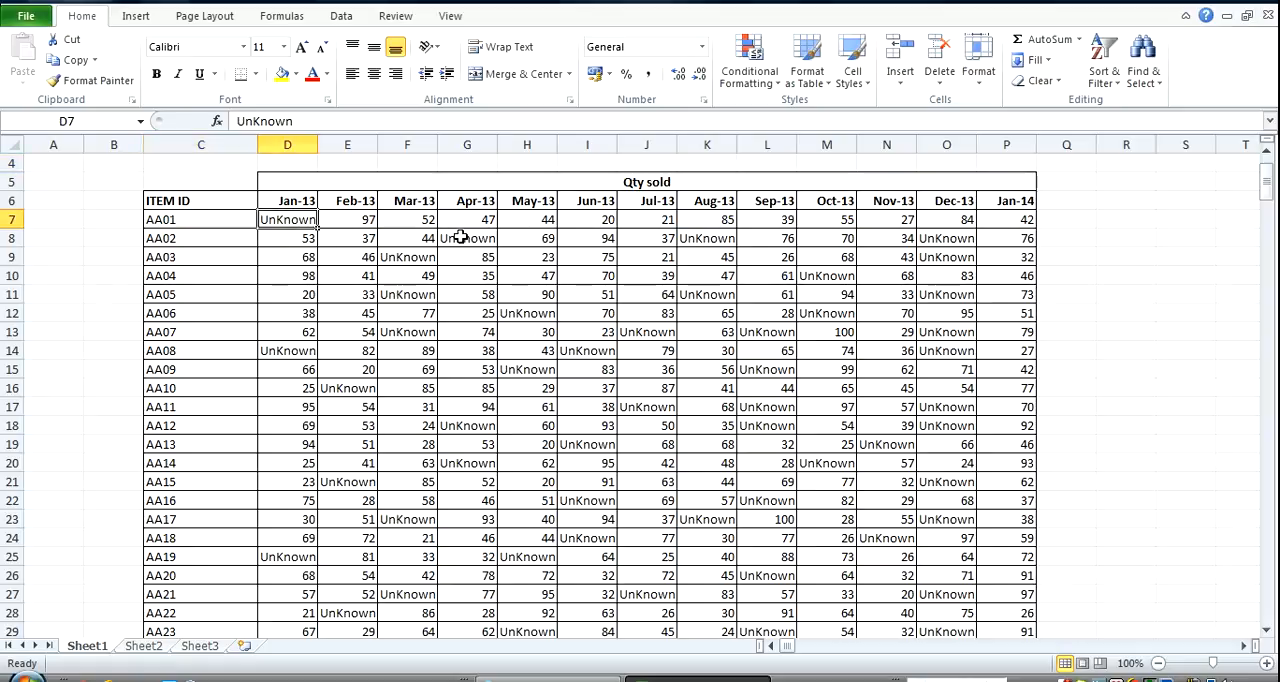
mouse_move(300, 220)
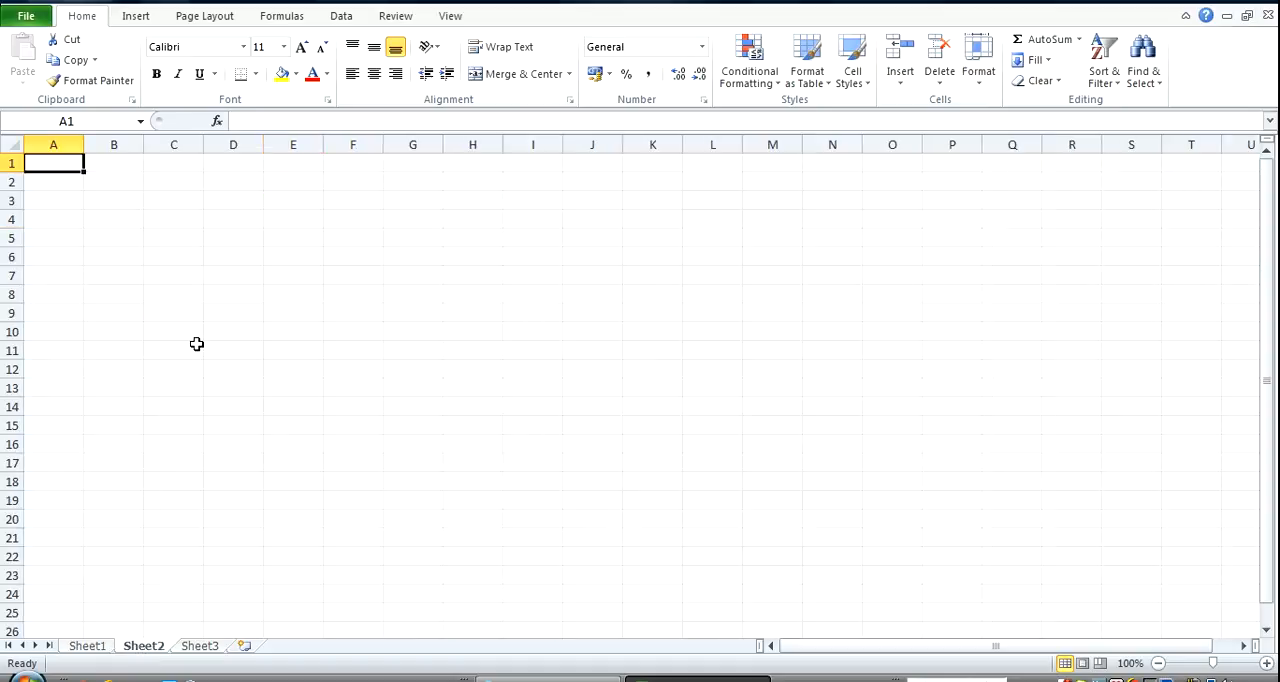
Outline Sheet2 cells C8 and D7 with borders as the item ID and month input boxes
left_click(174, 292)
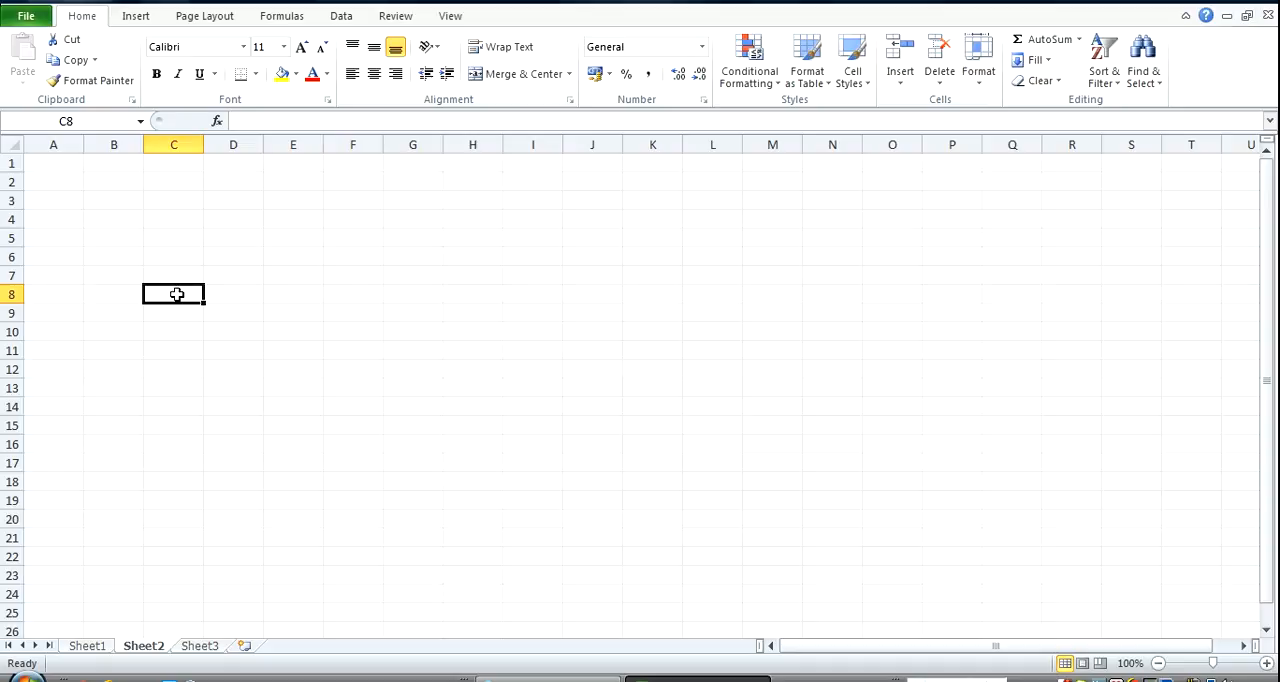
mouse_move(240, 272)
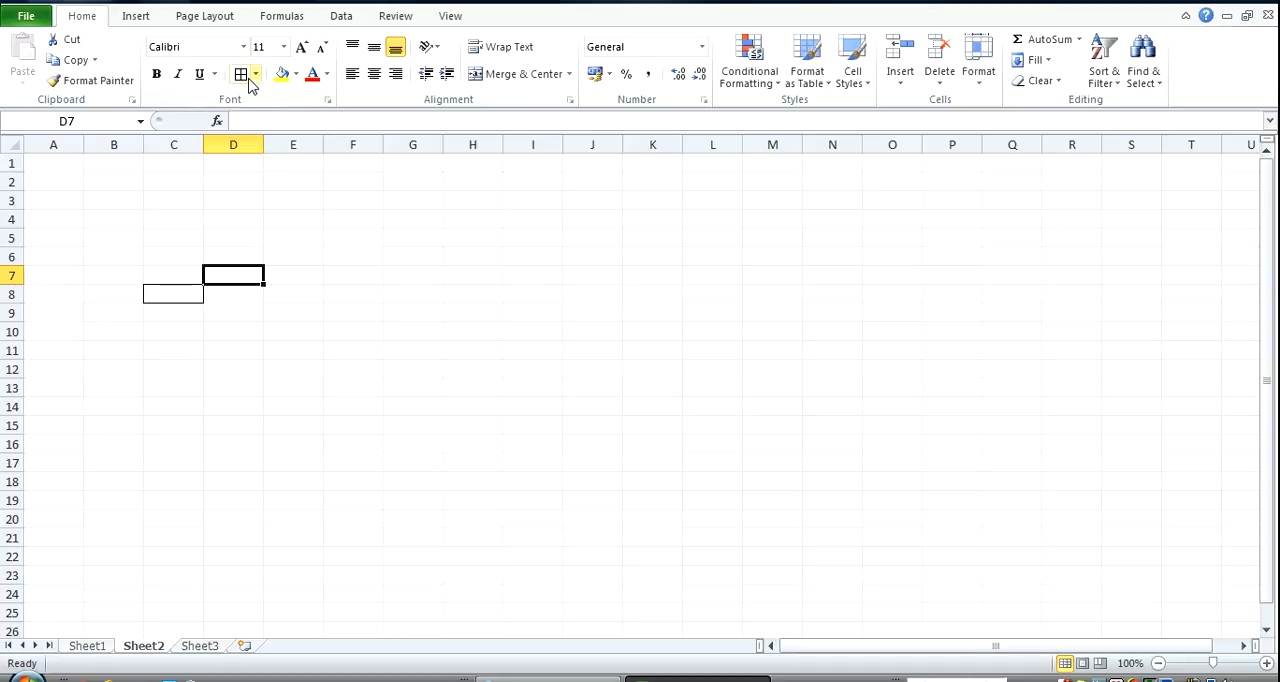
left_click(292, 312)
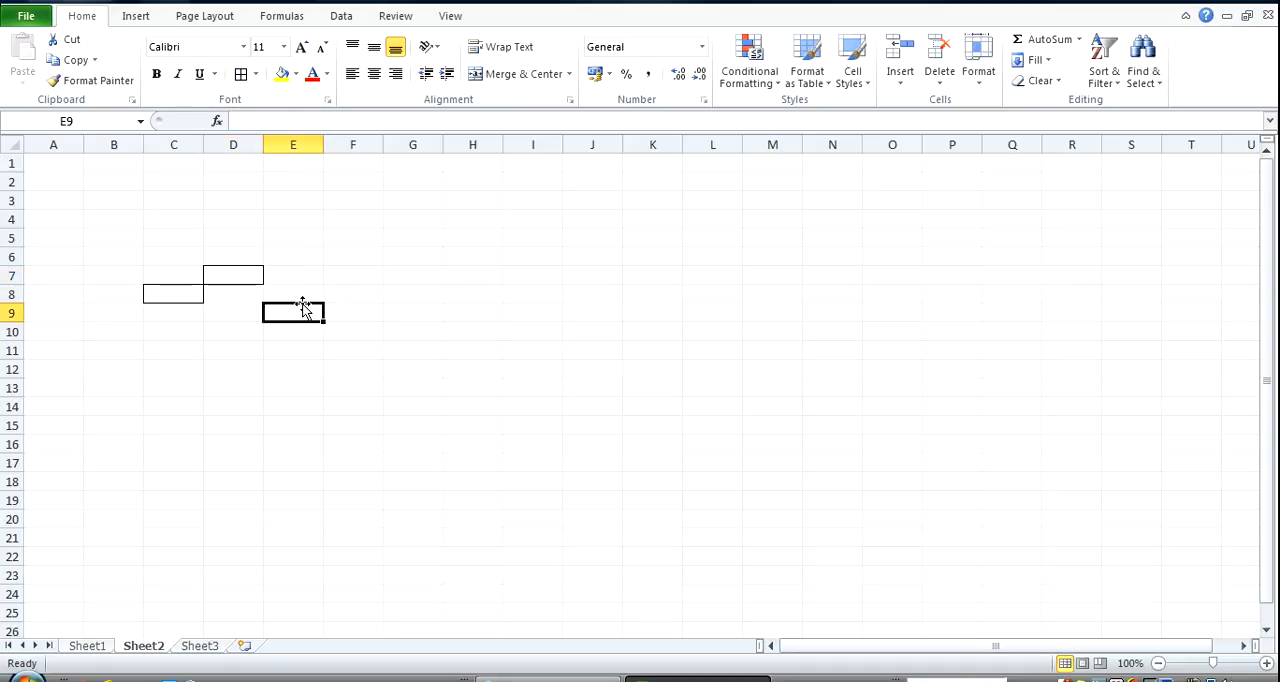
left_click(232, 276)
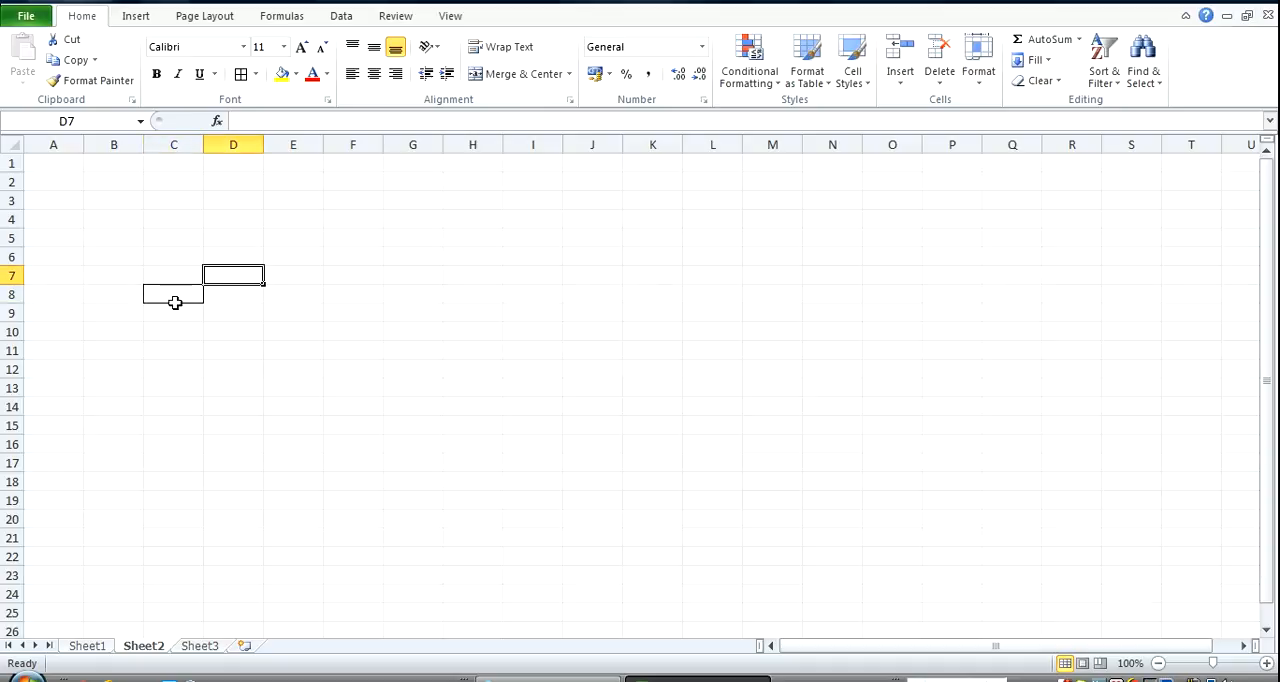
mouse_move(188, 298)
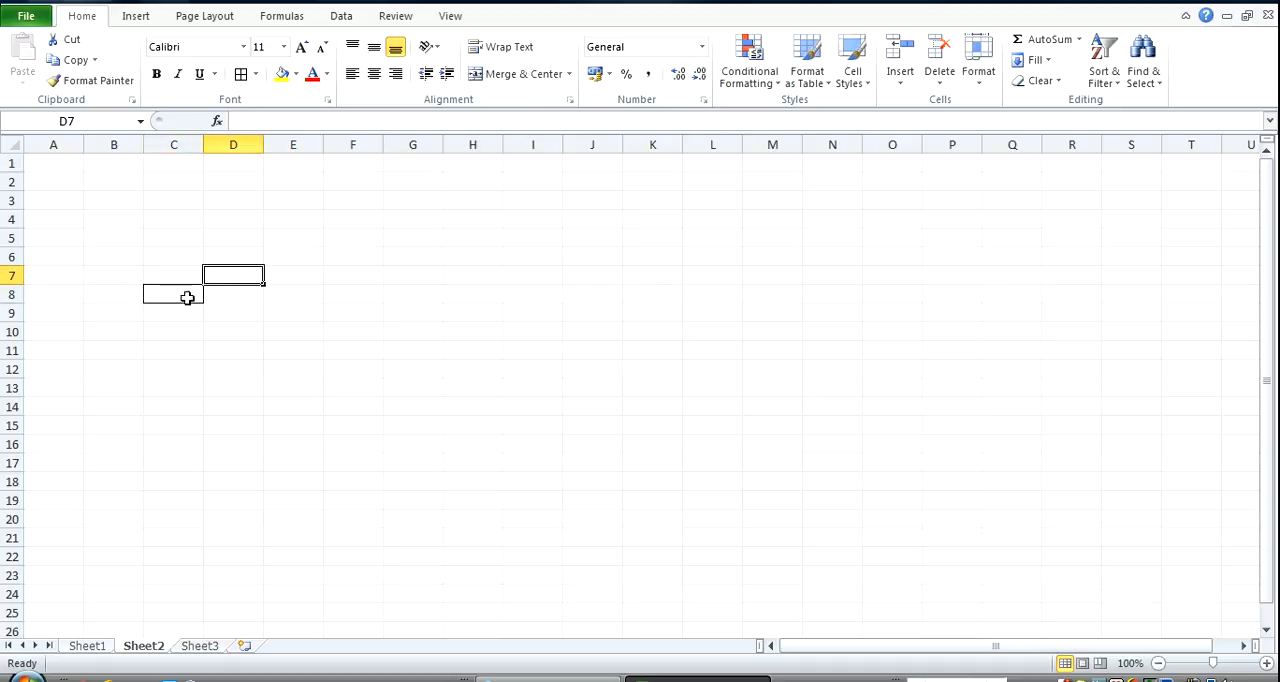
left_click(174, 294)
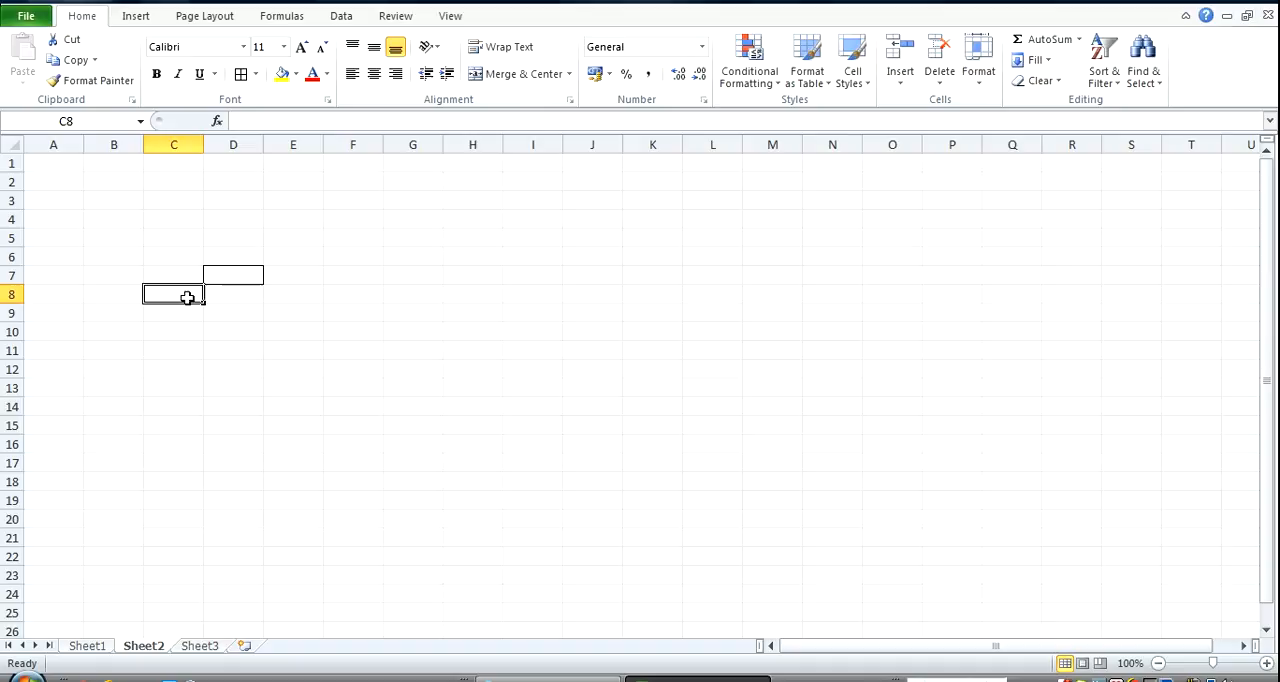
Validate C8 as a list sourced from Sheet1!$C$7:$C$303 item IDs
left_click(340, 16)
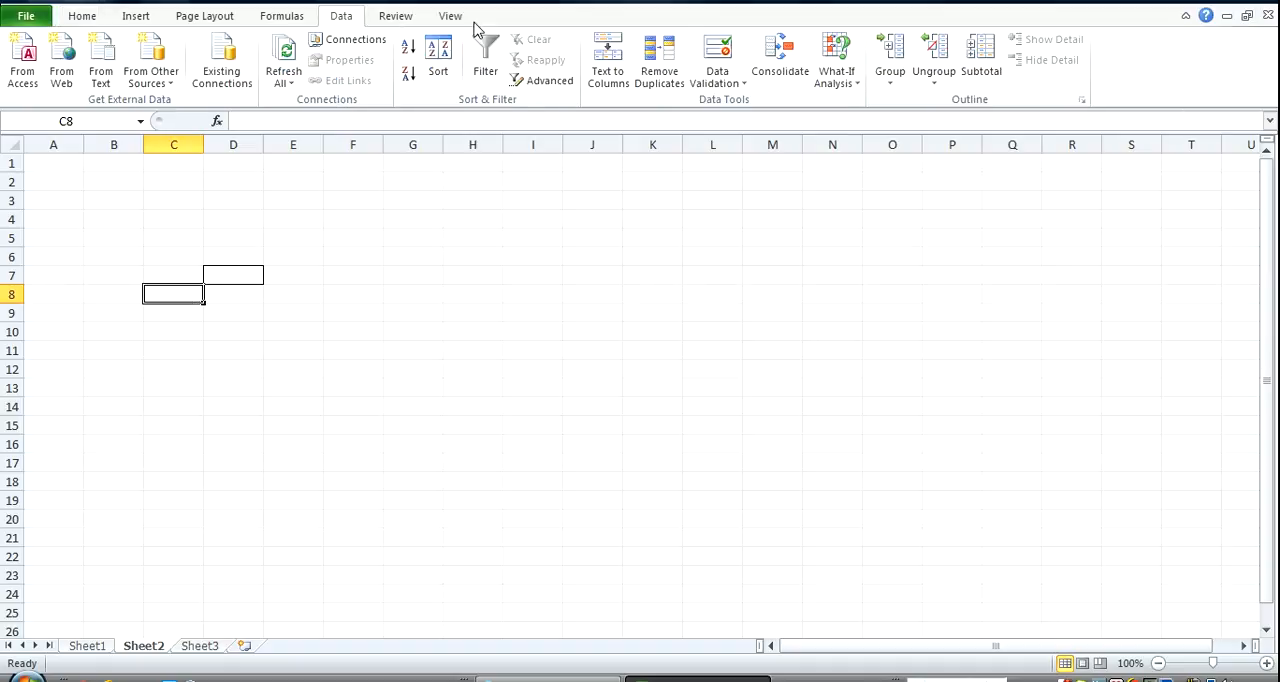
left_click(716, 56)
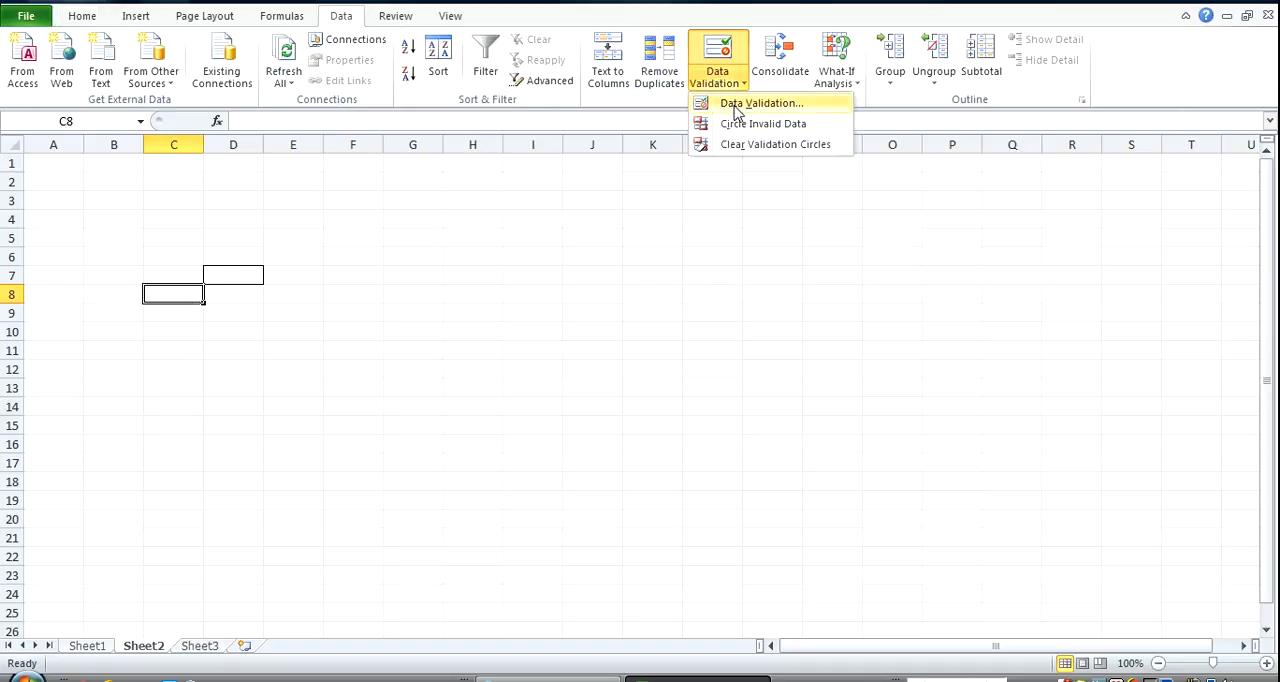
left_click(760, 104)
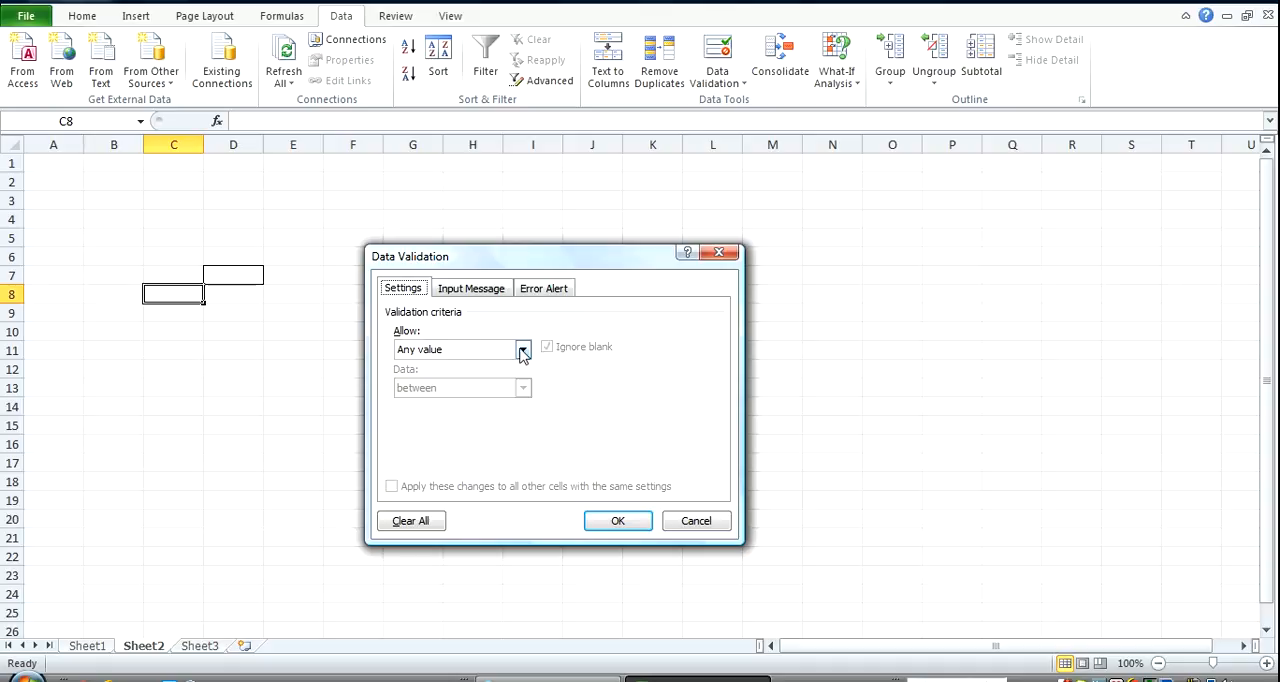
left_click(522, 348)
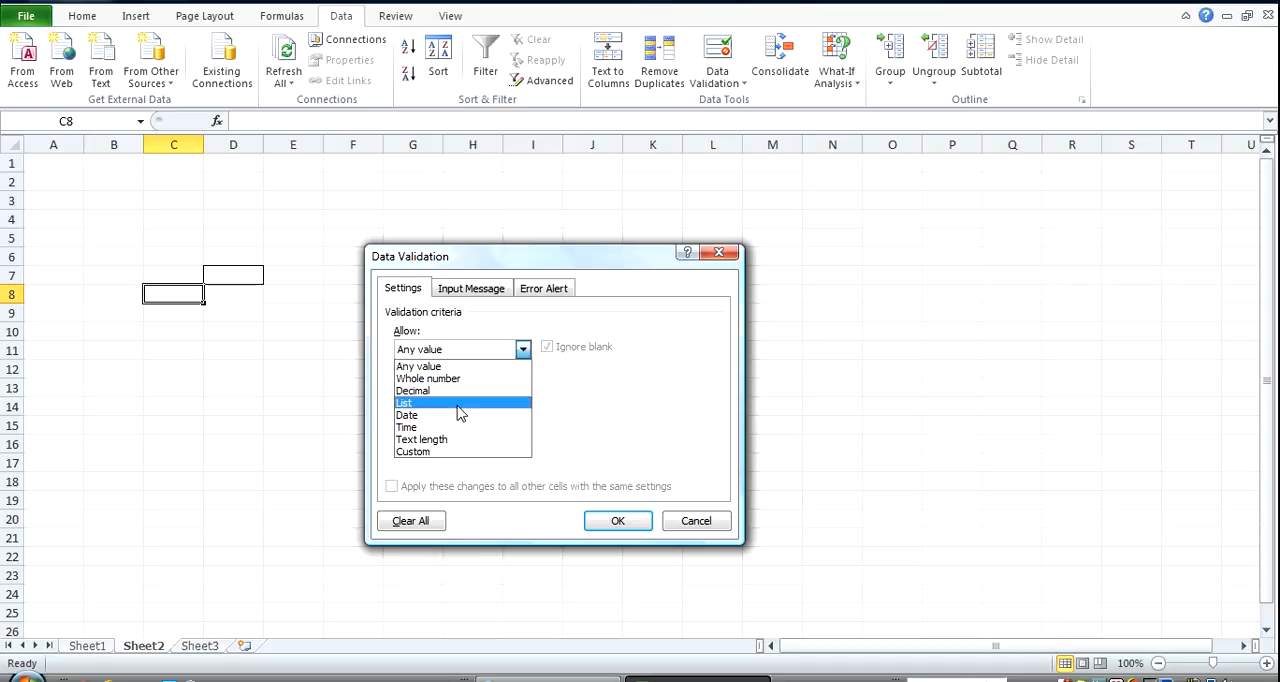
left_click(404, 402)
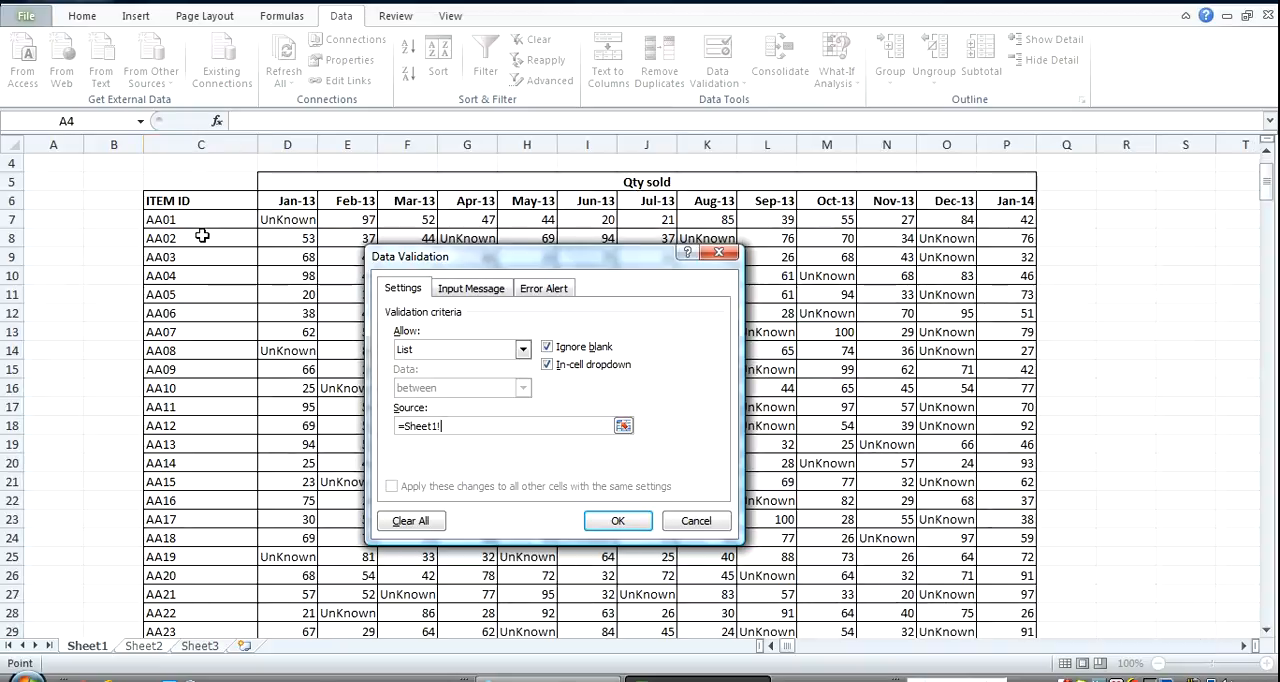
left_click(200, 220)
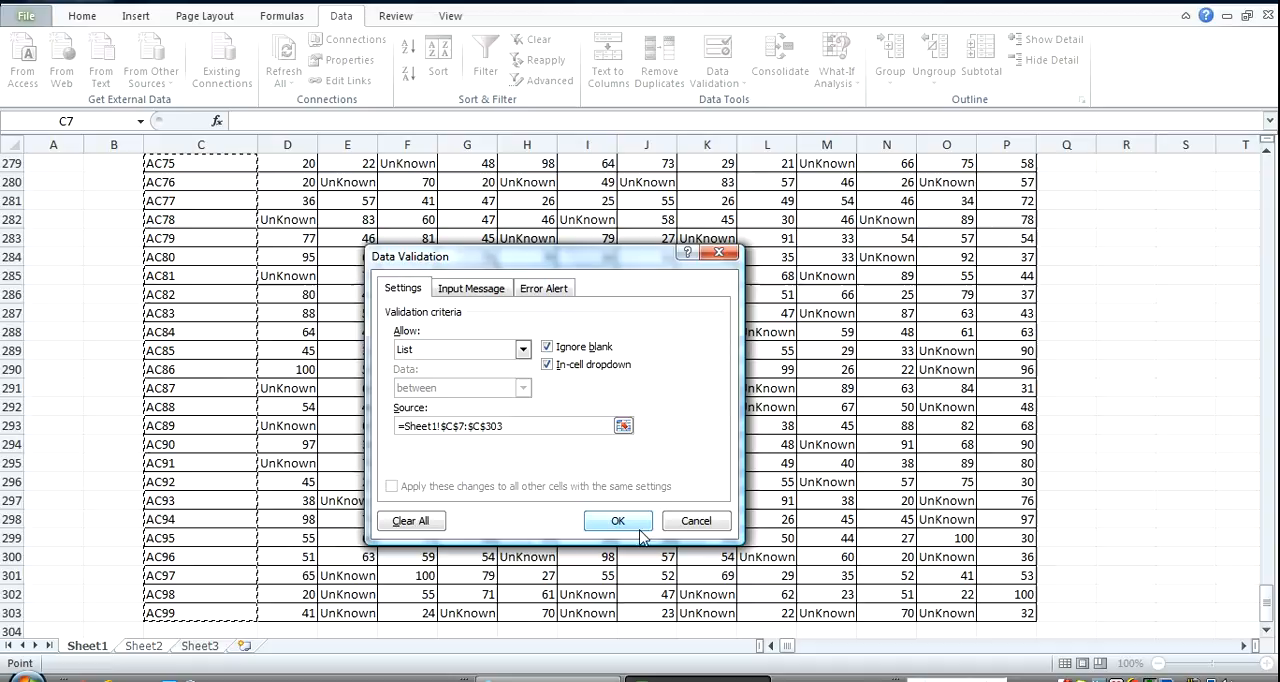
left_click(616, 520)
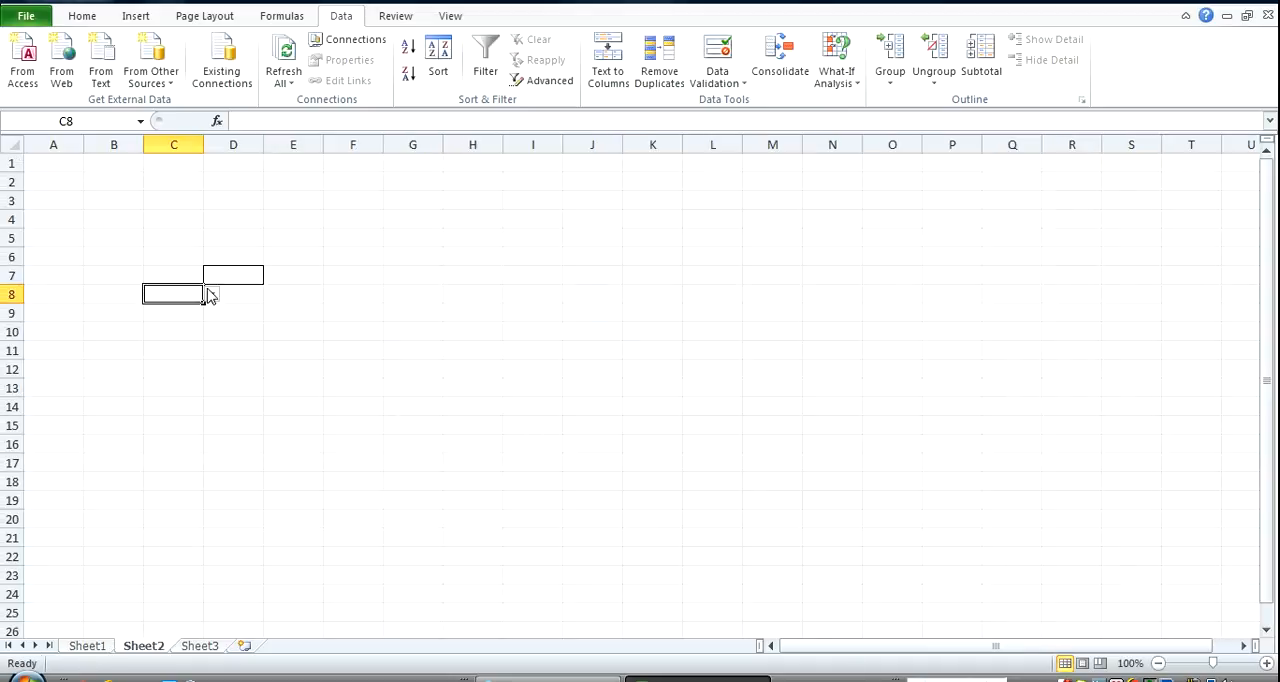
Pick item AA05 from C8's new item ID drop-down
type("AA01")
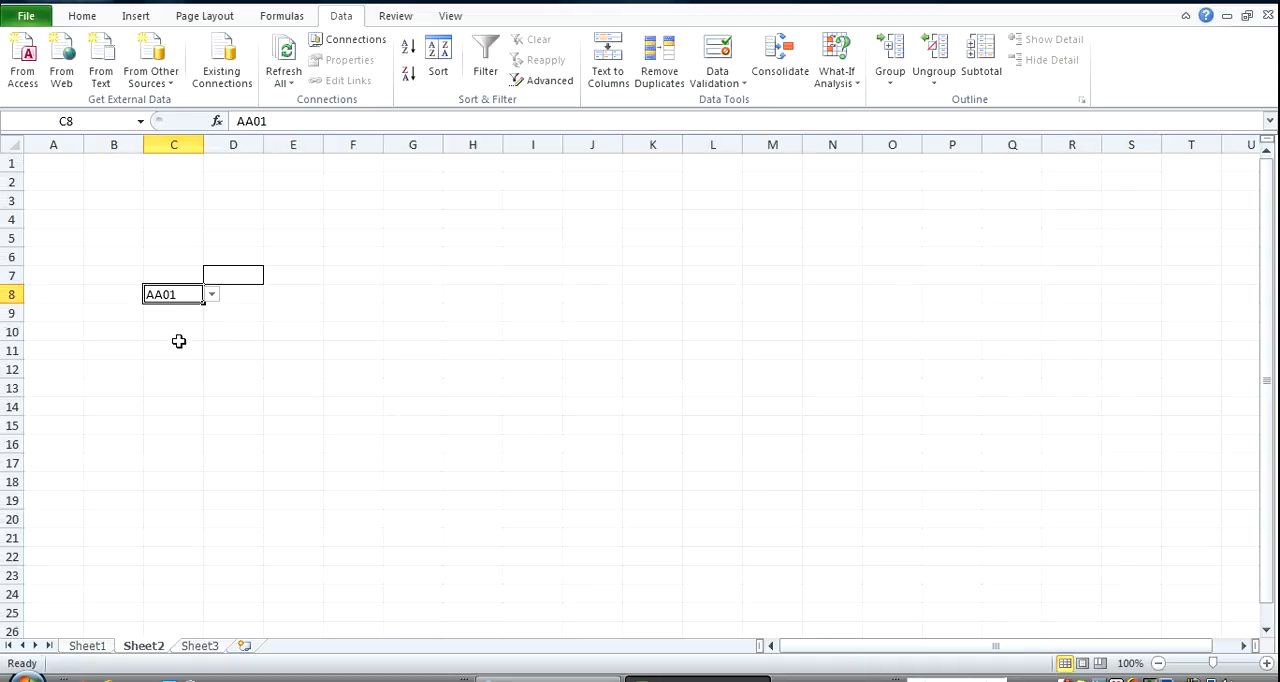
left_click(212, 294)
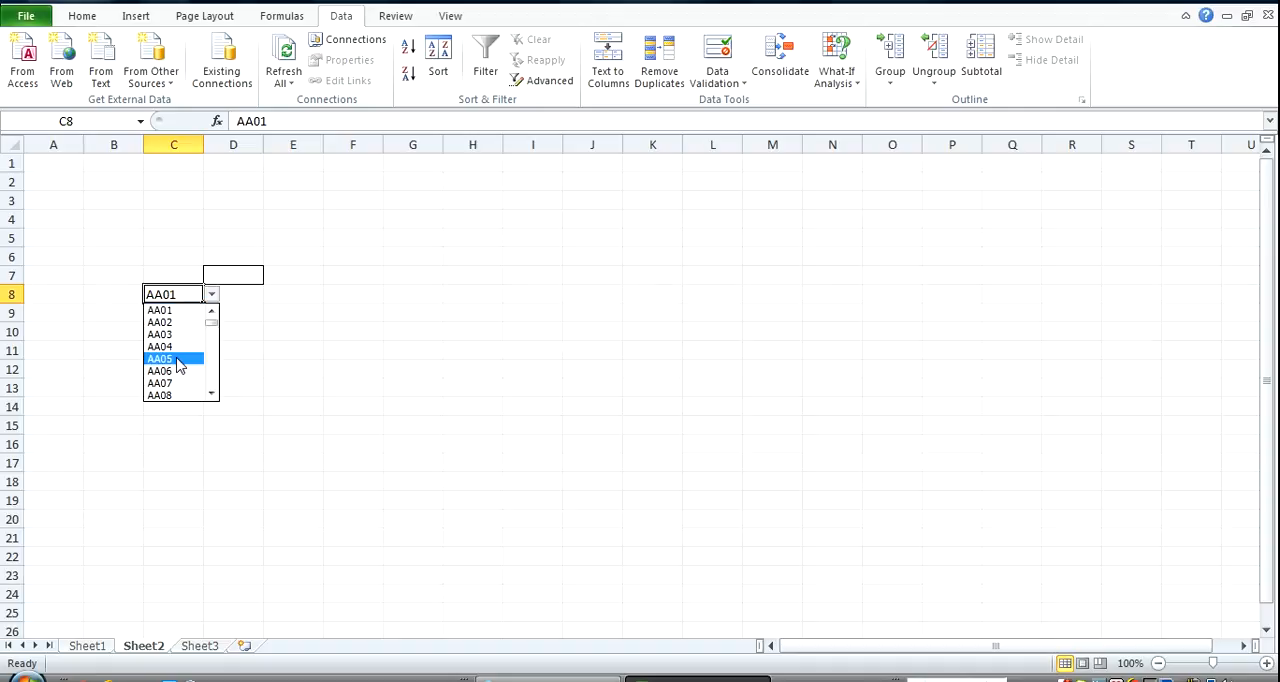
left_click(160, 358)
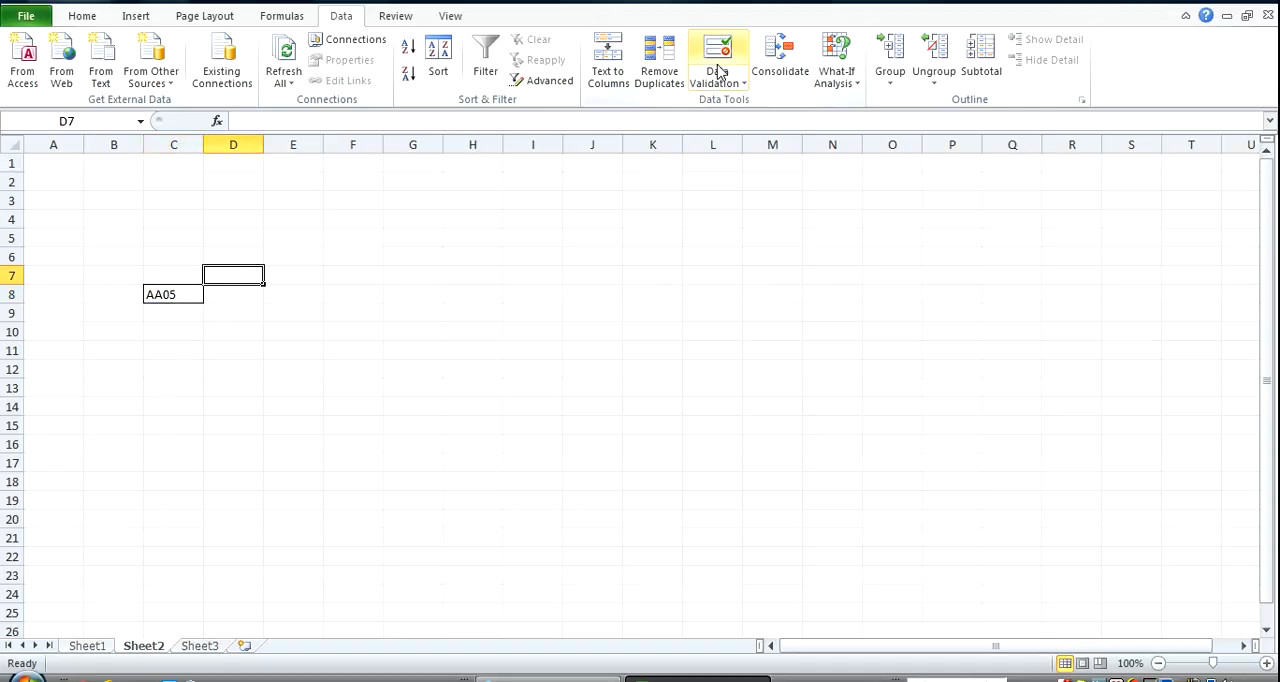
Validate D7 as a list of Sheet1's month headers and choose Jan-13
left_click(716, 60)
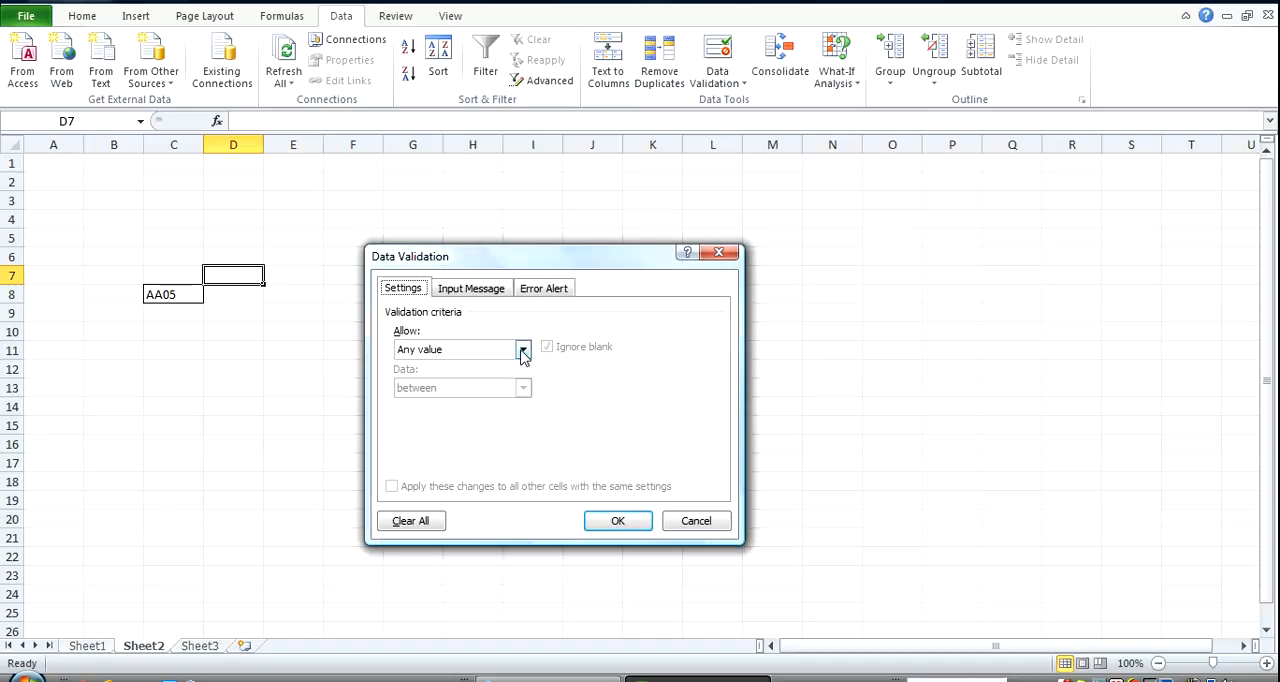
left_click(522, 348)
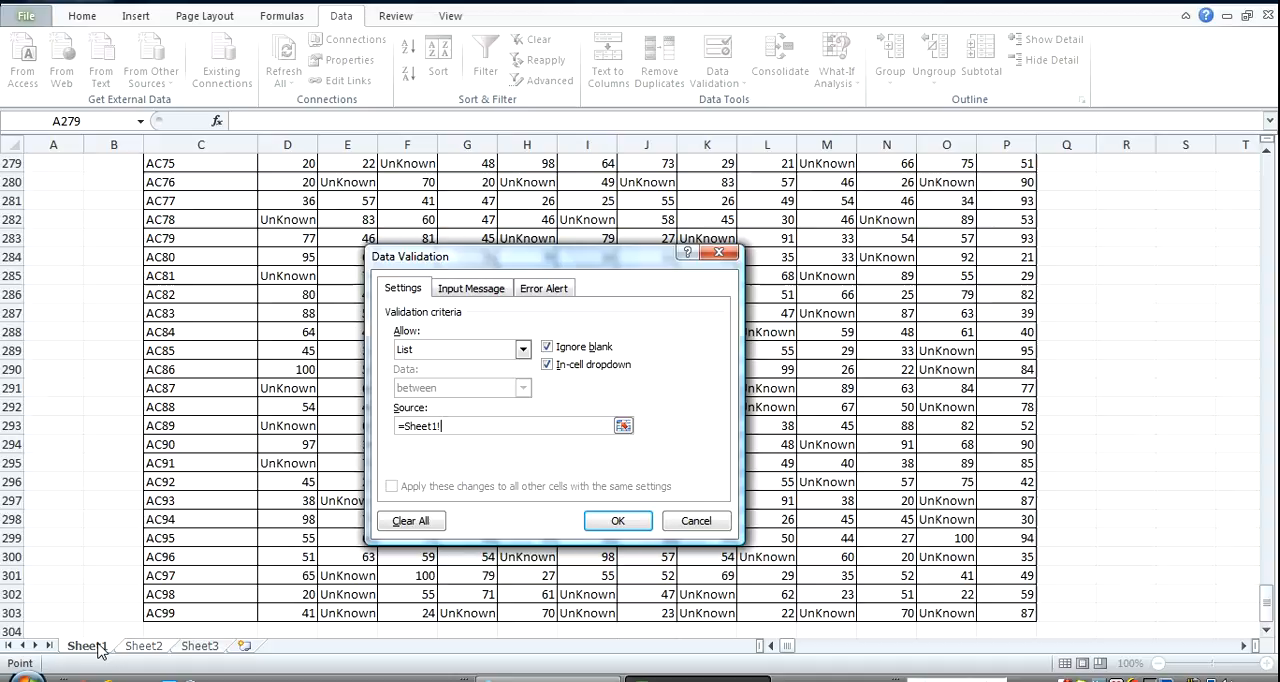
left_click(288, 238)
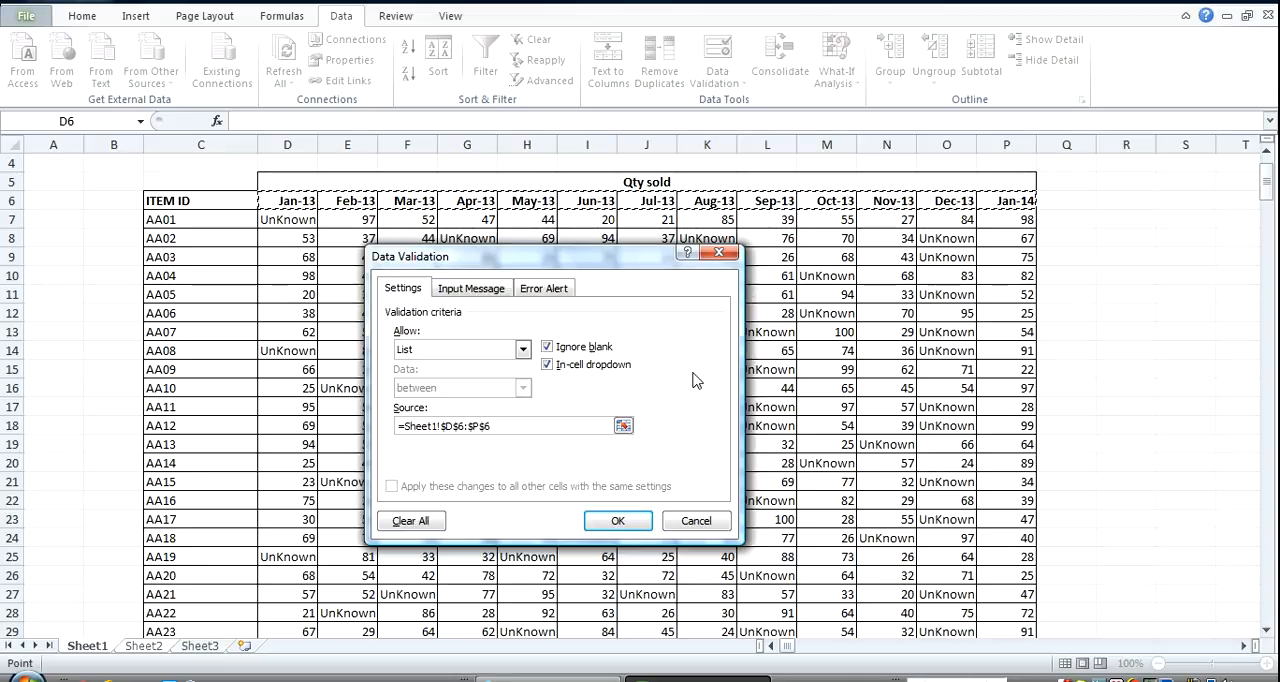
left_click(616, 520)
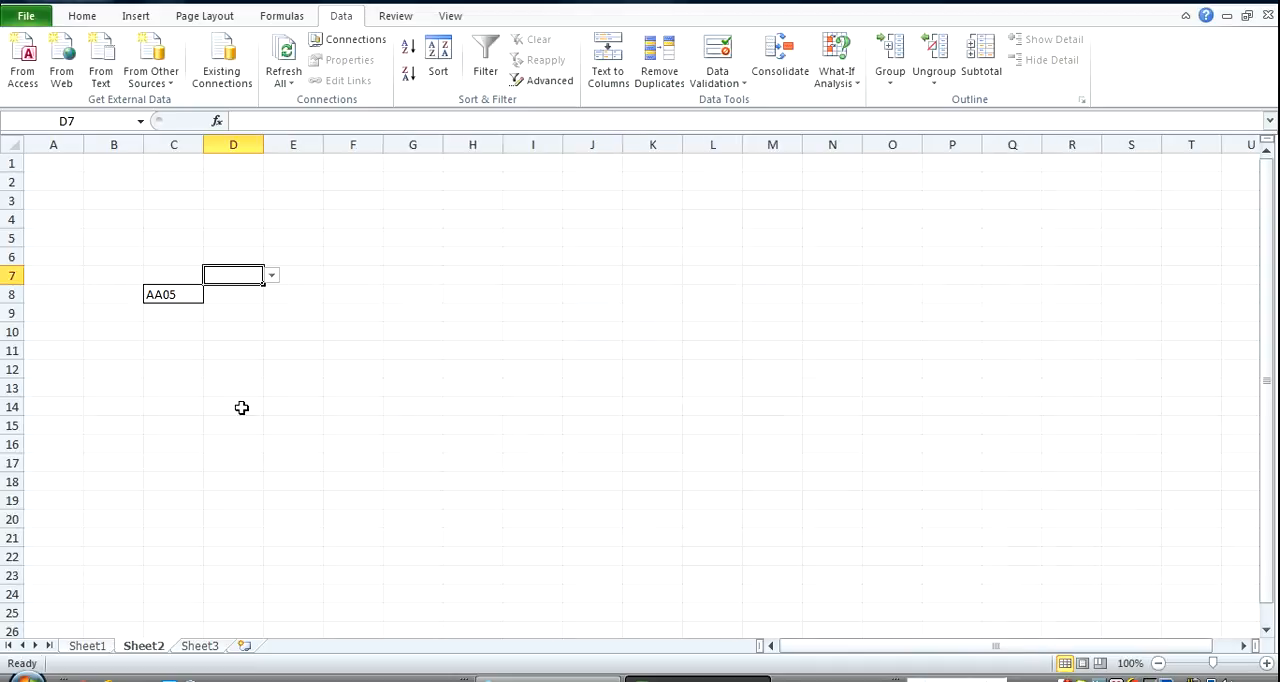
left_click(272, 276)
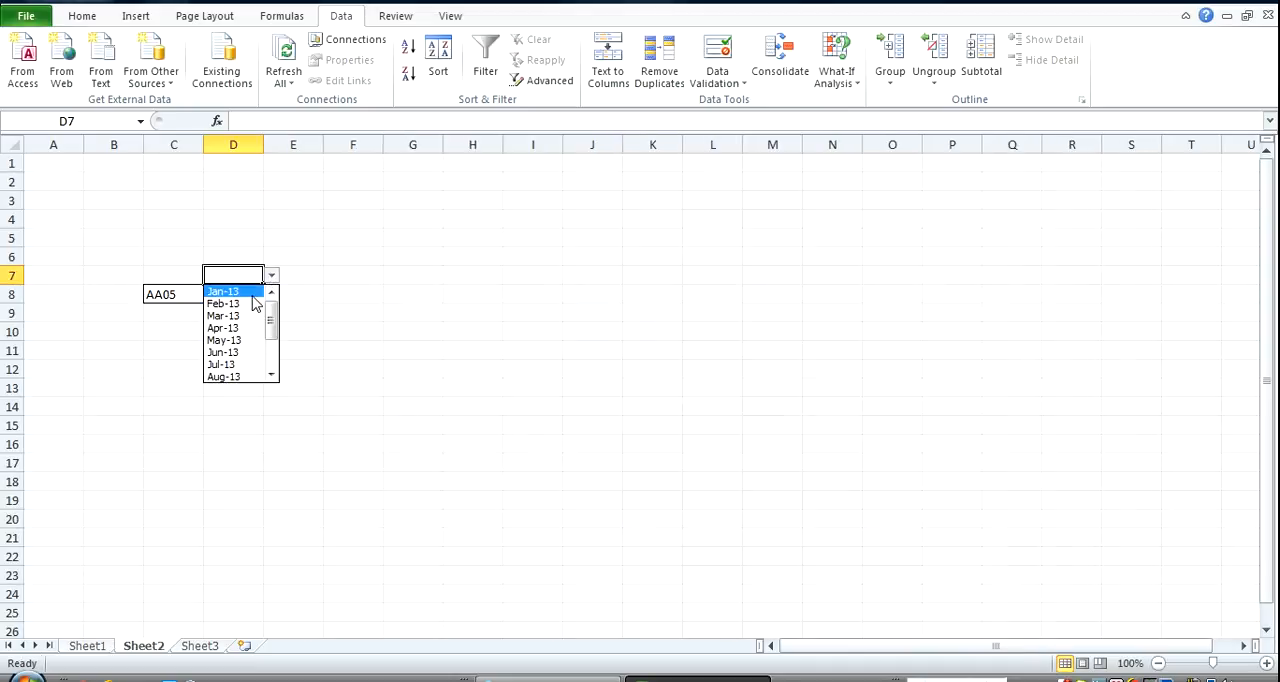
left_click(222, 290)
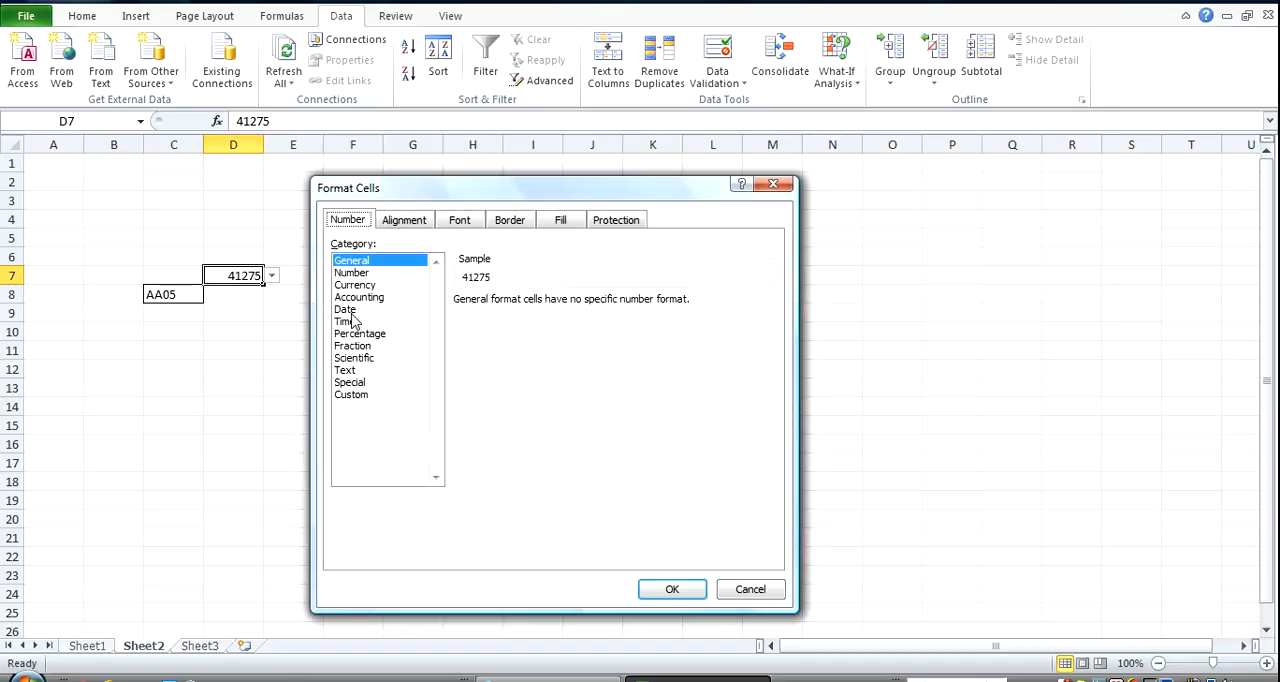
Format D7 as a Date so it shows 01/01/2013
left_click(344, 308)
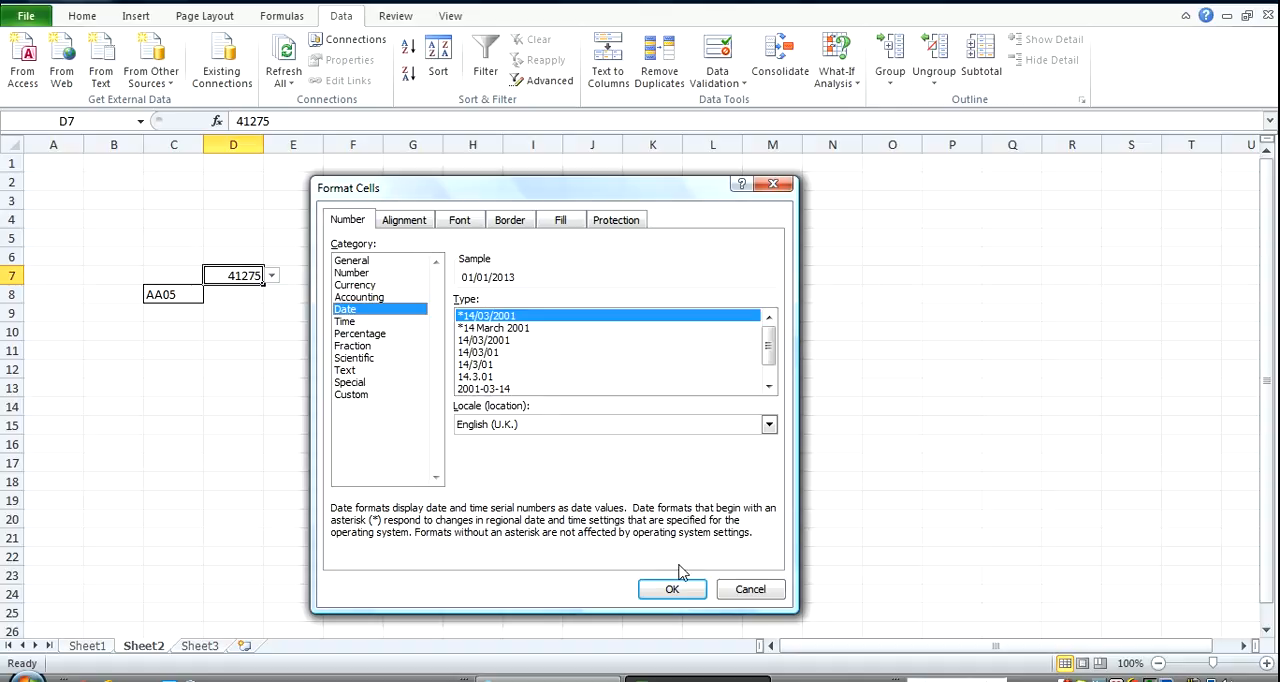
mouse_move(558, 448)
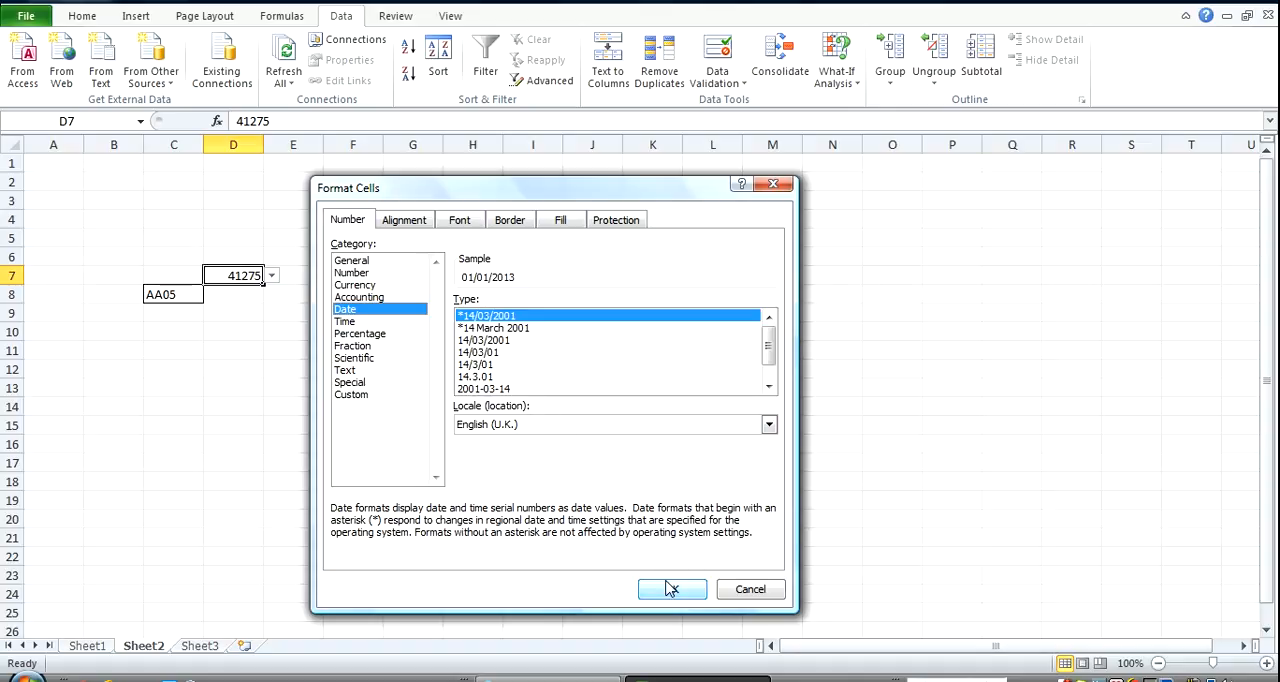
left_click(672, 588)
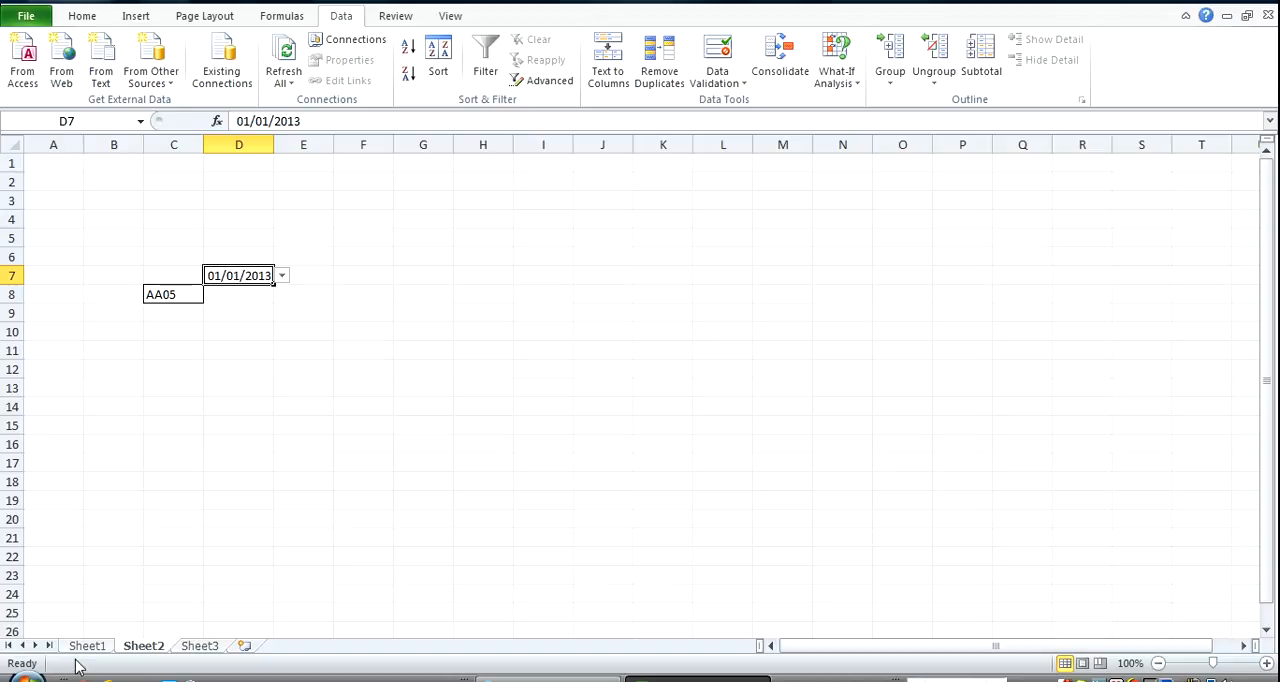
Copy Sheet1 D6's Jan-13 header format onto Sheet2 D7 with Format Painter
left_click(86, 644)
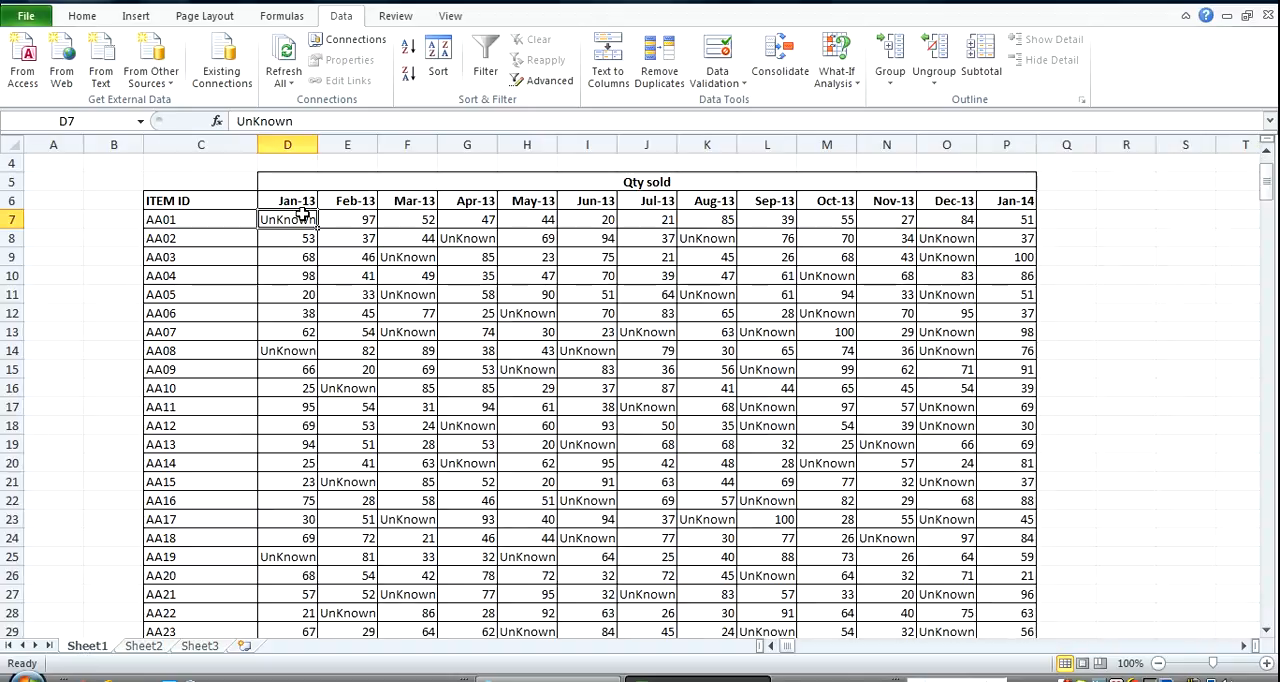
left_click(288, 200)
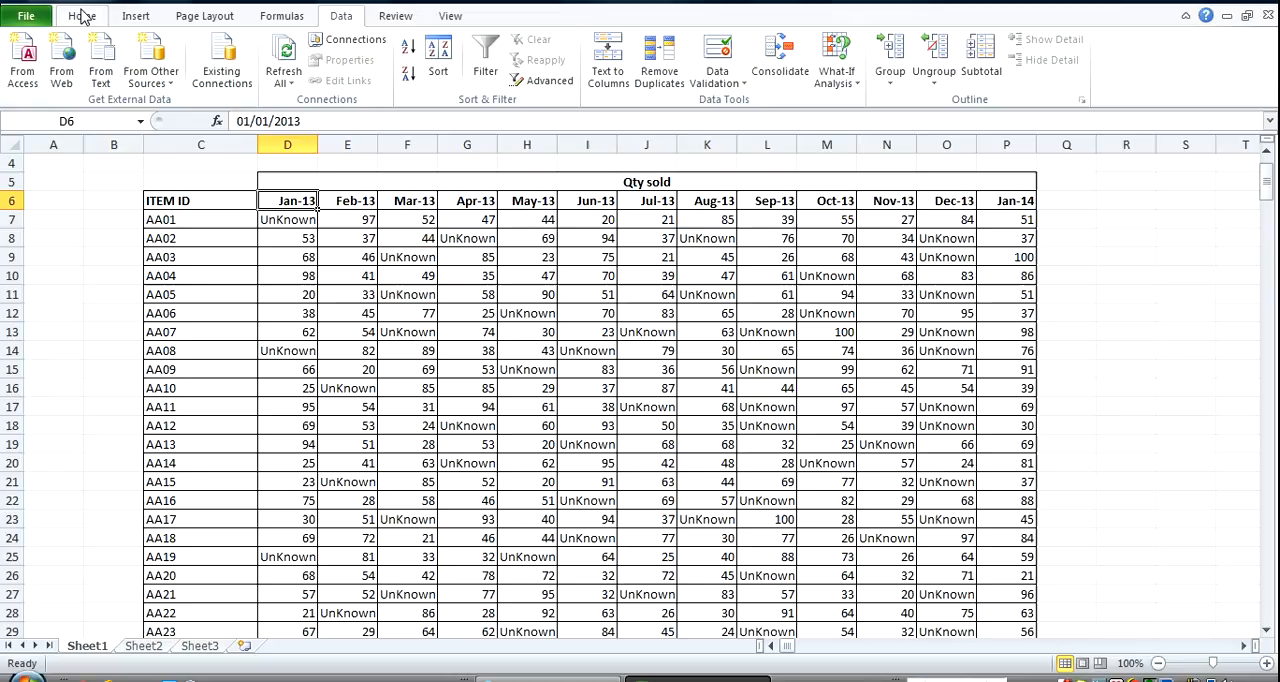
left_click(82, 16)
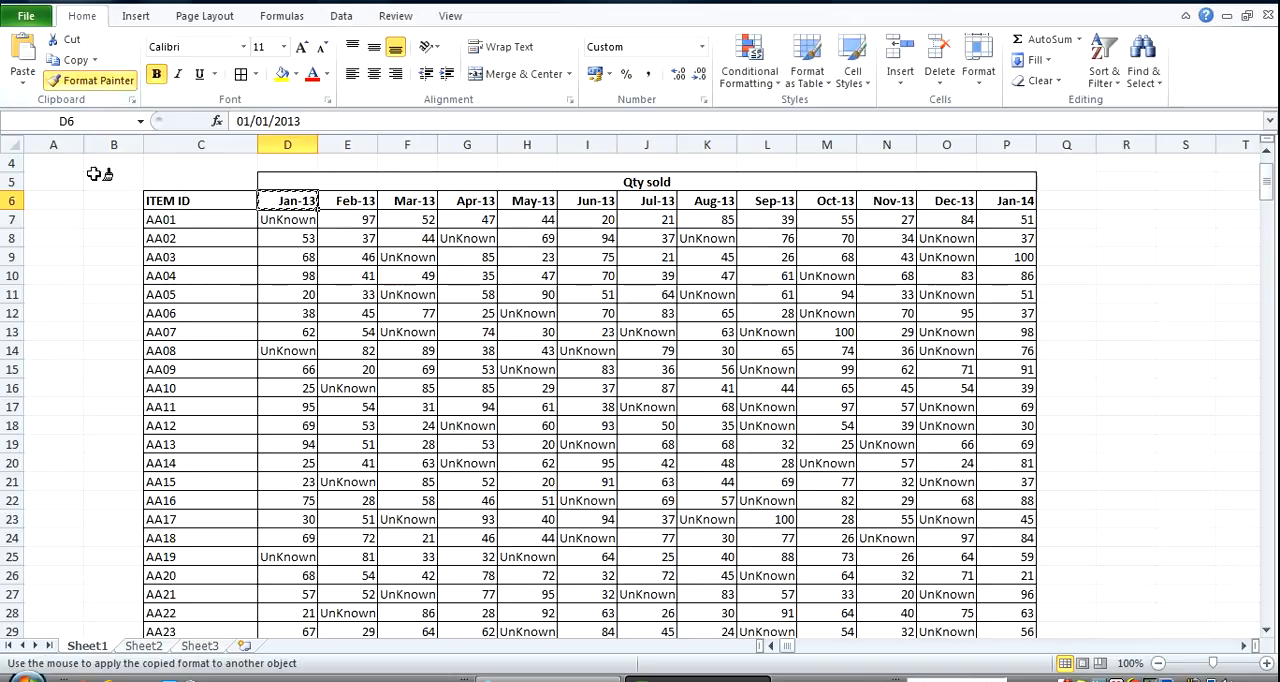
left_click(142, 644)
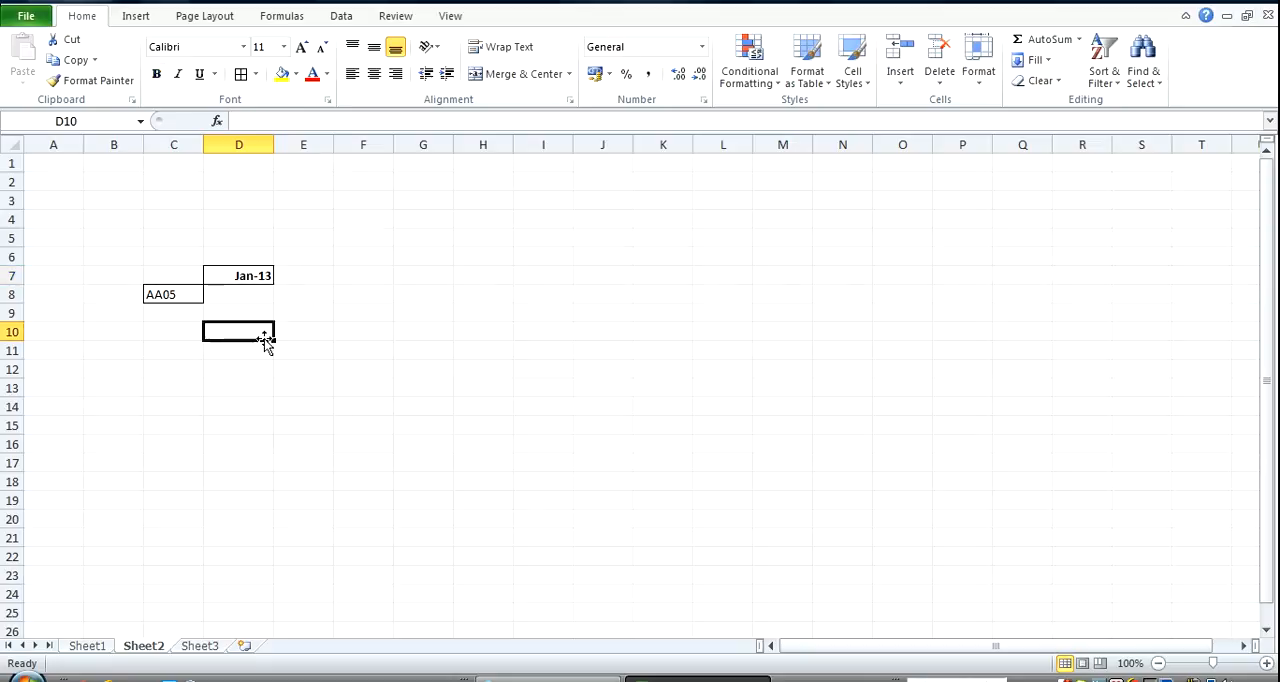
Switch C8 to item AA01, check Sheet1's quantity, and select D8 for the formula
left_click(172, 294)
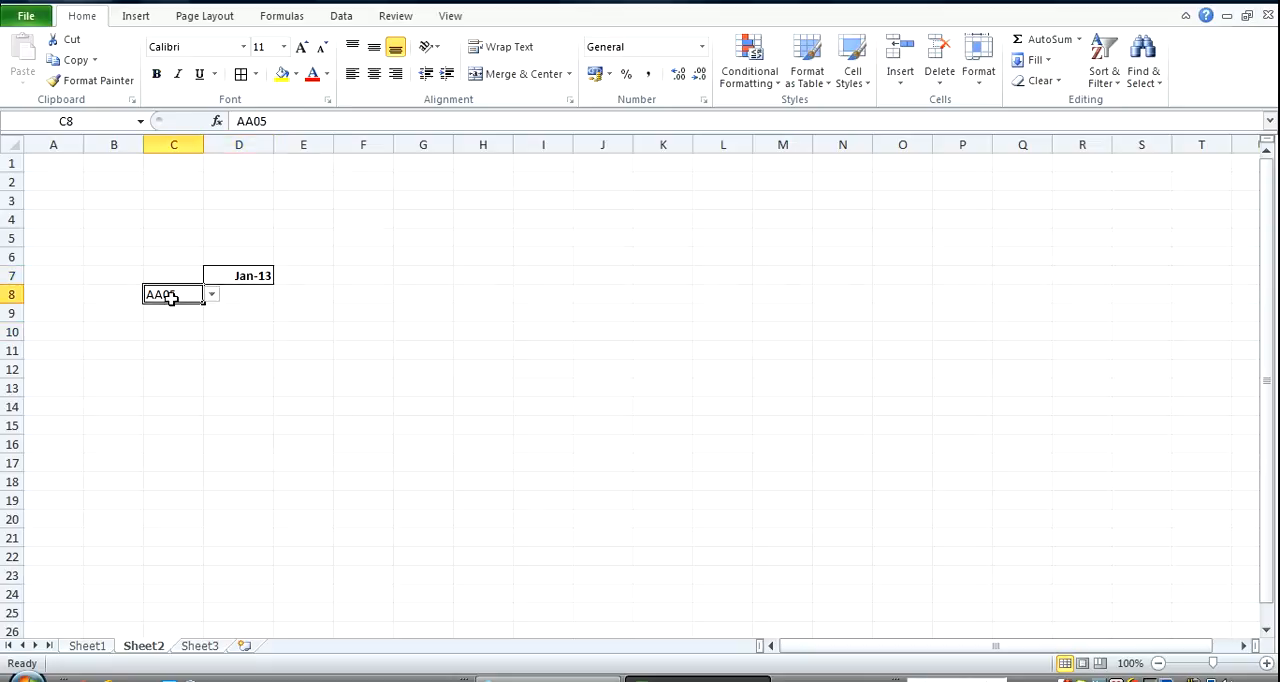
left_click(212, 294)
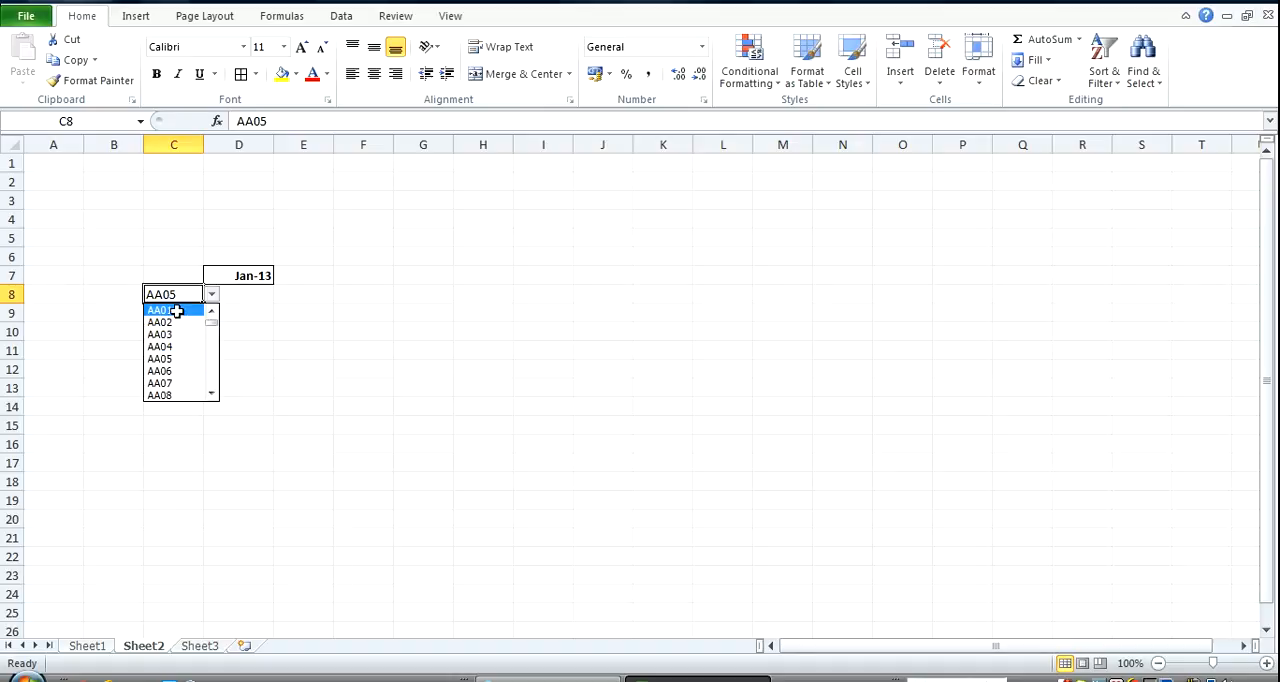
left_click(160, 310)
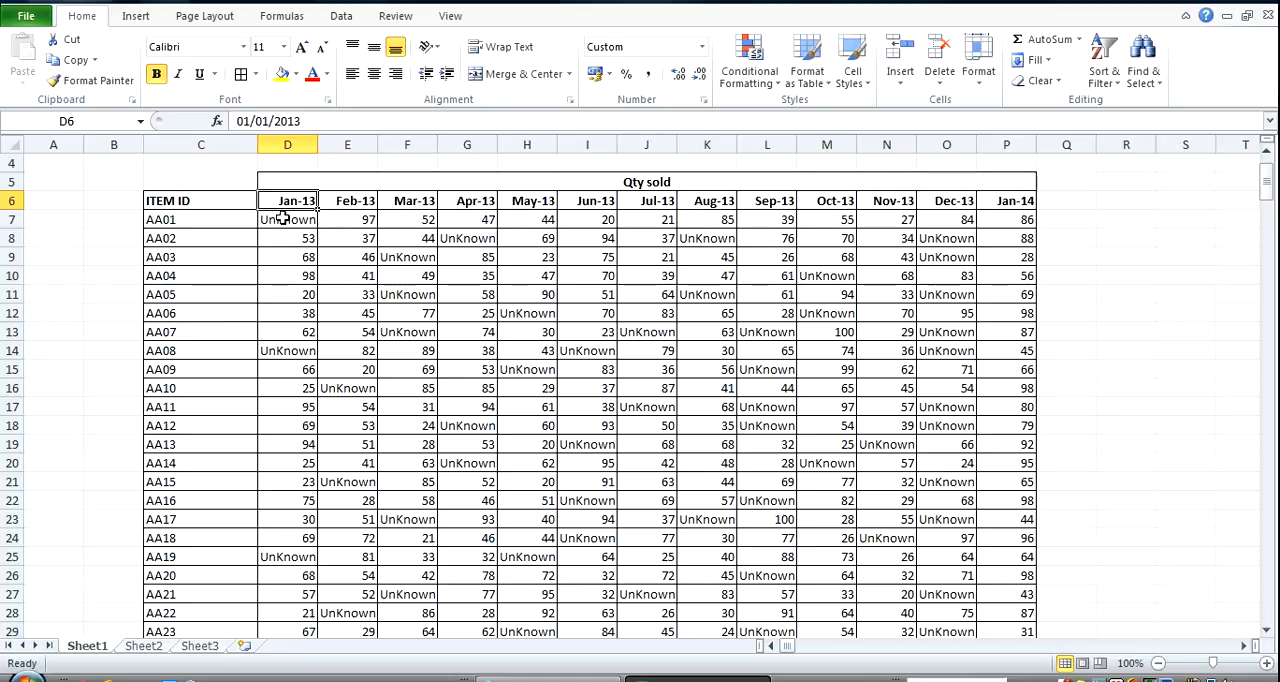
mouse_move(200, 222)
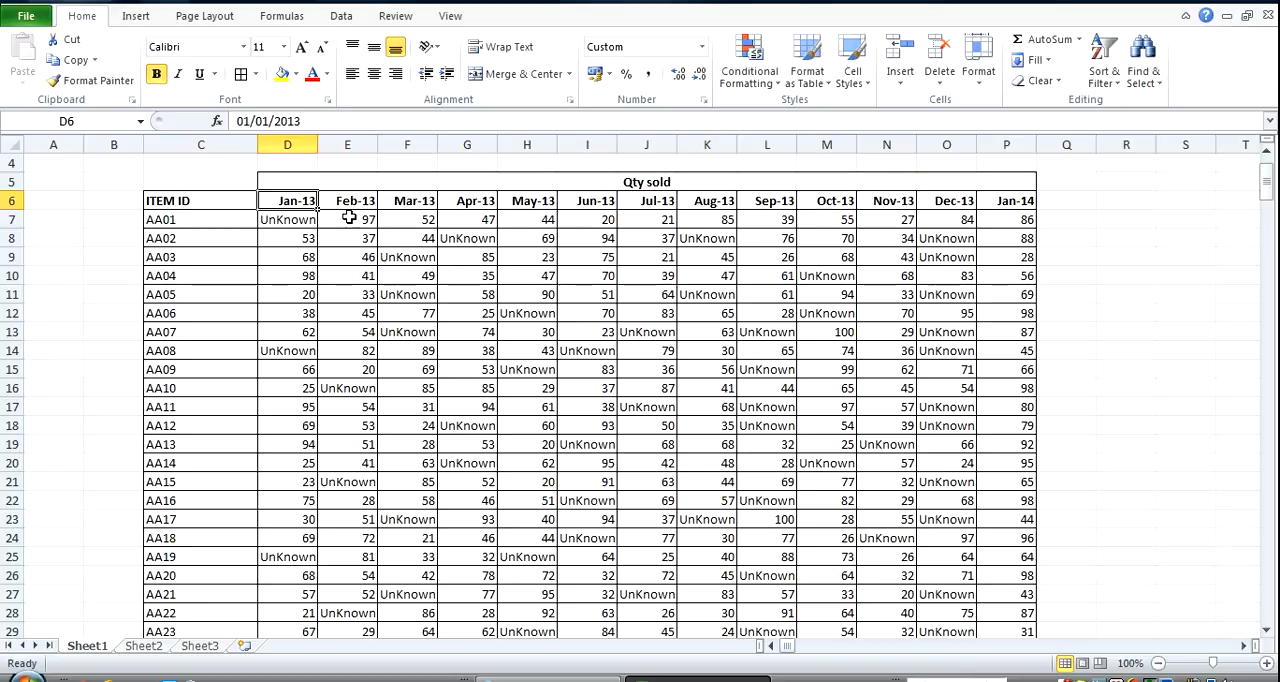
left_click(348, 220)
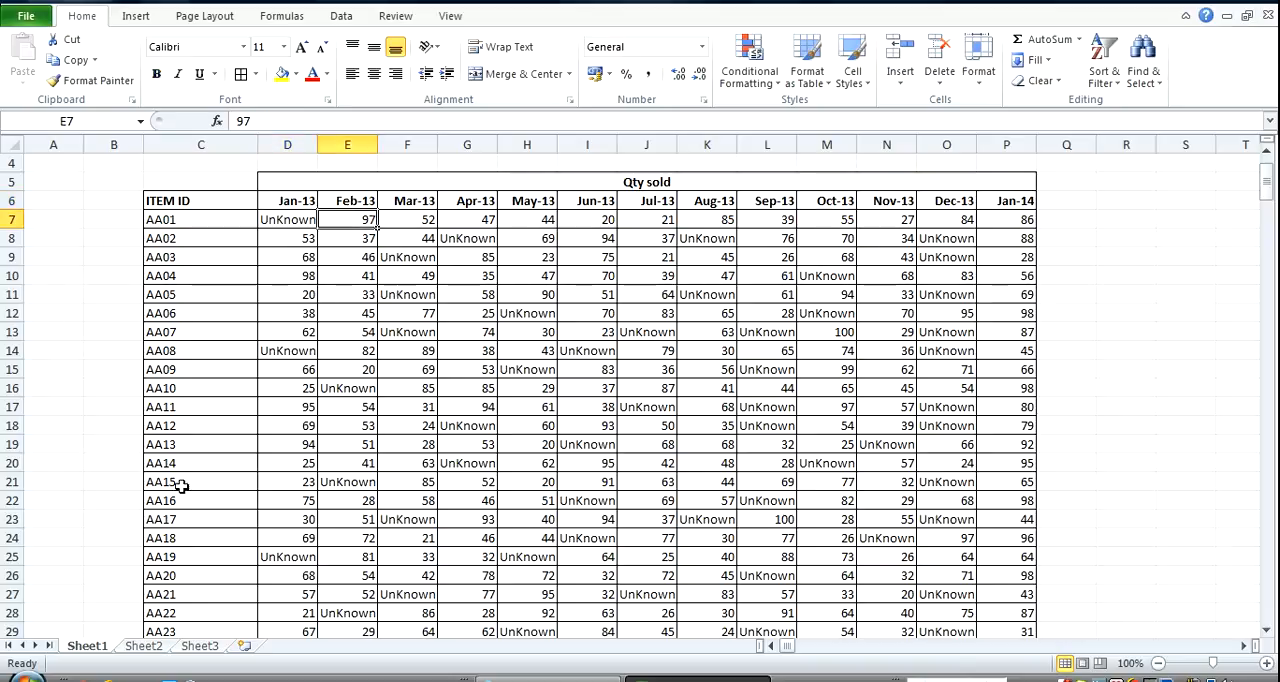
left_click(144, 644)
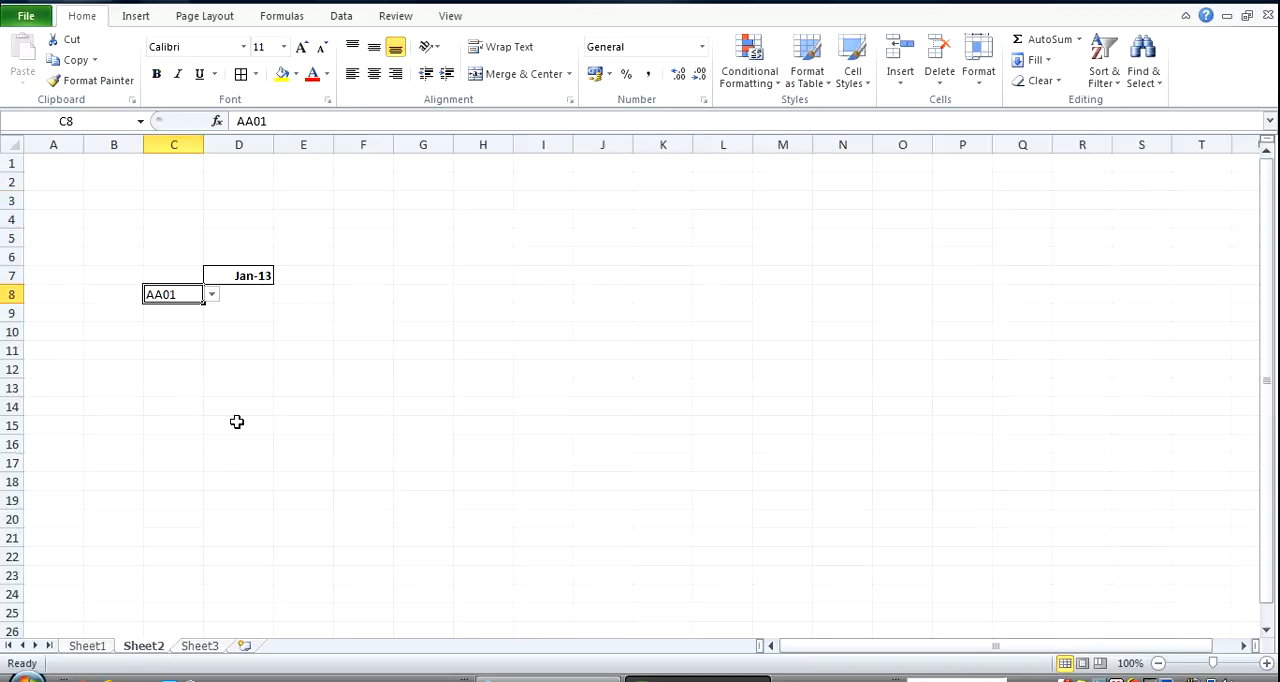
left_click(238, 292)
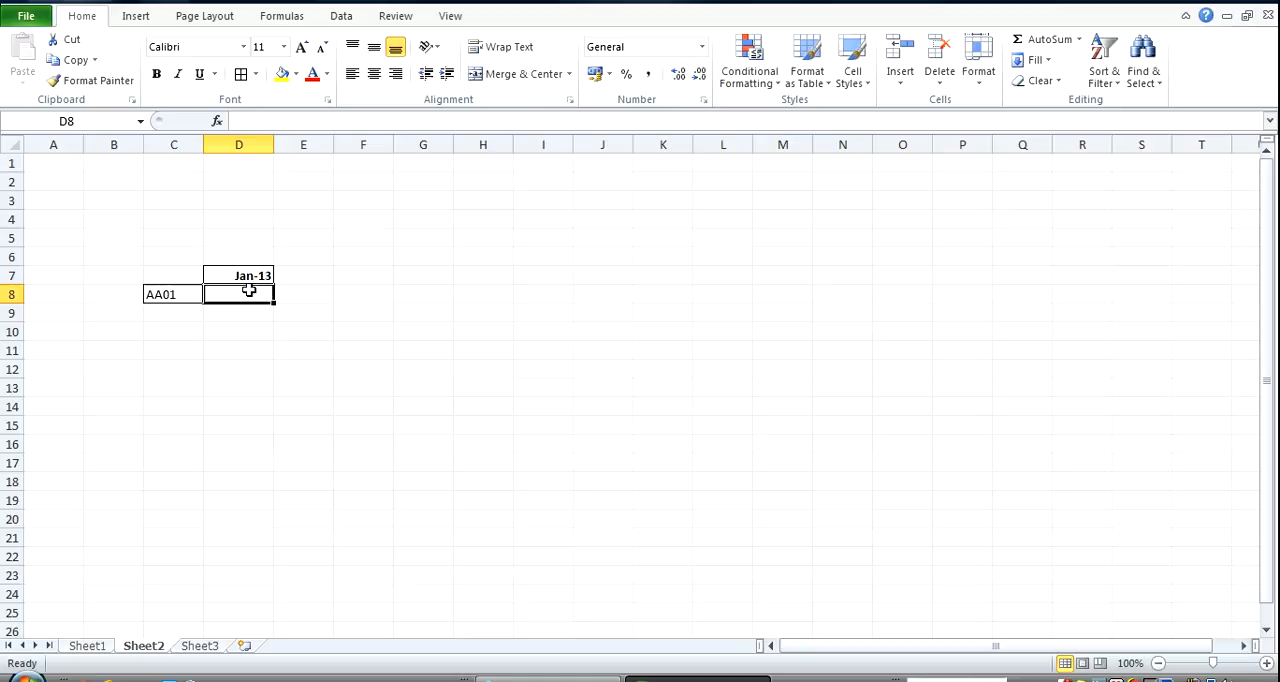
Enter an INDEX formula in D8 over Sheet1!$D$7:$P$303 with row 1, column 1; Excel flags an error
type("=")
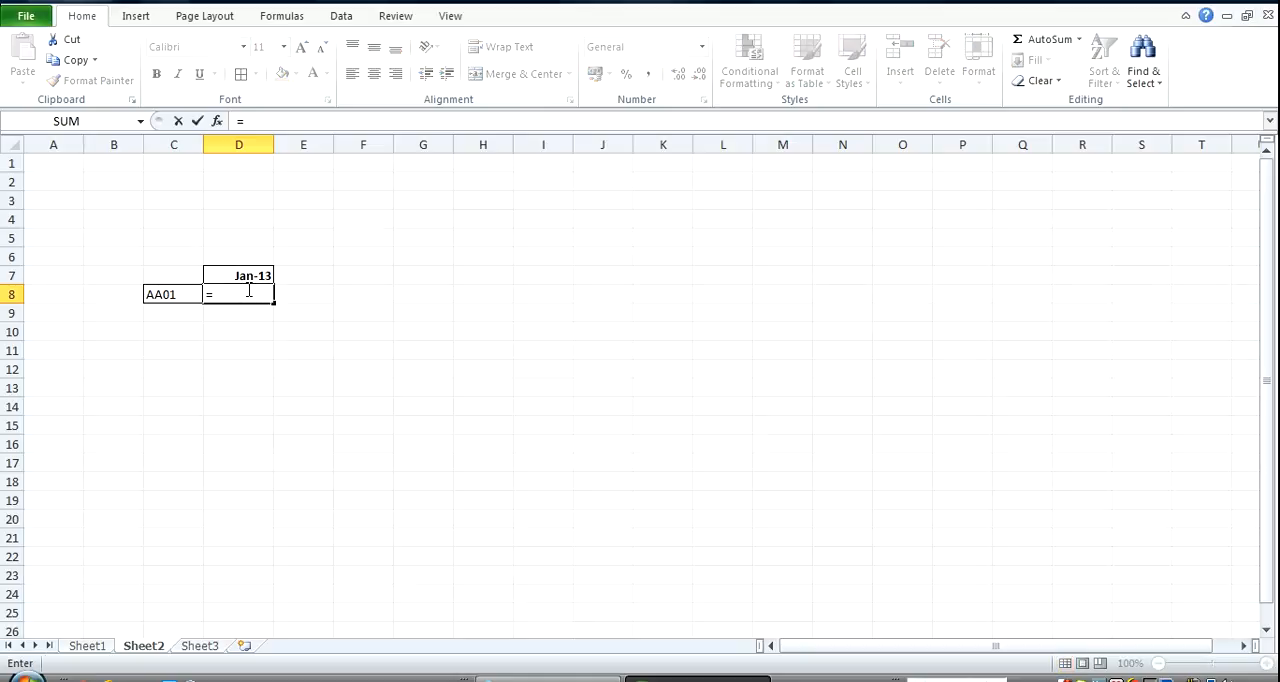
type("index")
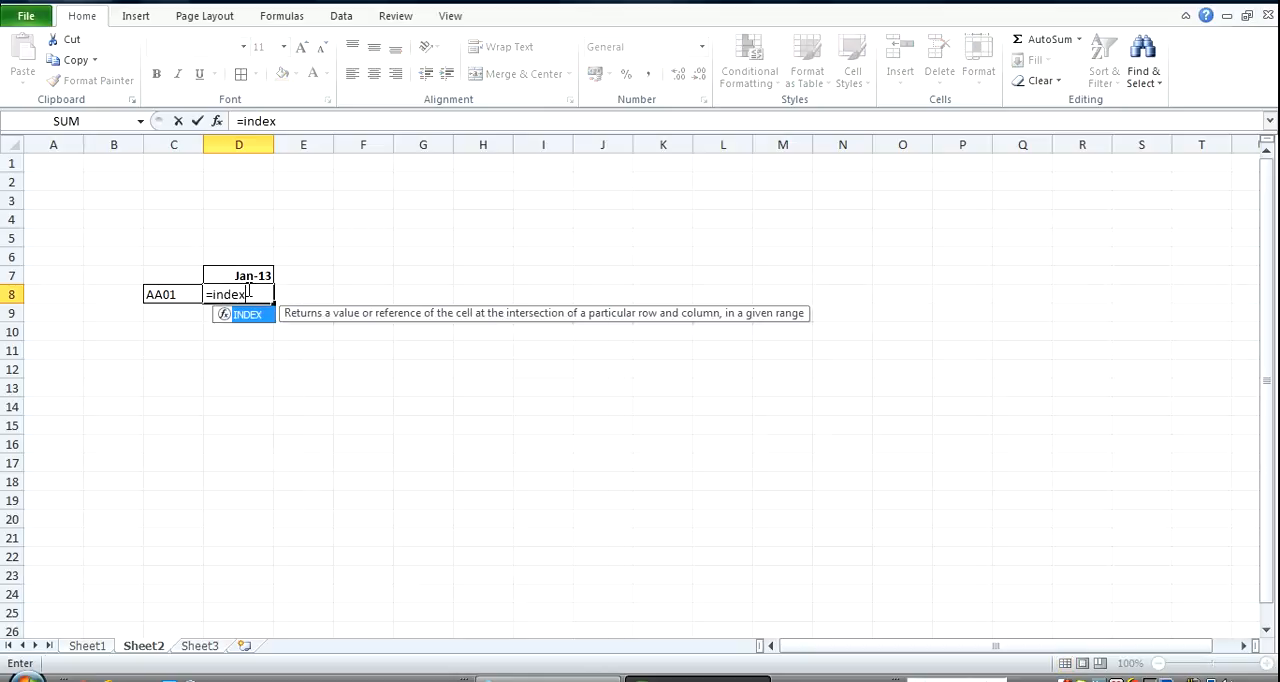
type("(")
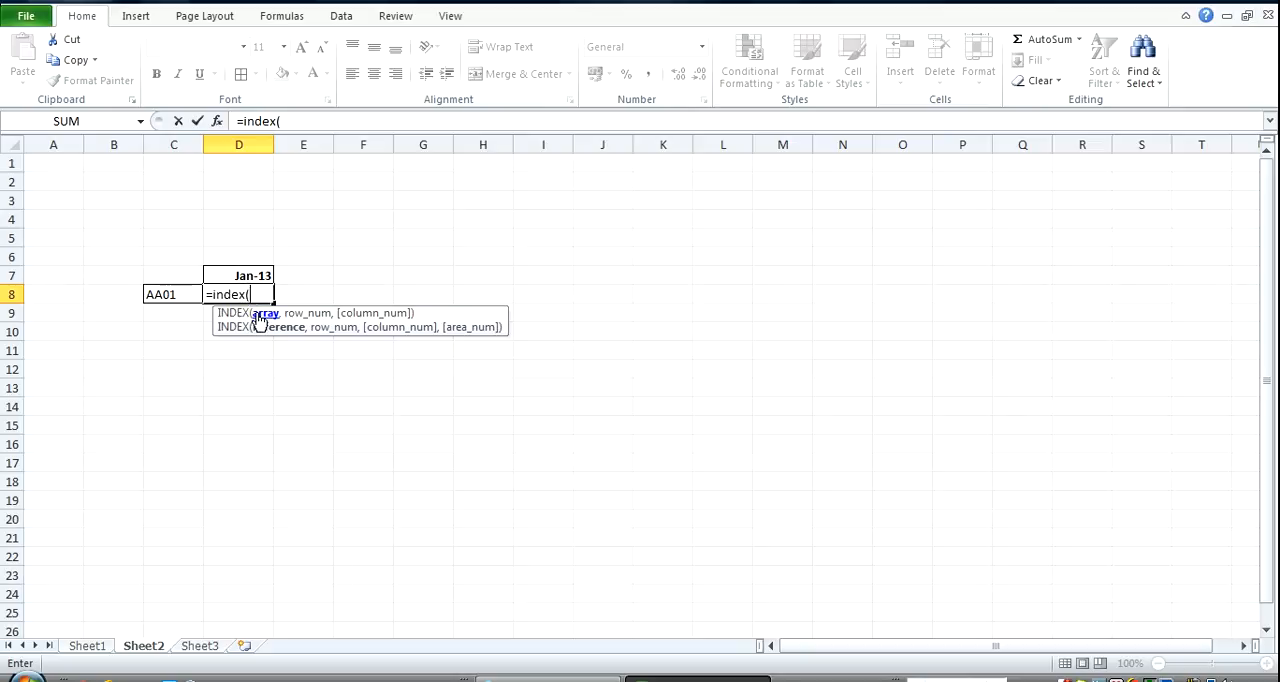
mouse_move(232, 312)
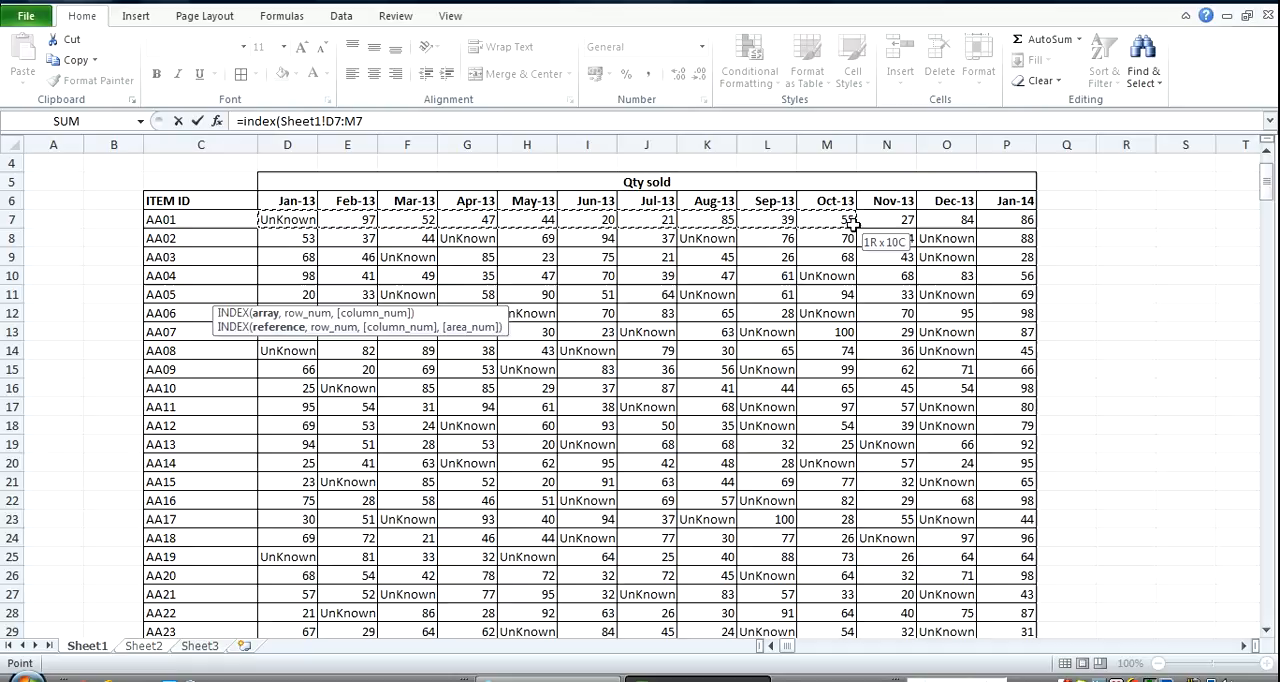
left_click_drag(850, 220, 946, 220)
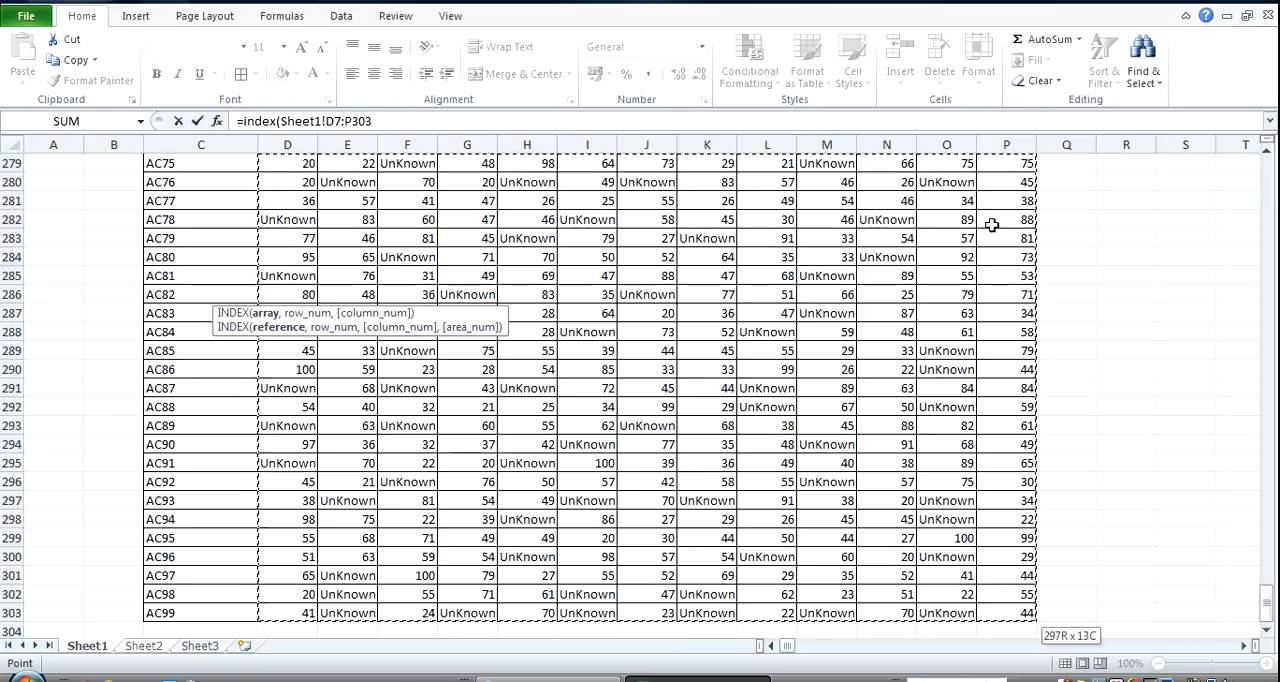
key("f4")
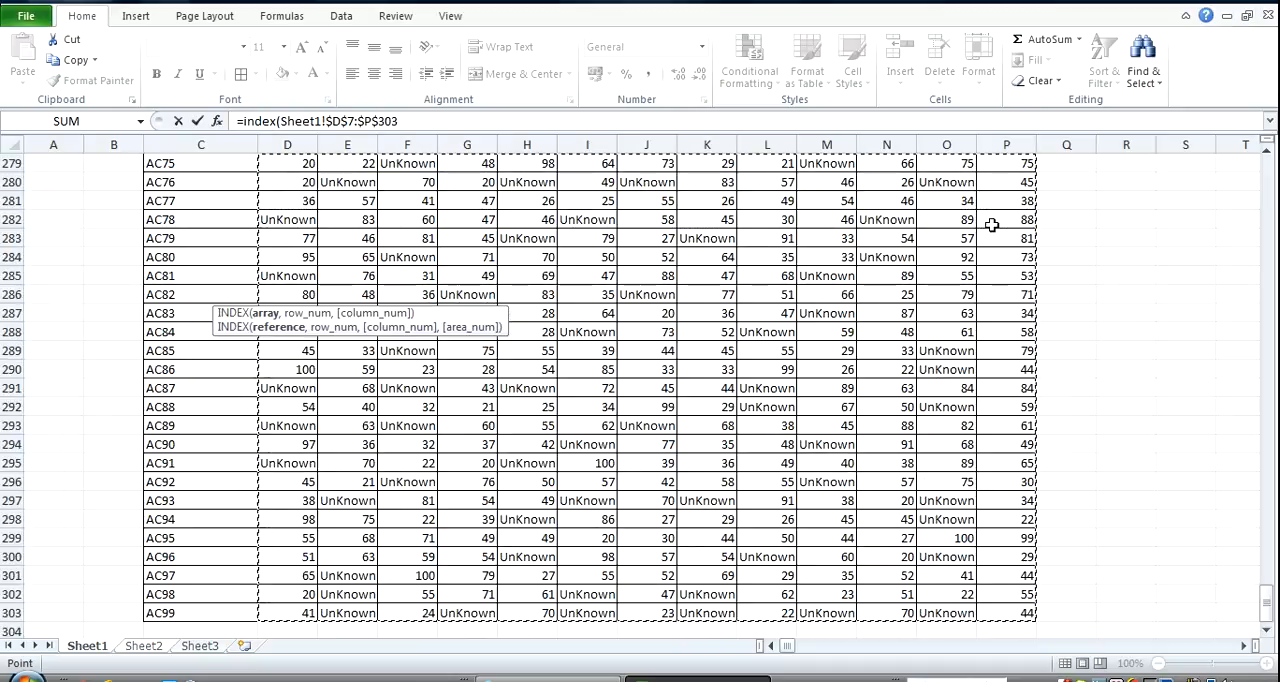
type(",")
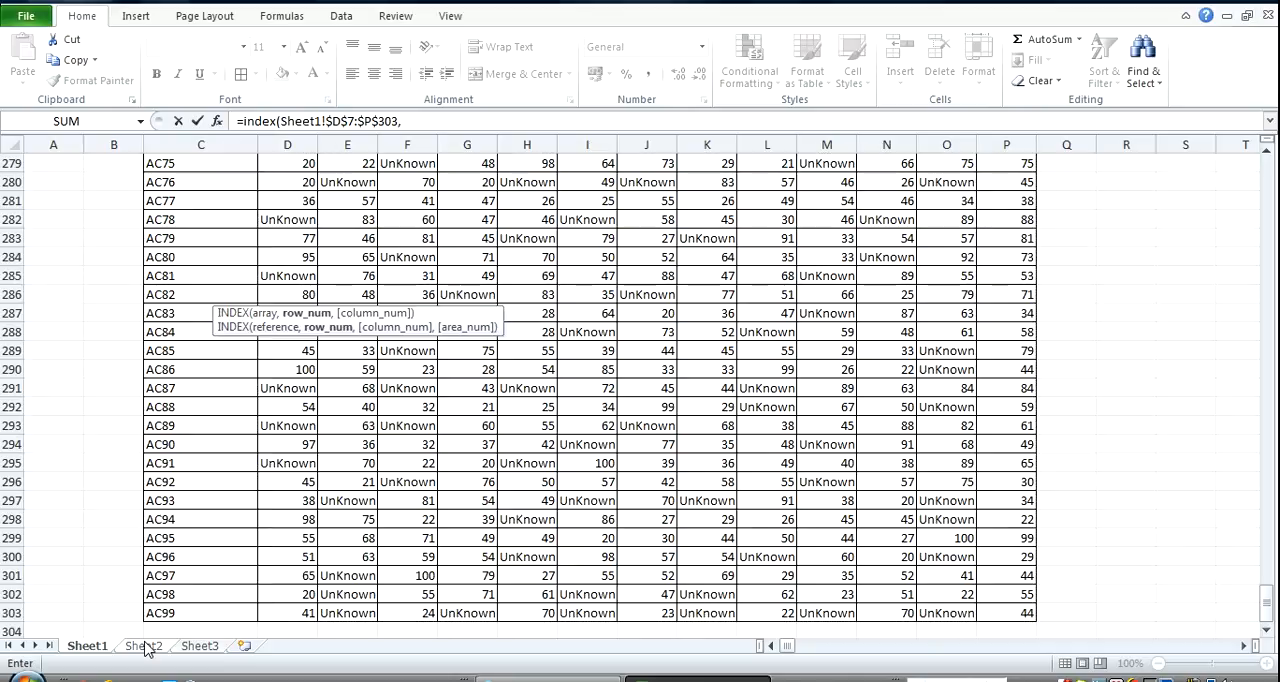
left_click(144, 644)
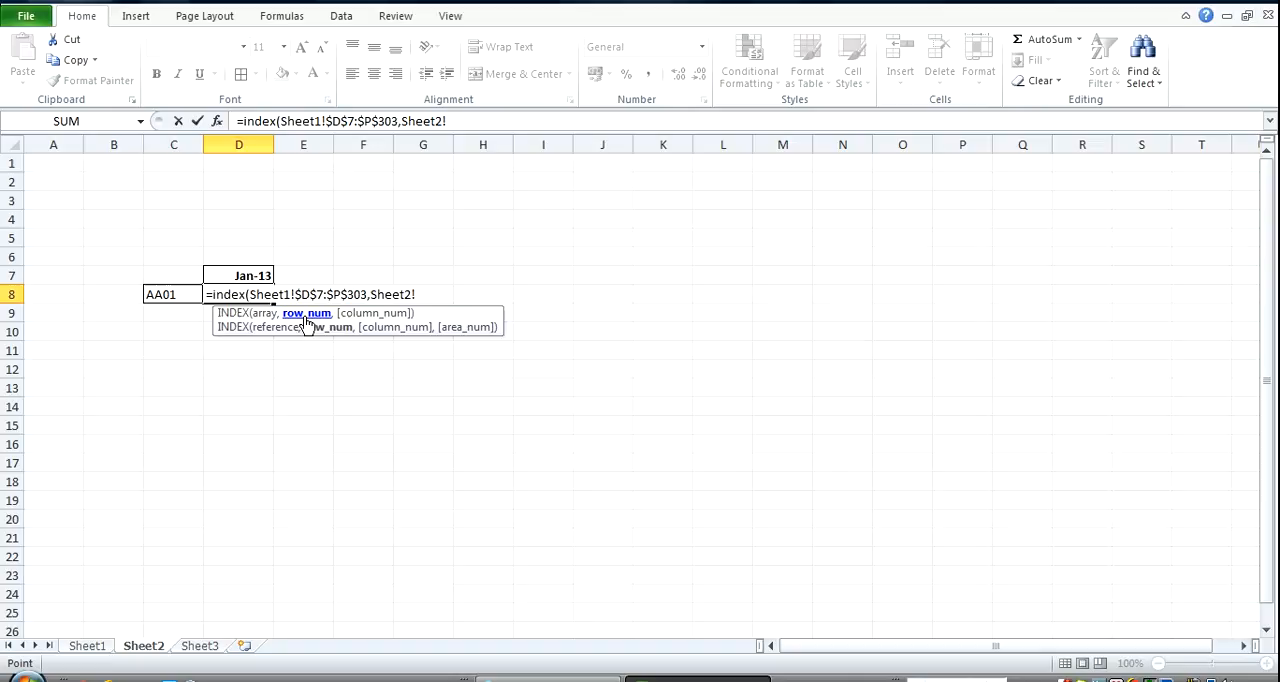
mouse_move(184, 298)
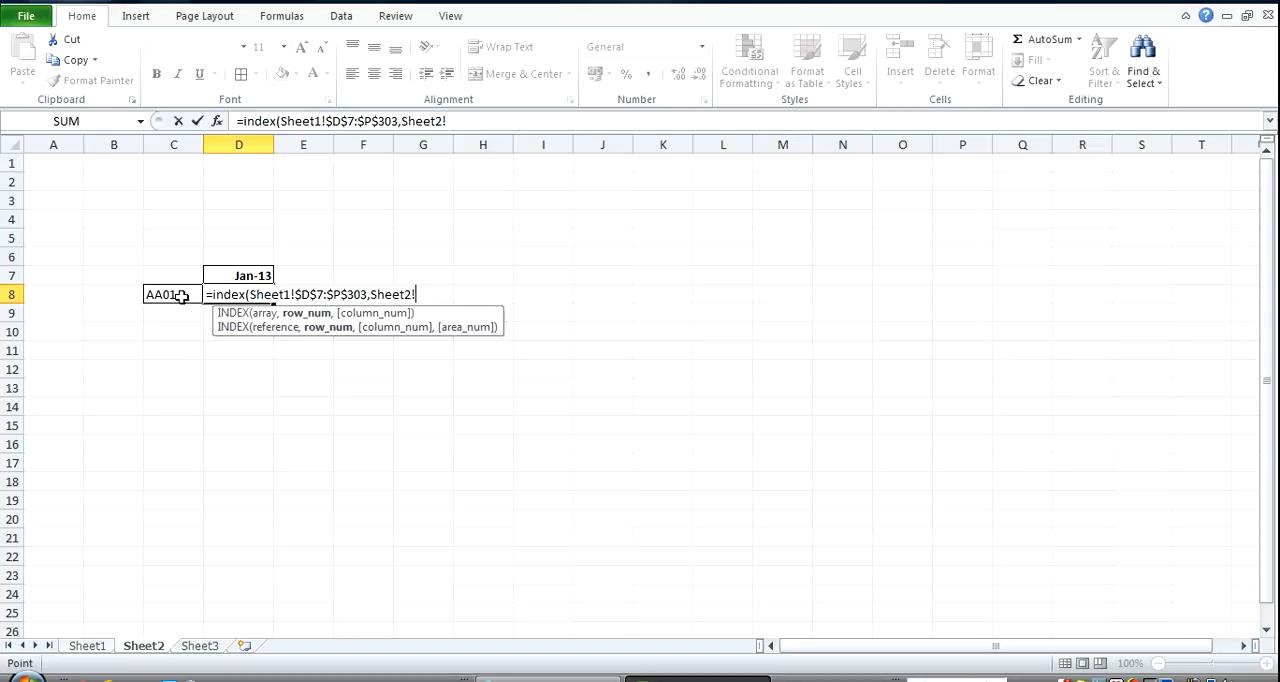
type("1,")
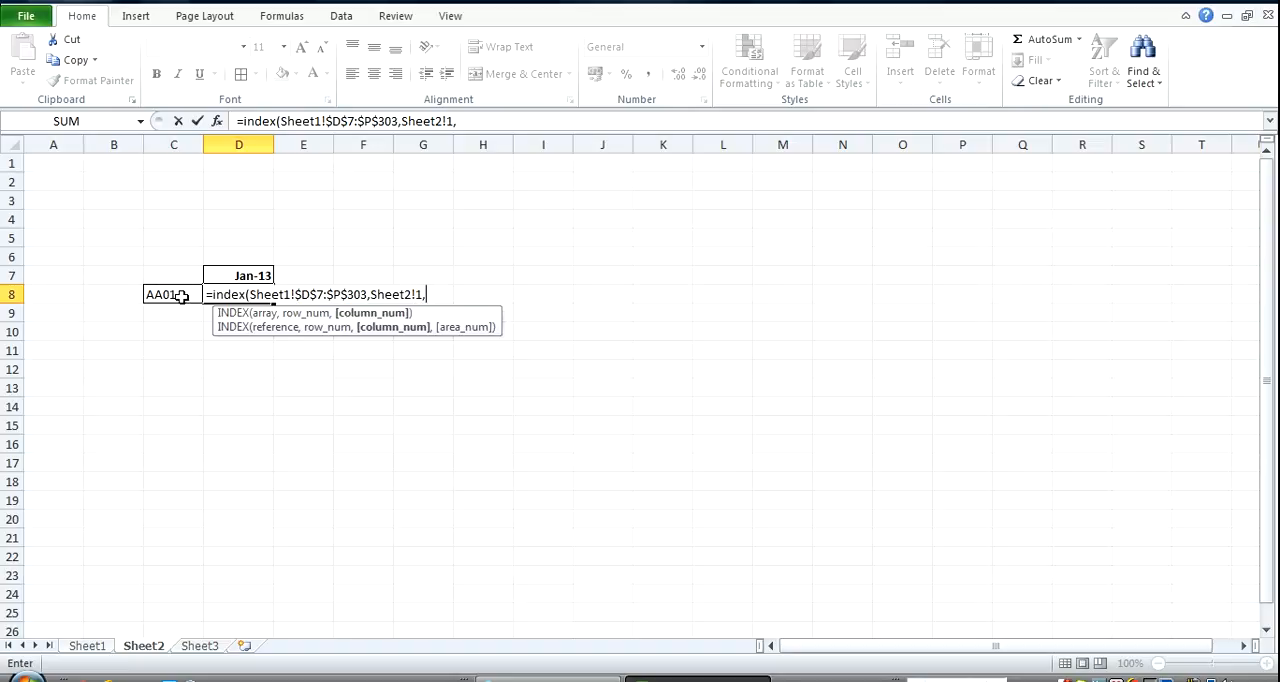
type("1)")
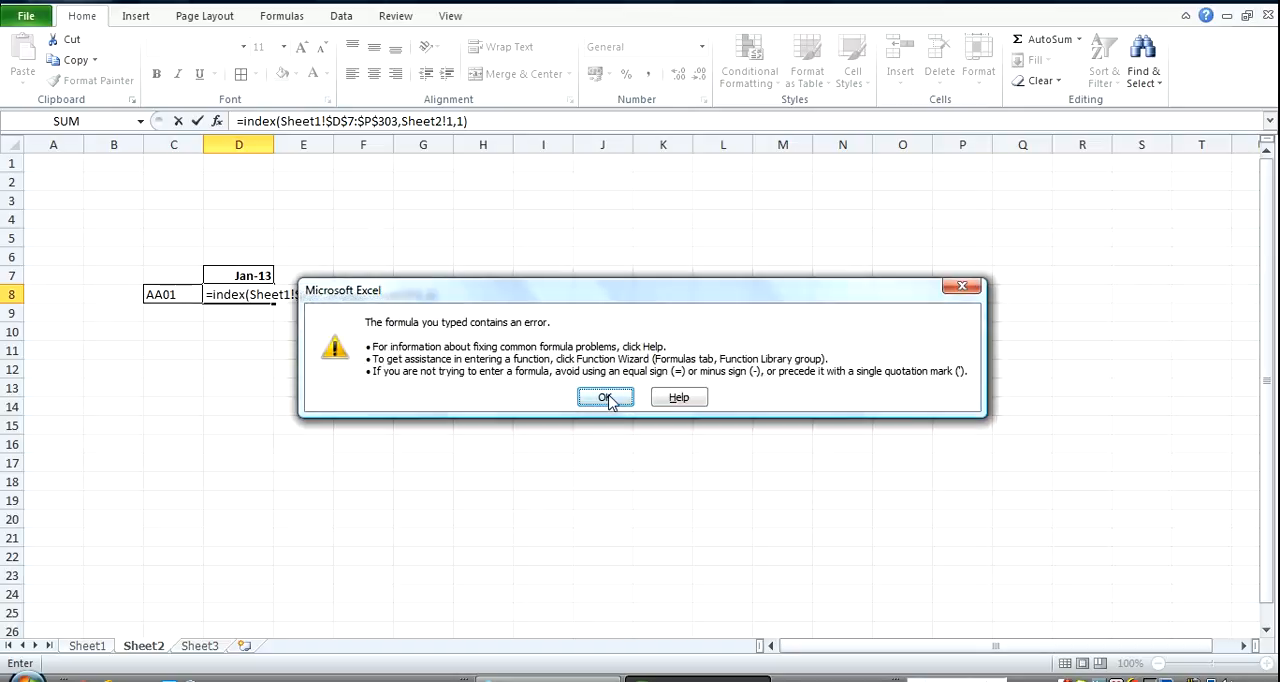
Dismiss the error so D8's corrected =INDEX(Sheet1!$D$7:$P$303,1,1) returns UnKnown
left_click(604, 396)
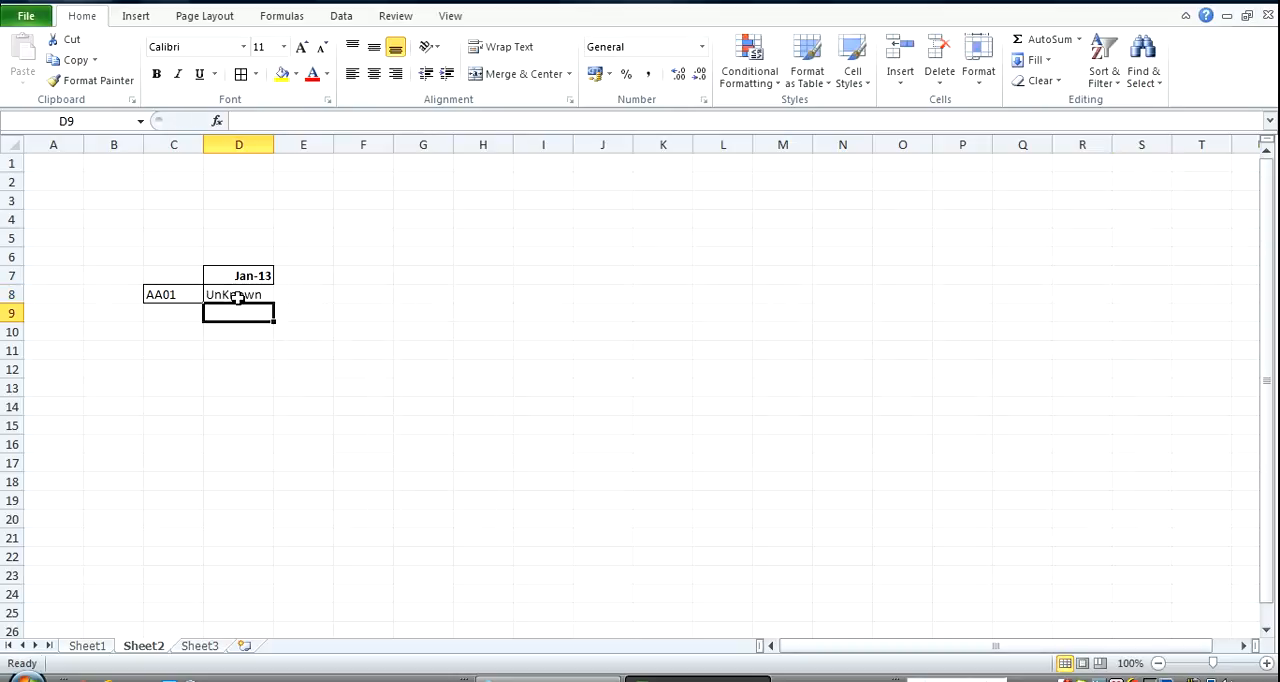
Compare D8 with Sheet1 D7, then test INDEX with column 2 to return 97
left_click(88, 644)
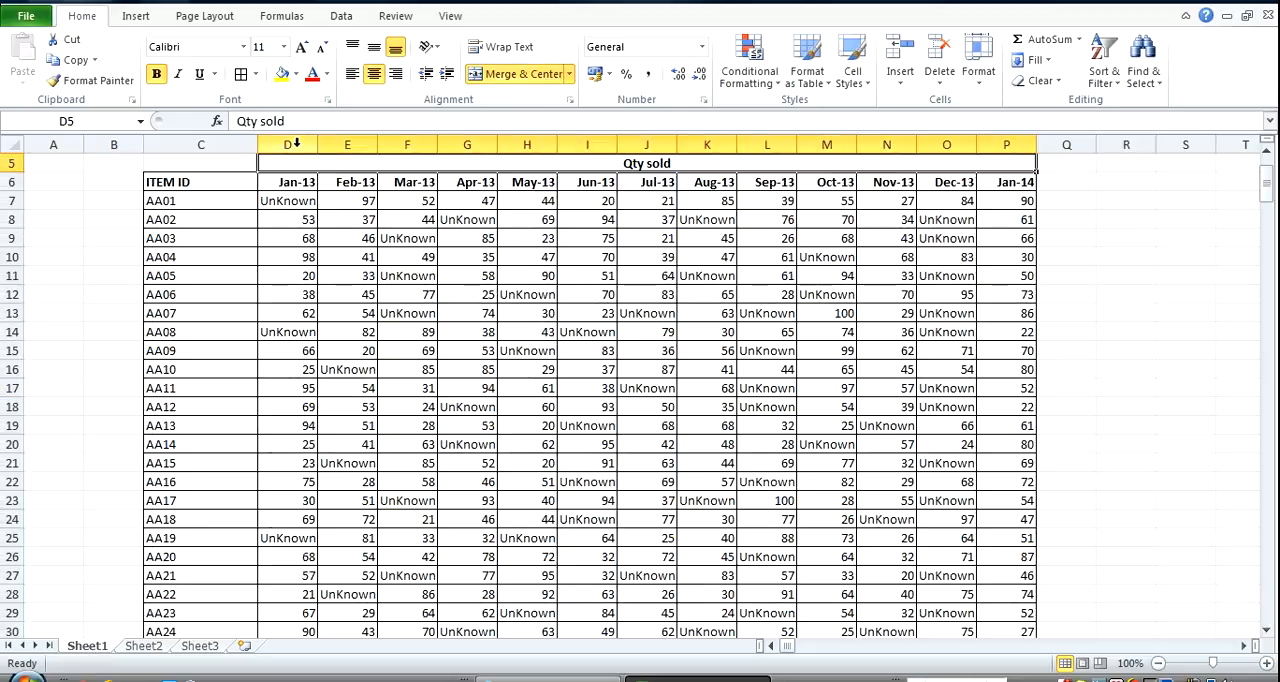
left_click(288, 200)
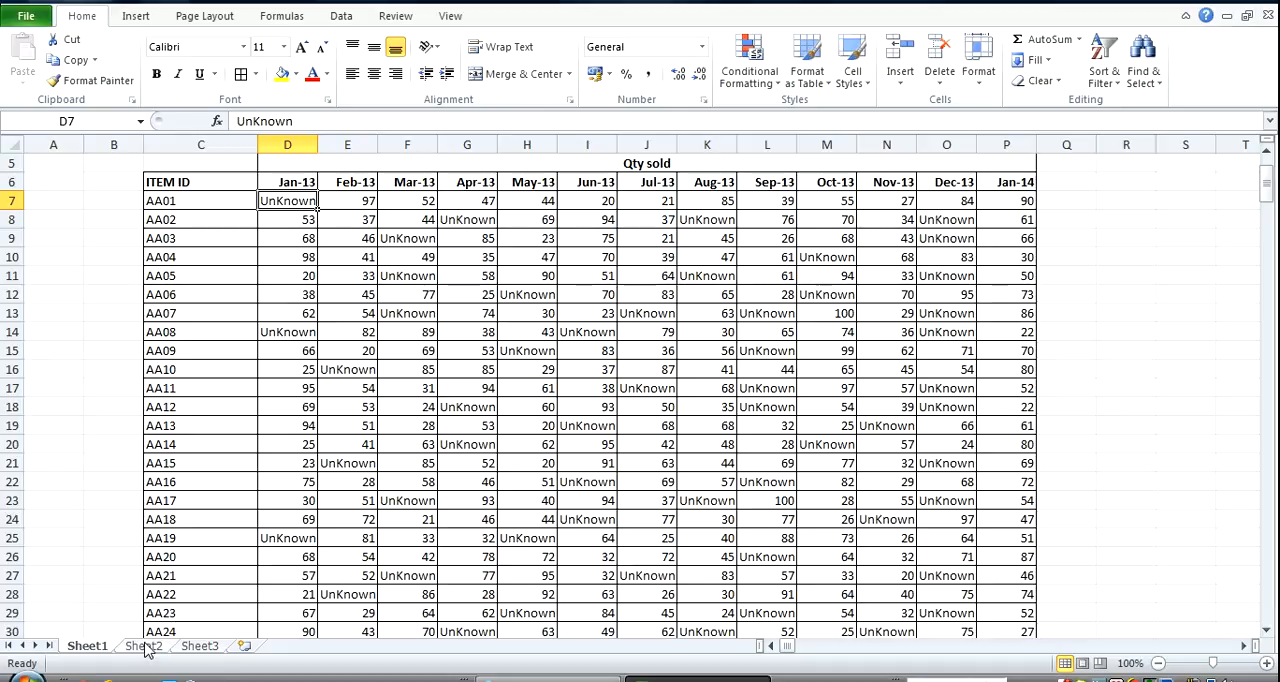
left_click(144, 644)
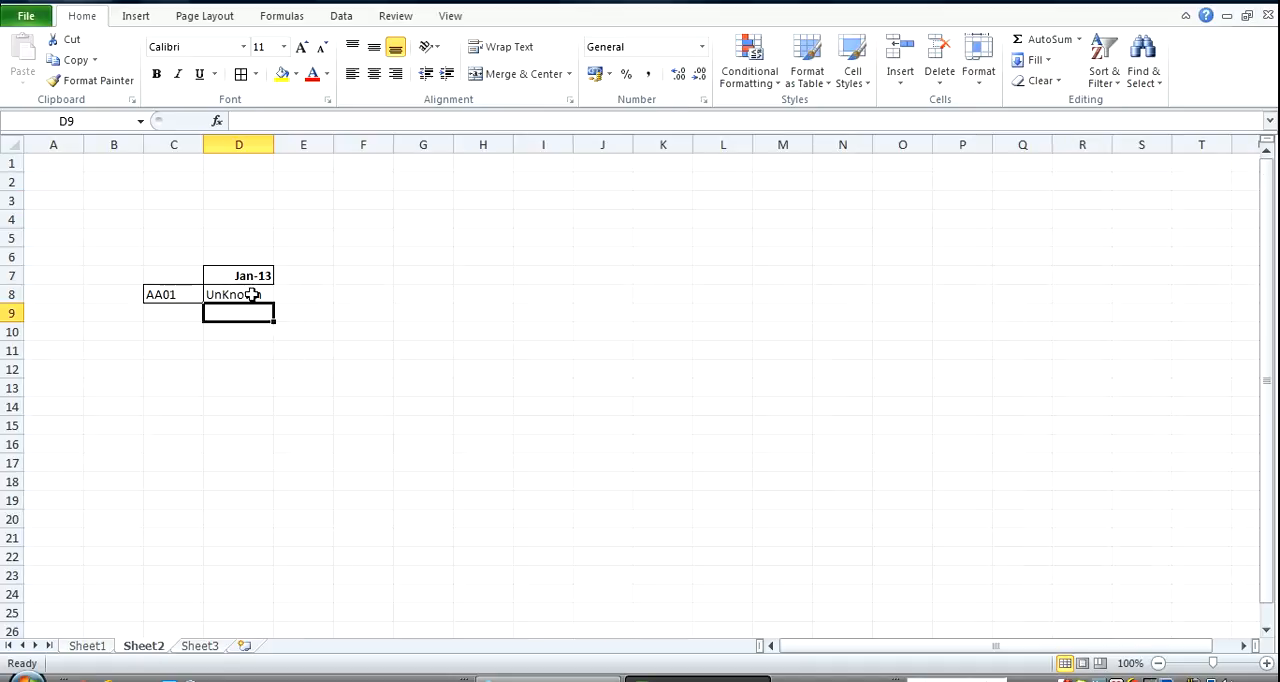
type("=INDEX(Sheet1!$D$7:$P$303,1,1)")
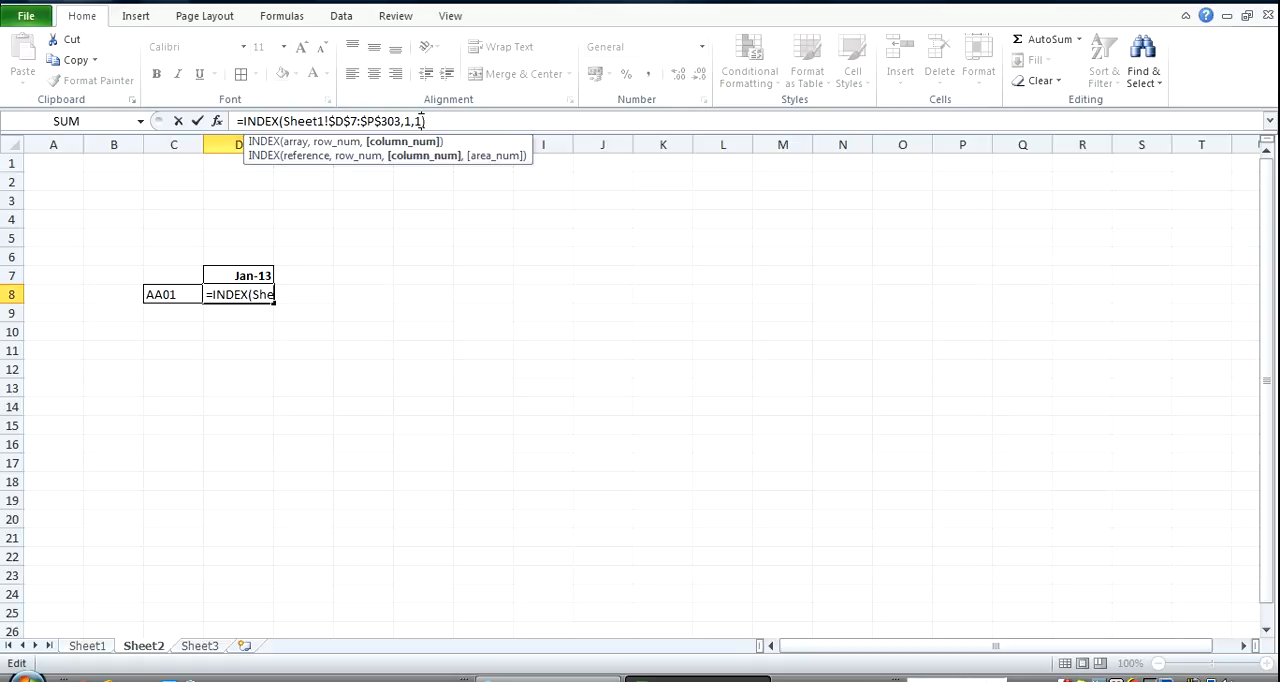
type("2)")
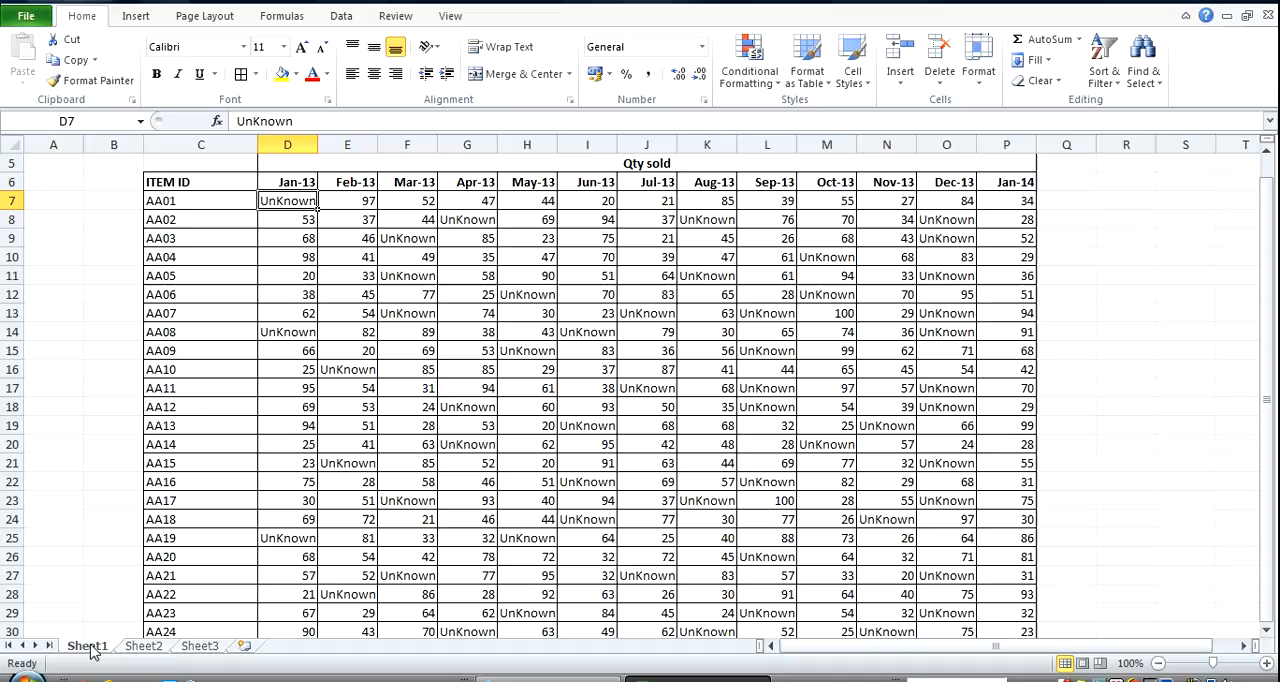
Confirm 97 matches Sheet1 E7's AA01 Feb-13 quantity, then reopen D8's formula for editing
left_click(348, 200)
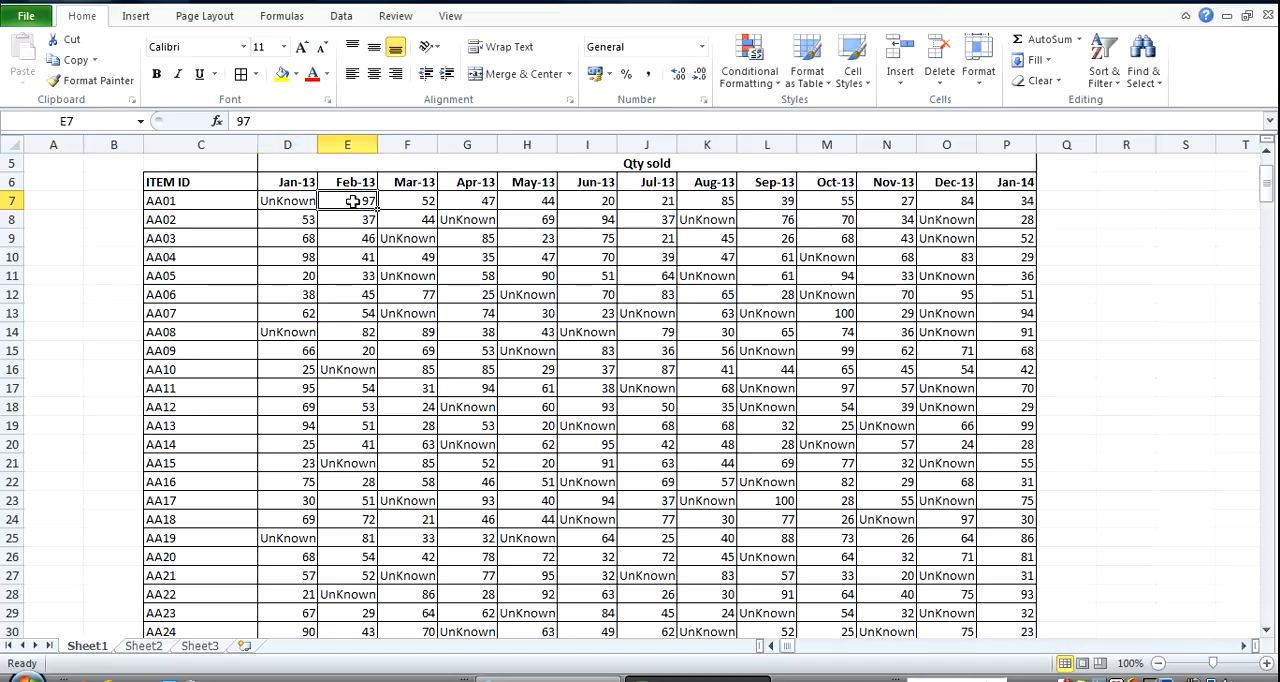
left_click(144, 644)
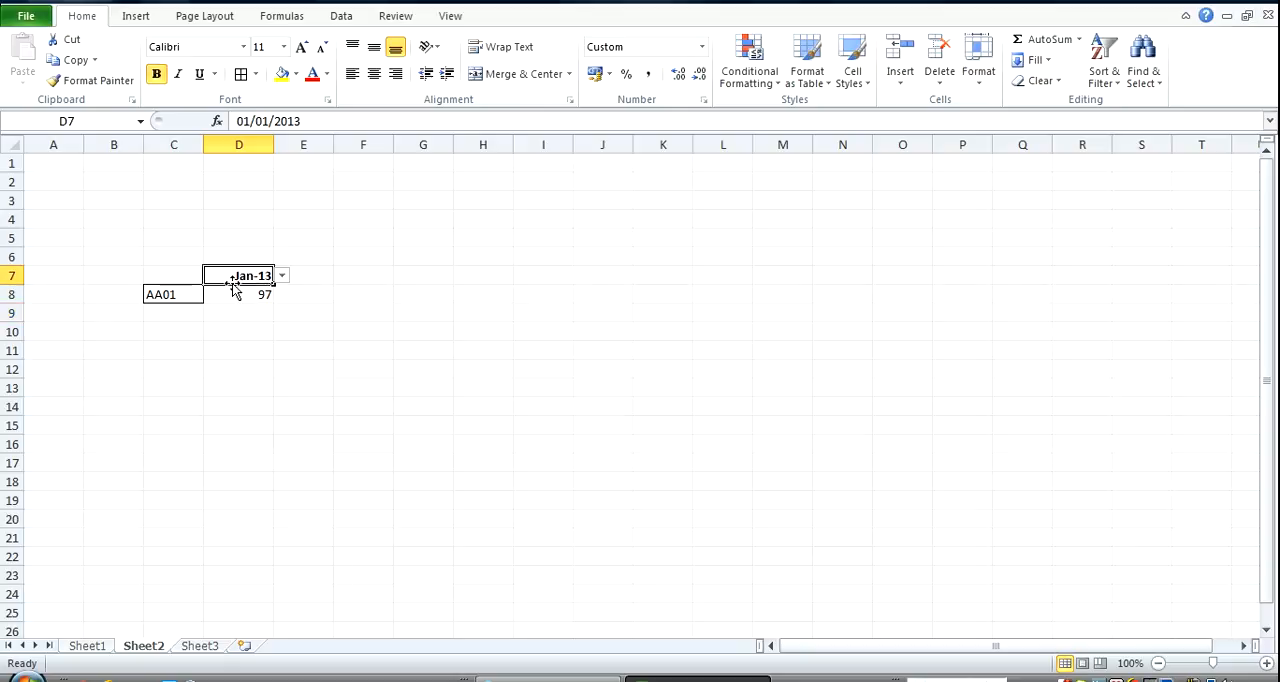
left_click(172, 294)
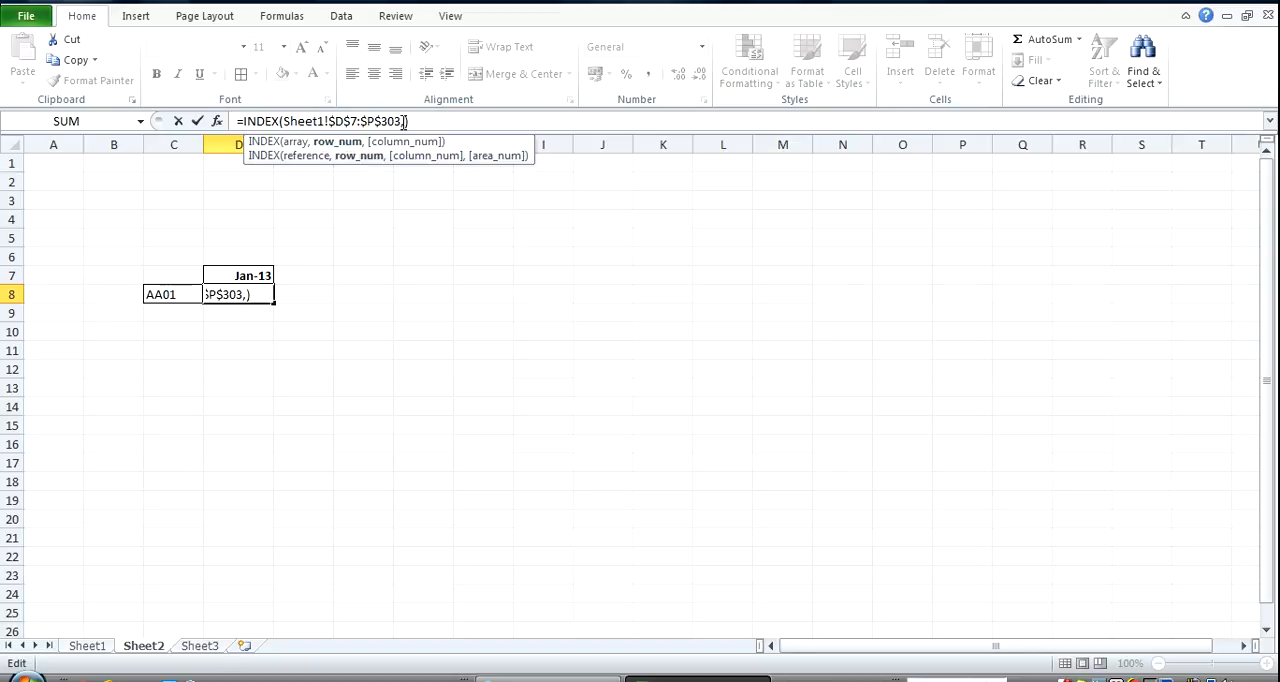
Make the row argument MATCH(C8, Sheet1!$C$7:$C$303, 0) and start on the month headers
type("m")
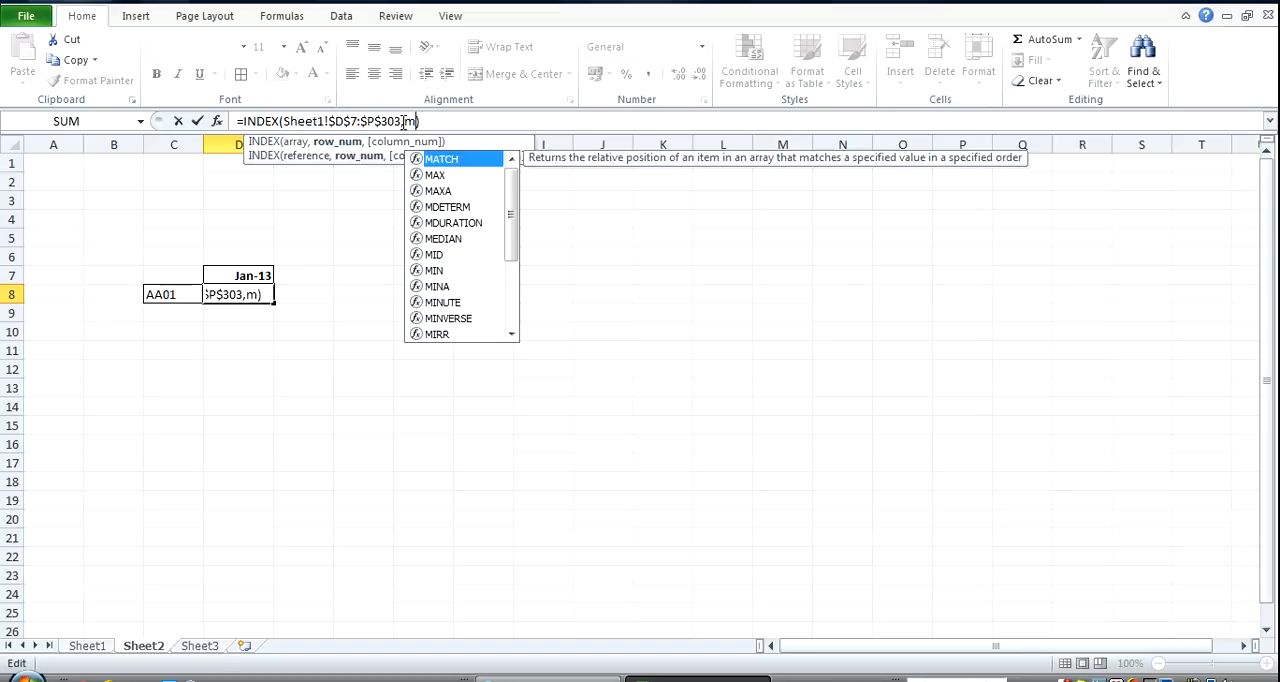
type("atch")
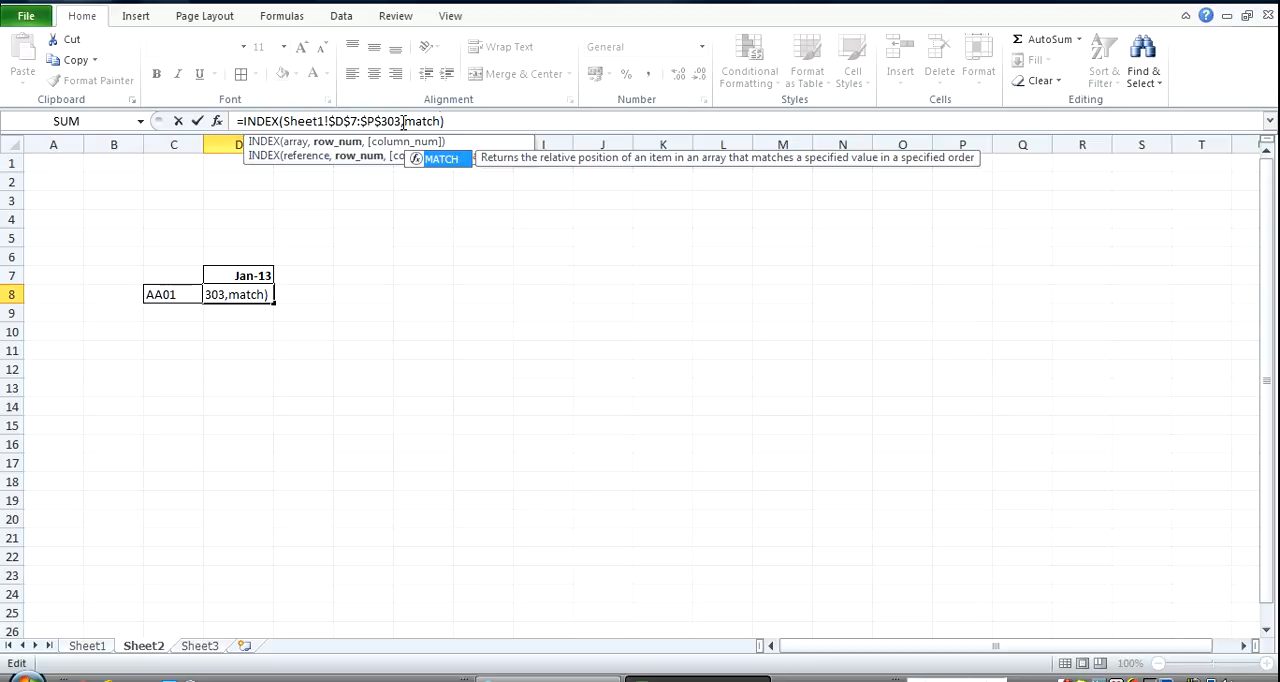
type("(")
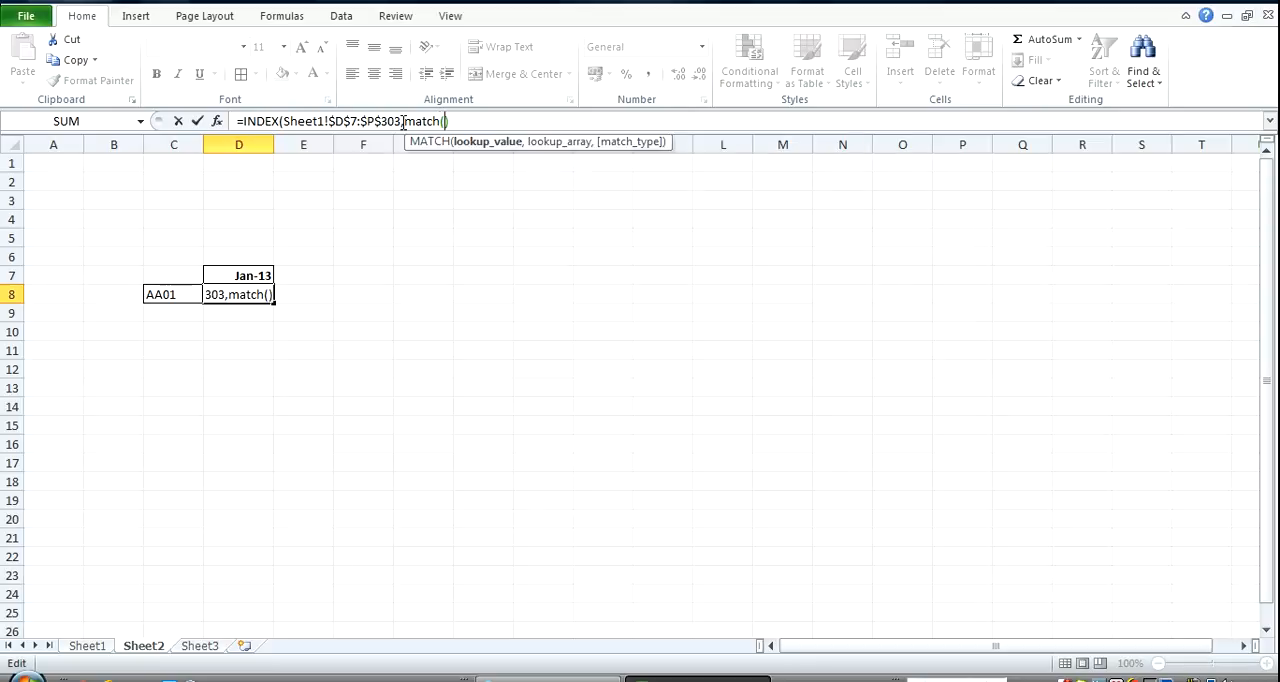
mouse_move(180, 294)
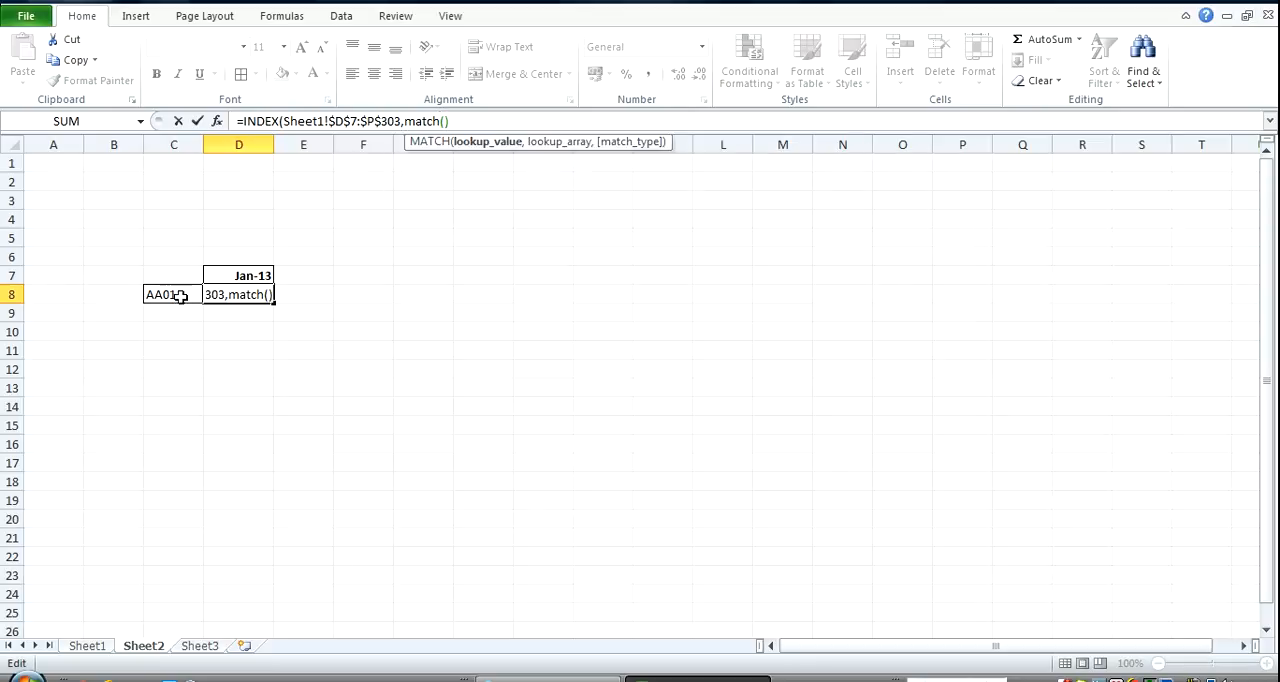
left_click(172, 294)
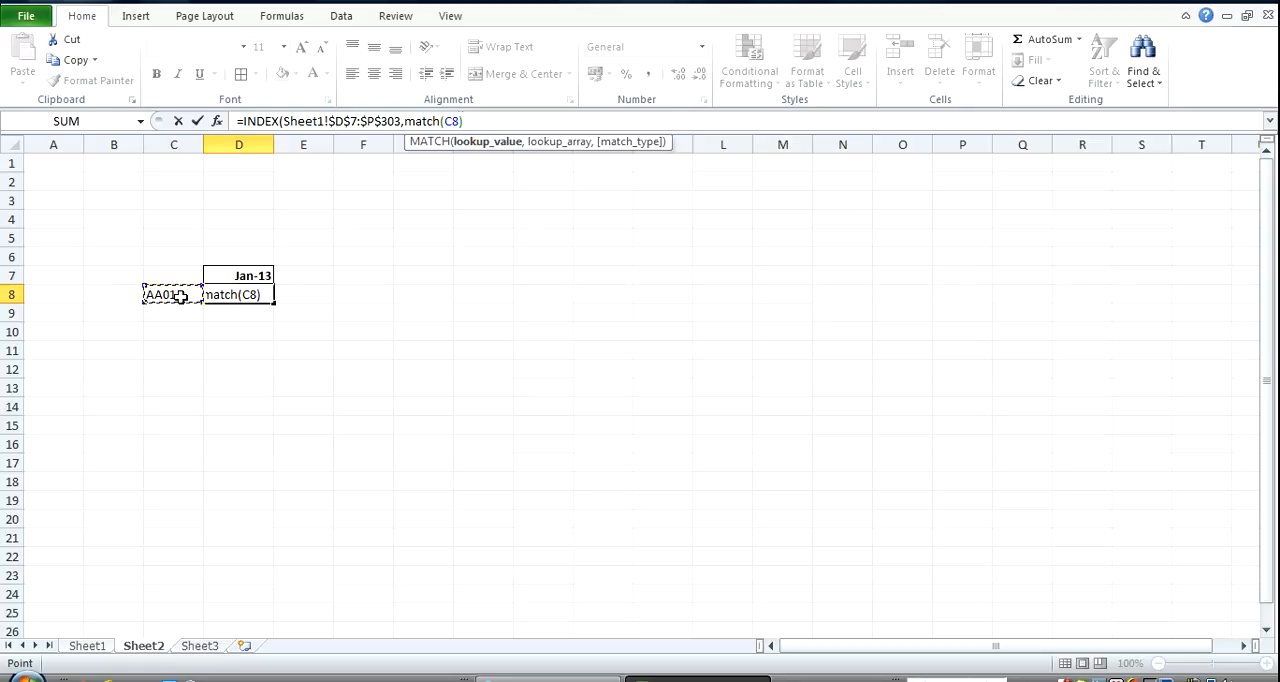
left_click(86, 644)
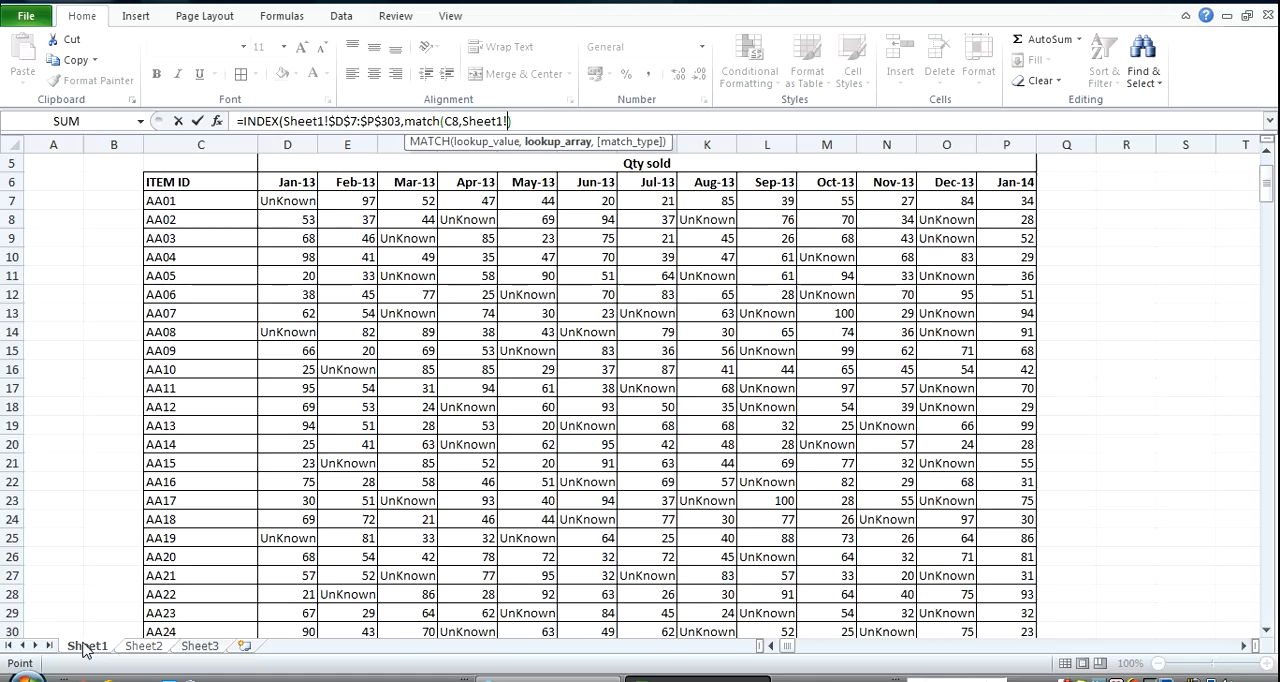
left_click(200, 200)
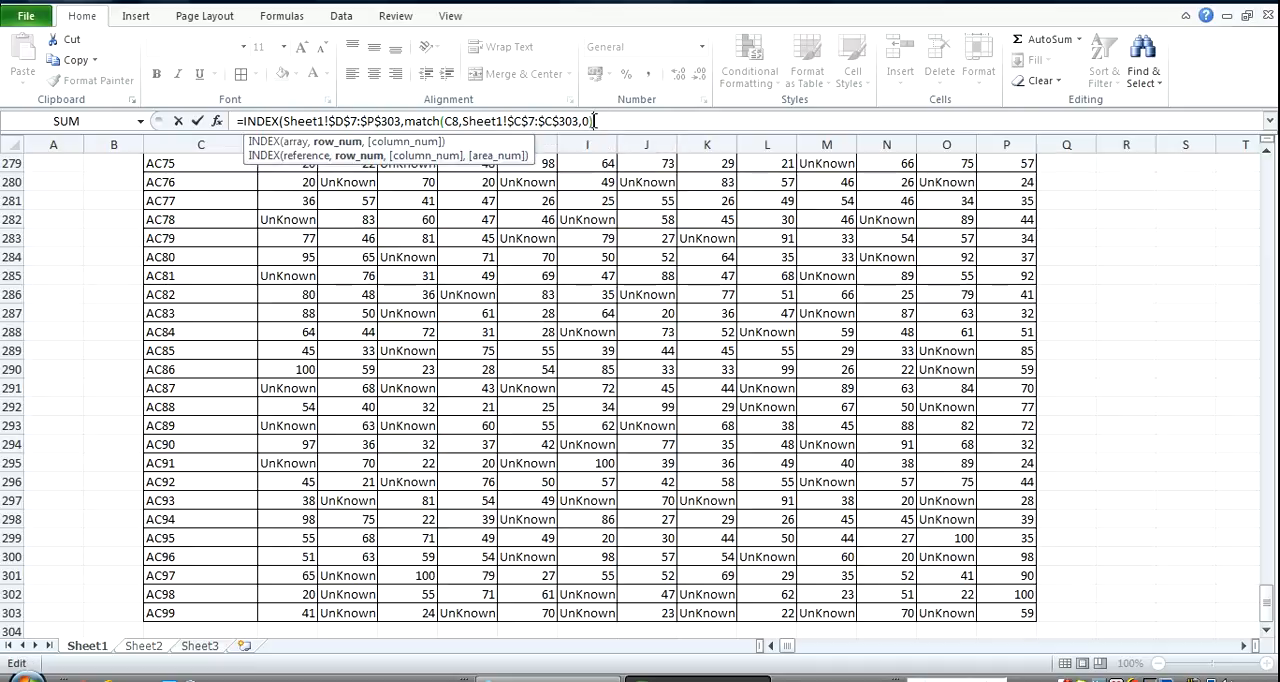
type(",")
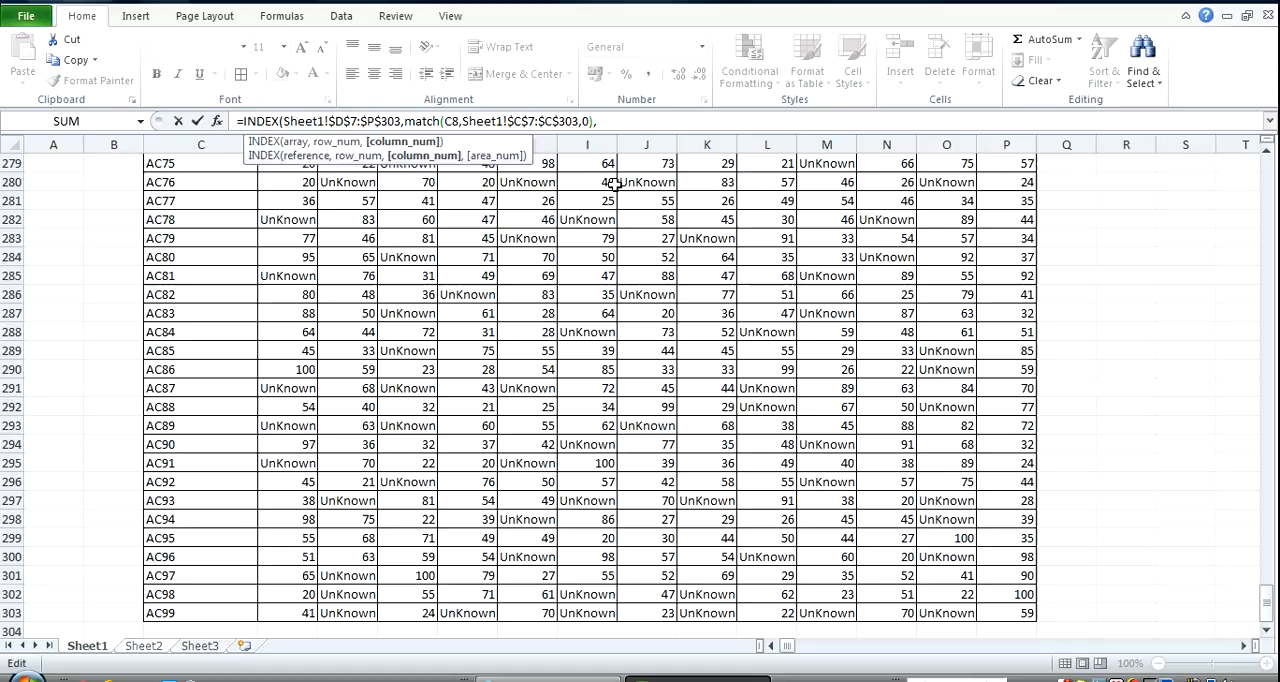
left_click(200, 200)
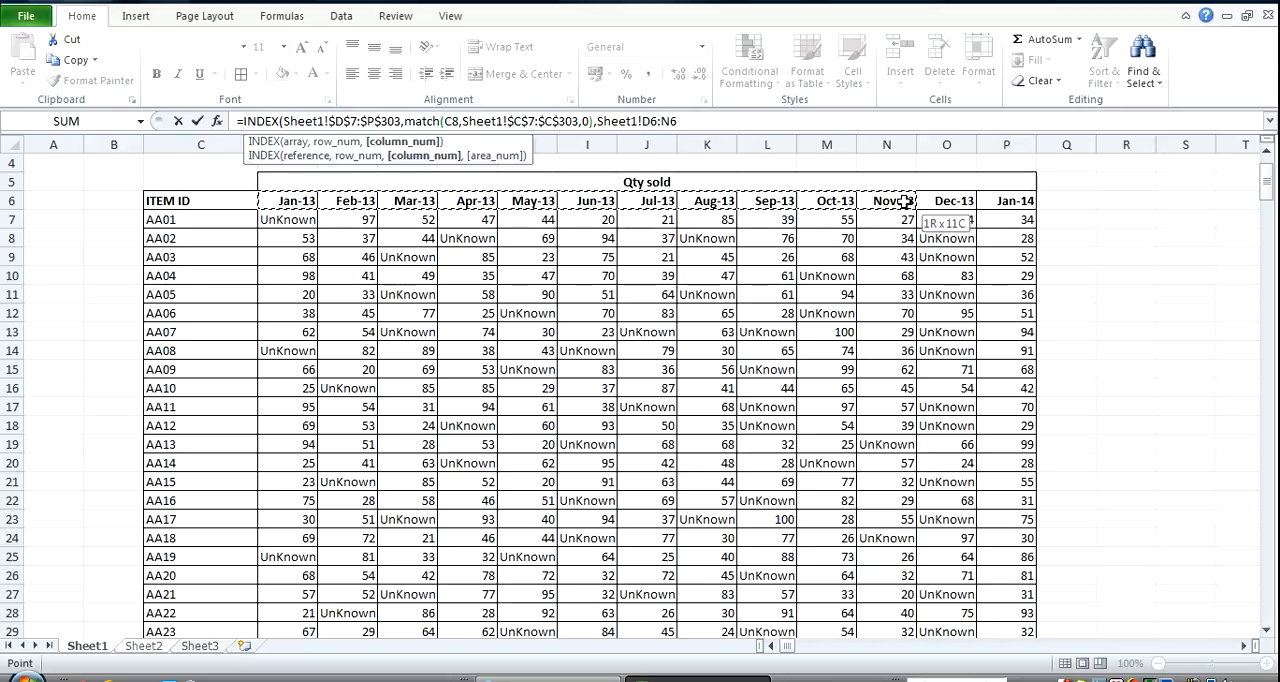
Remove the misplaced header range and start the column MATCH with D7's month as lookup value
left_click_drag(908, 200, 1010, 200)
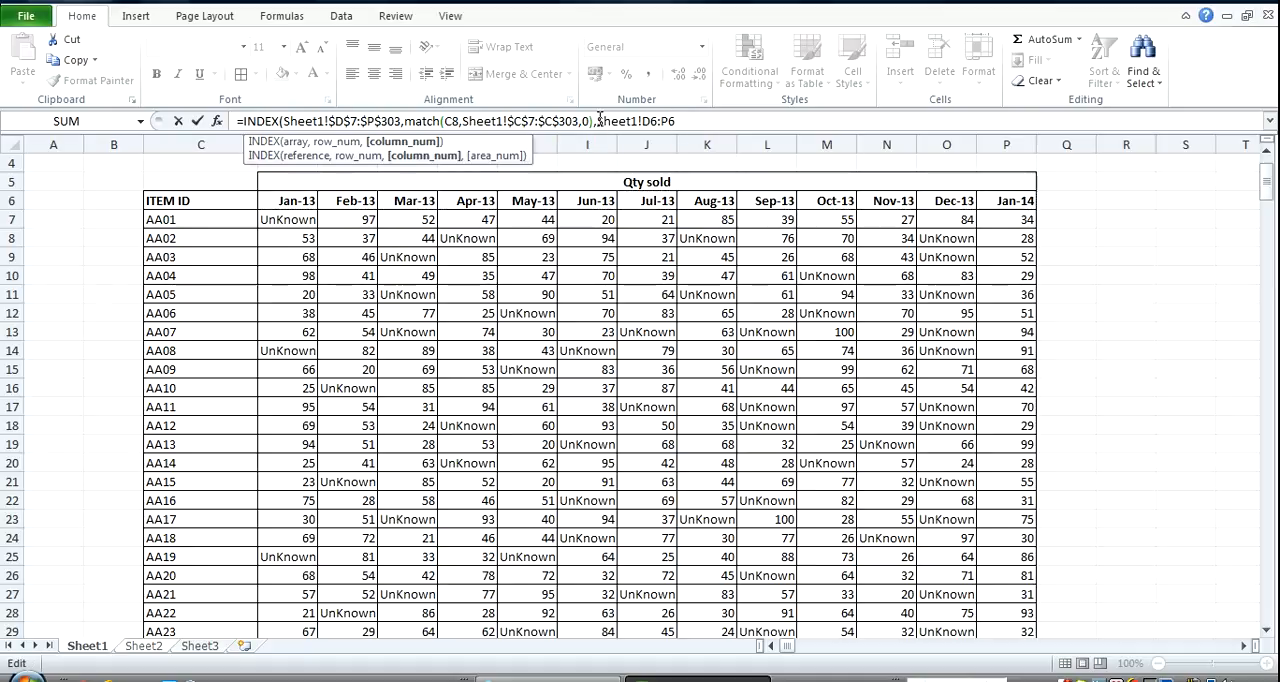
type("match(")
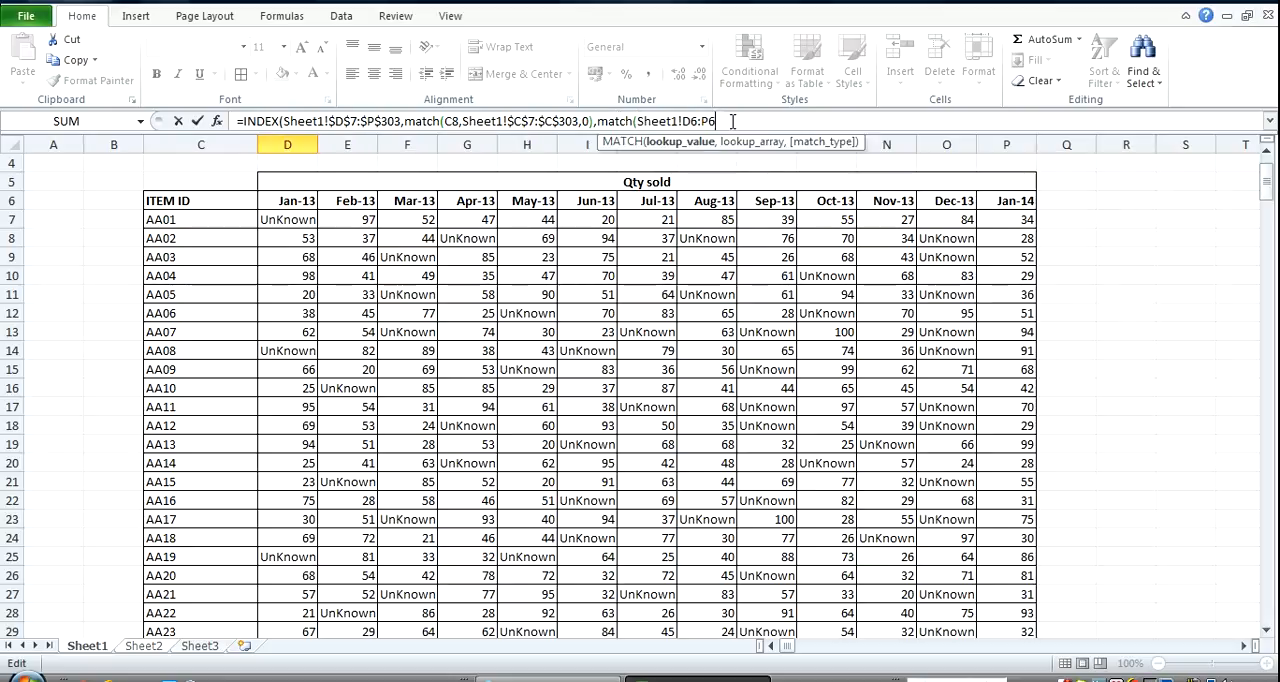
key("backspace")
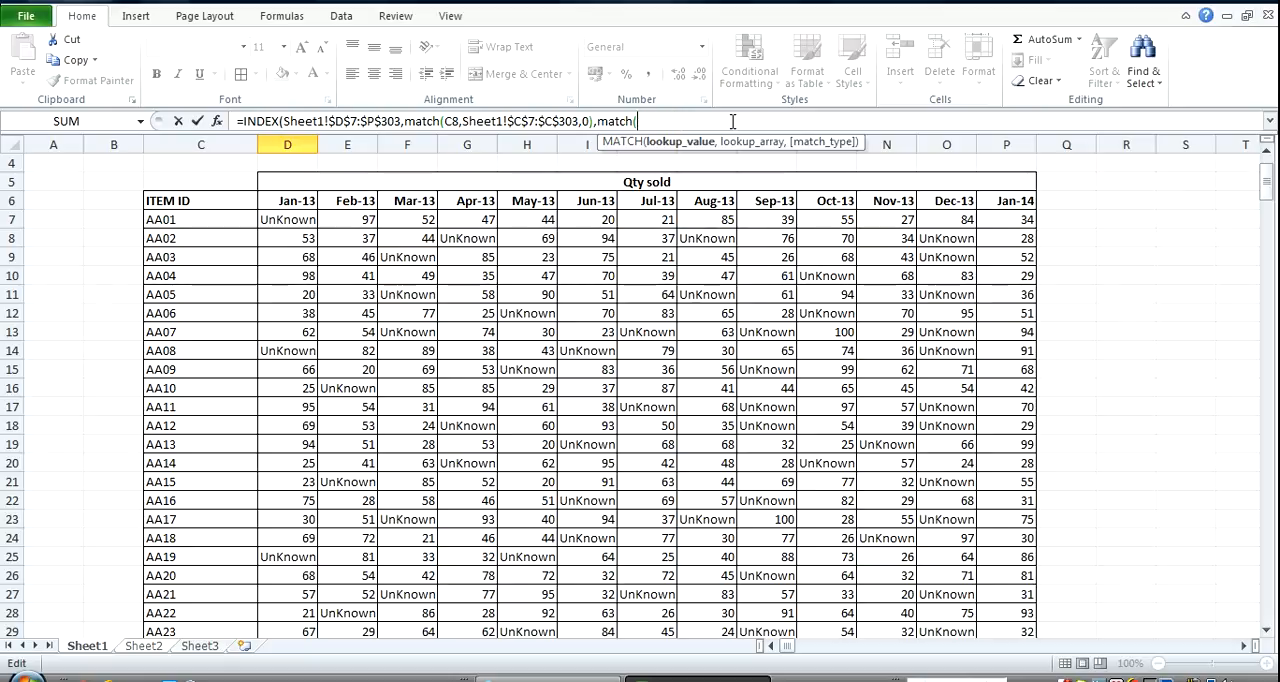
left_click(142, 644)
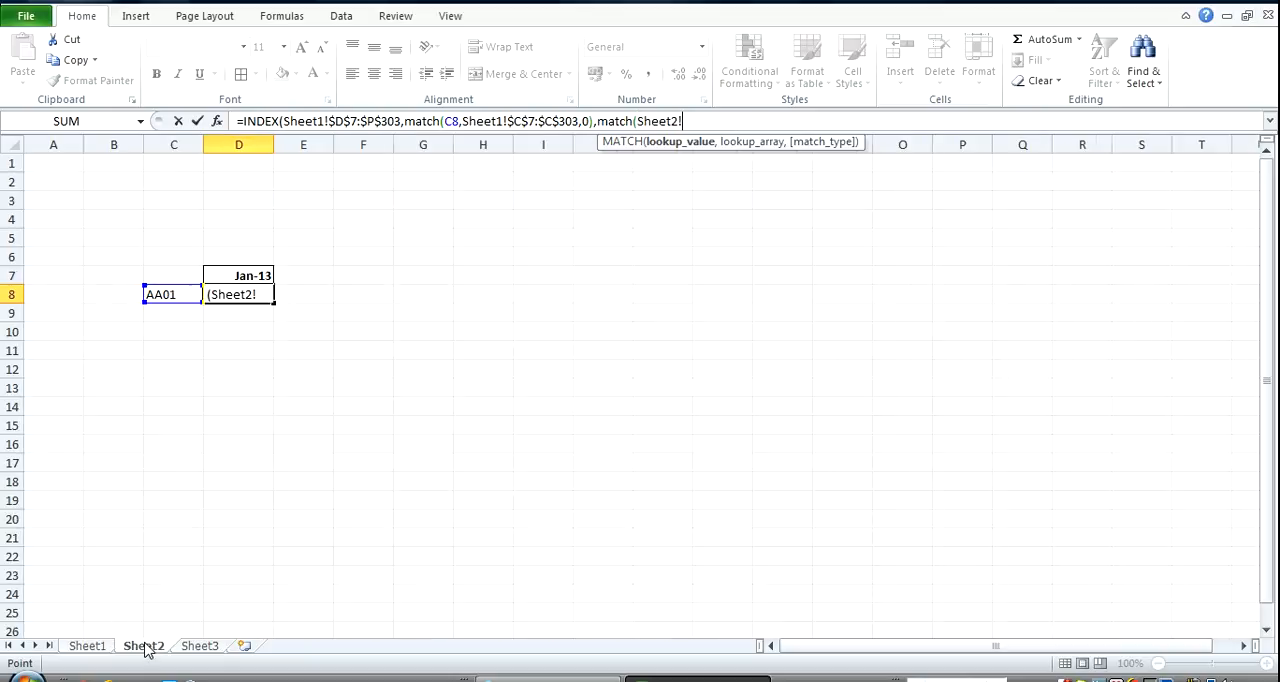
left_click(238, 276)
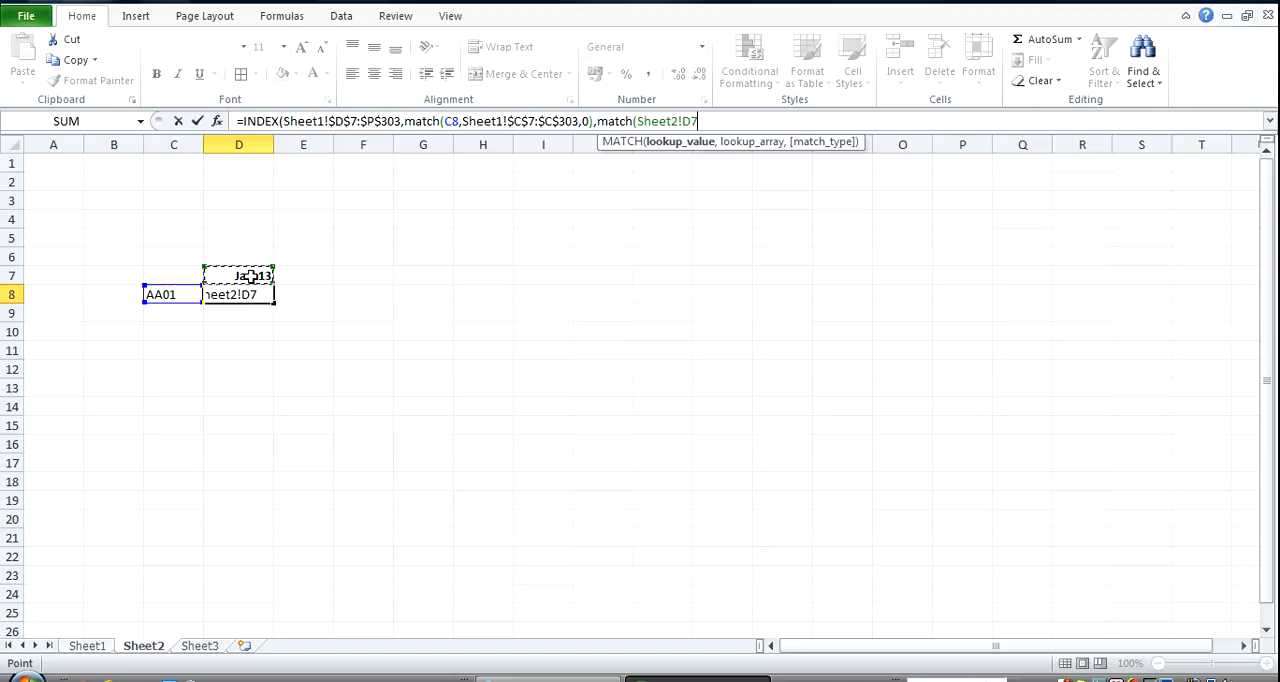
type(",")
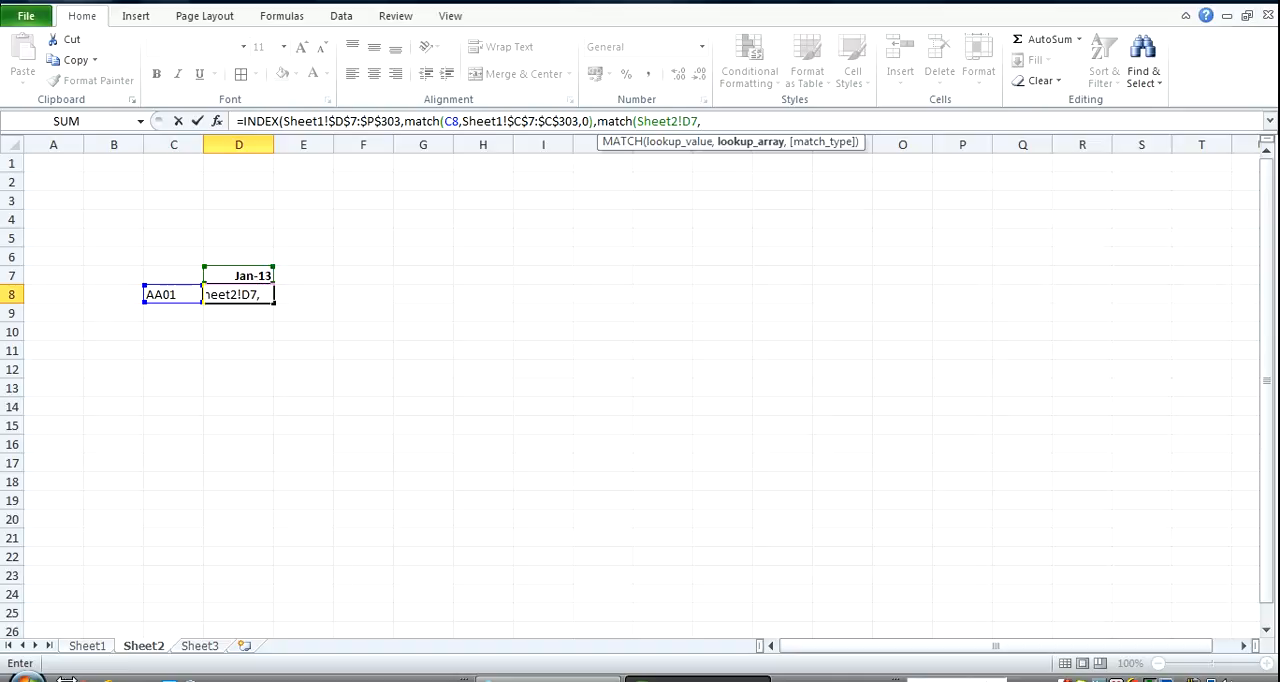
Match D7 against absolute Sheet1 $D$6:$P$6 headers, so D8 returns UnKnown for AA01 Jan-13
left_click(86, 644)
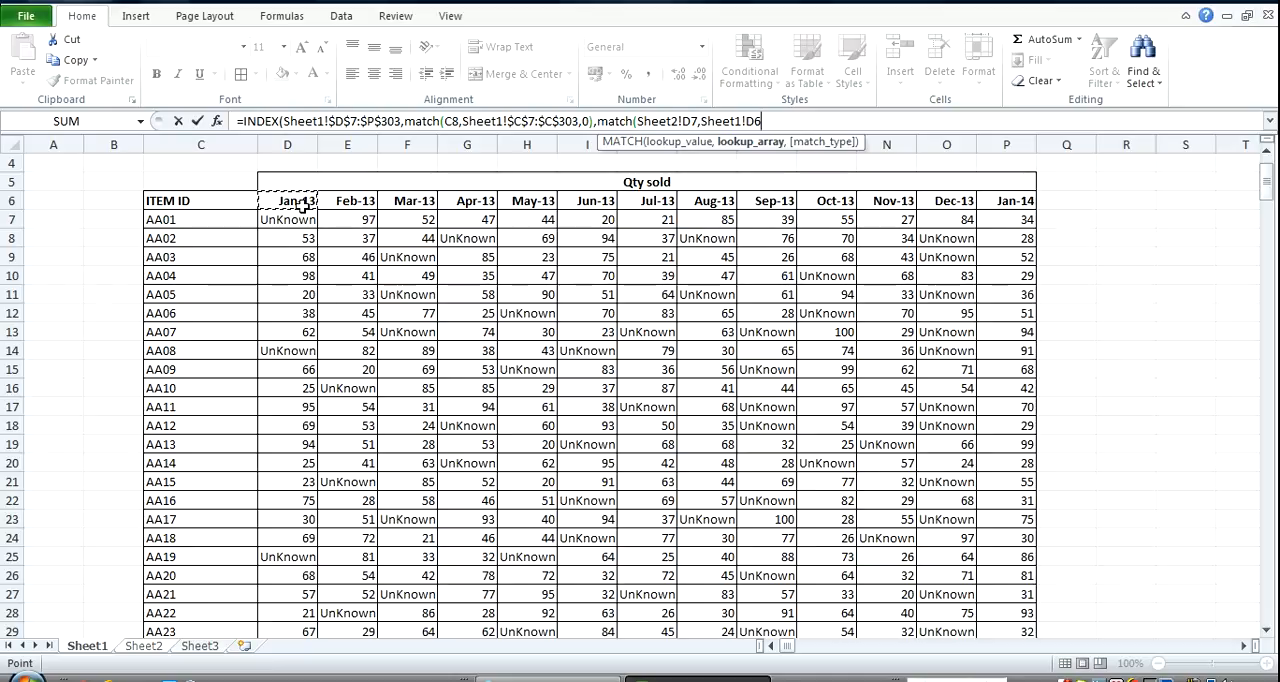
left_click_drag(288, 200, 1006, 200)
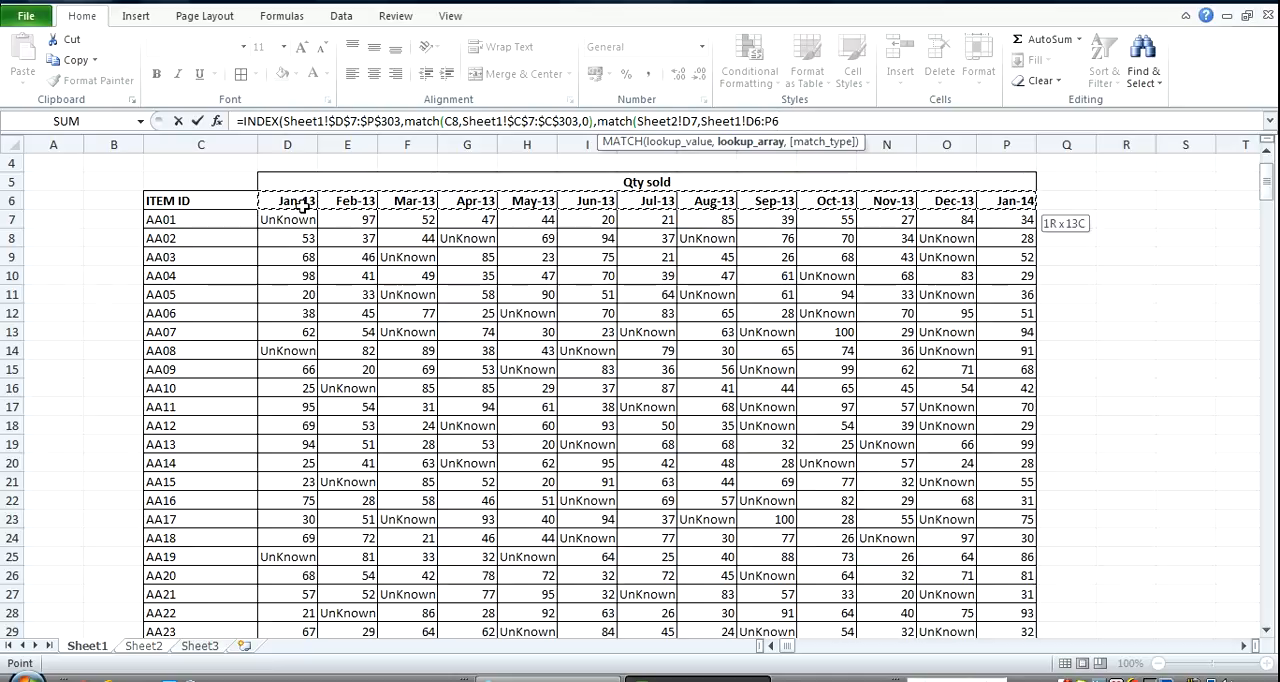
key("f4")
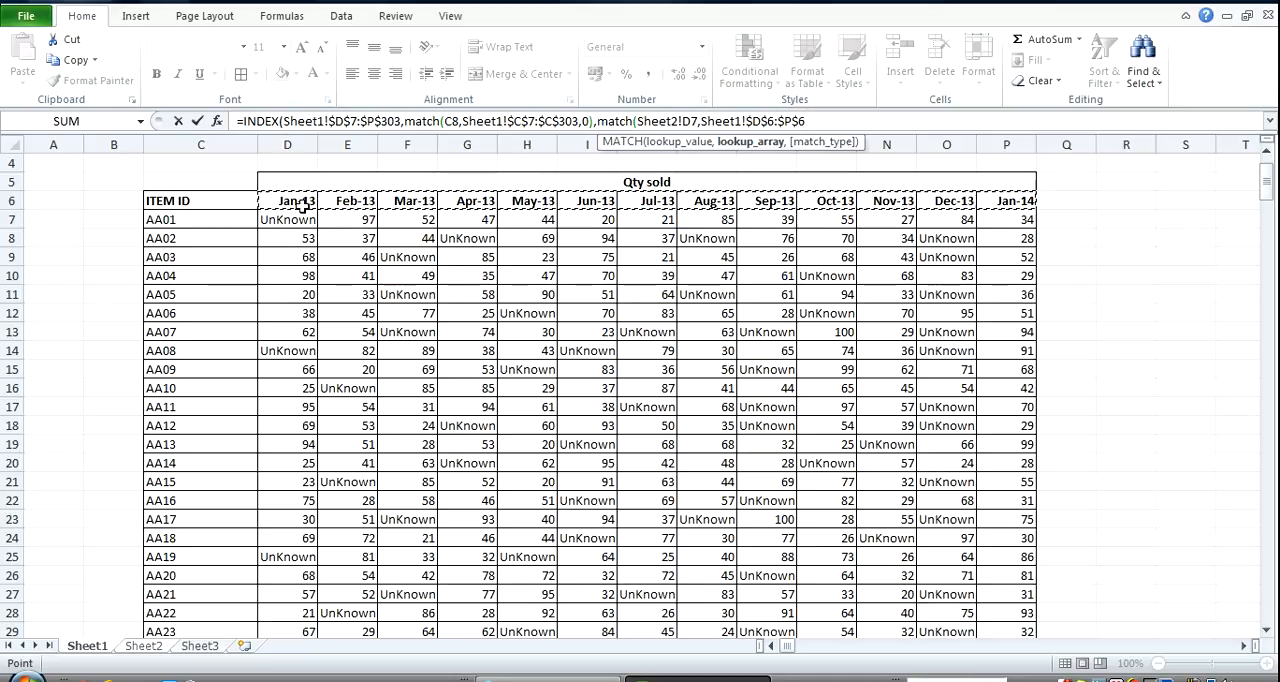
type(",")
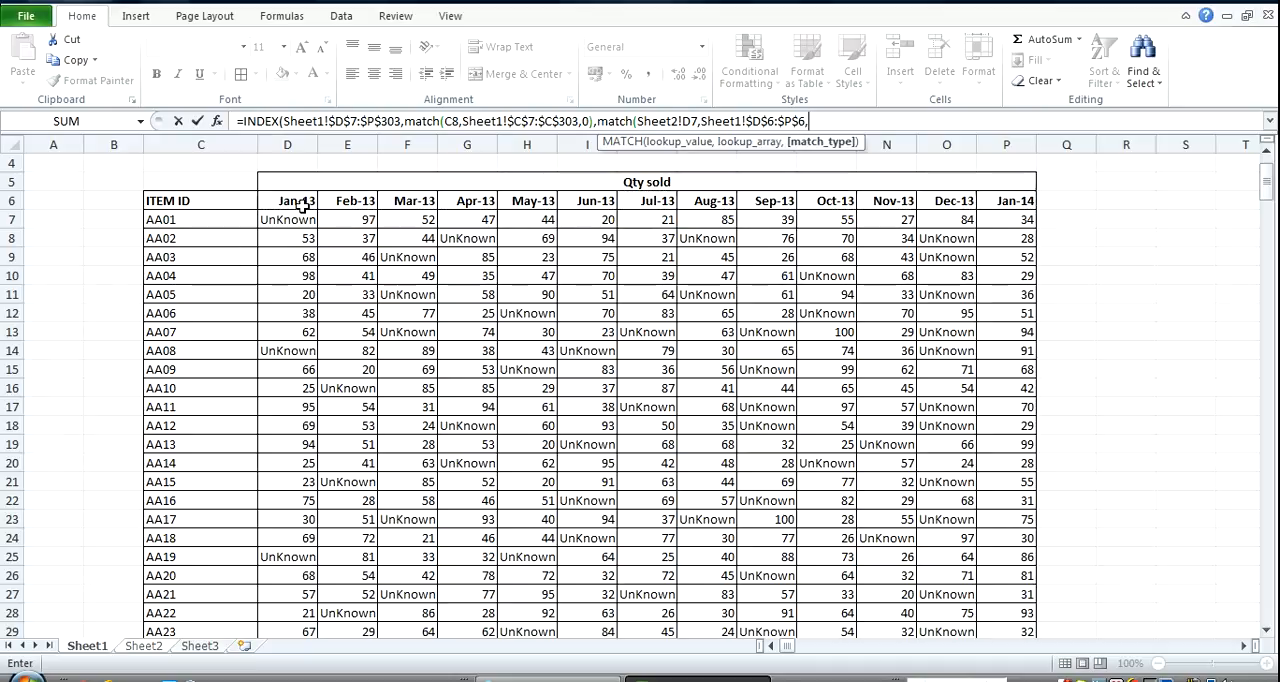
type(",")
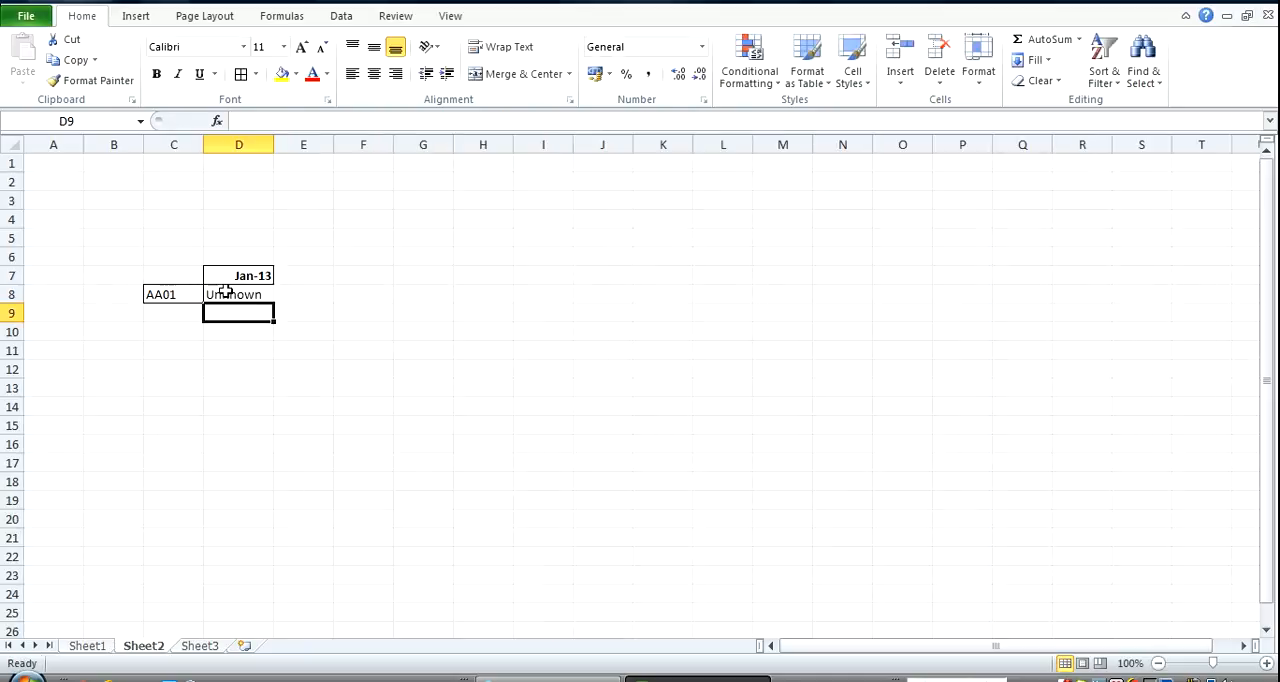
Switch the drop-downs to AA02, then Feb-13 and AA04, so D8 returns 41
left_click(172, 294)
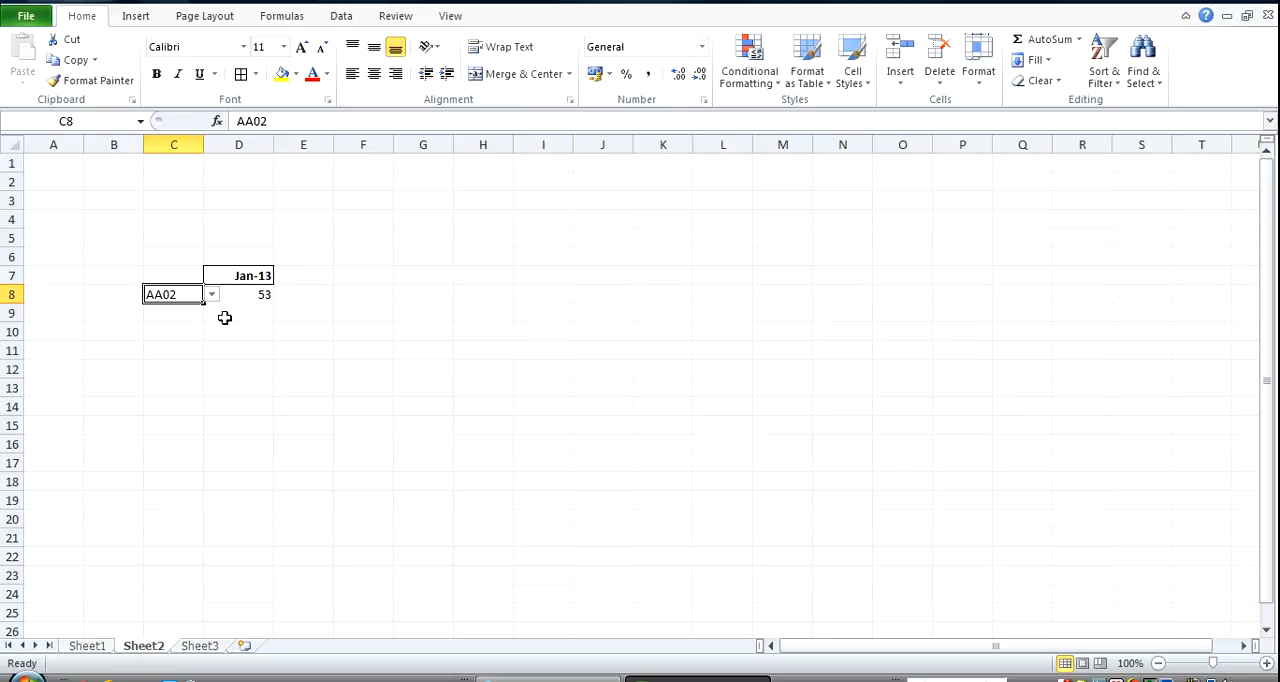
left_click(284, 276)
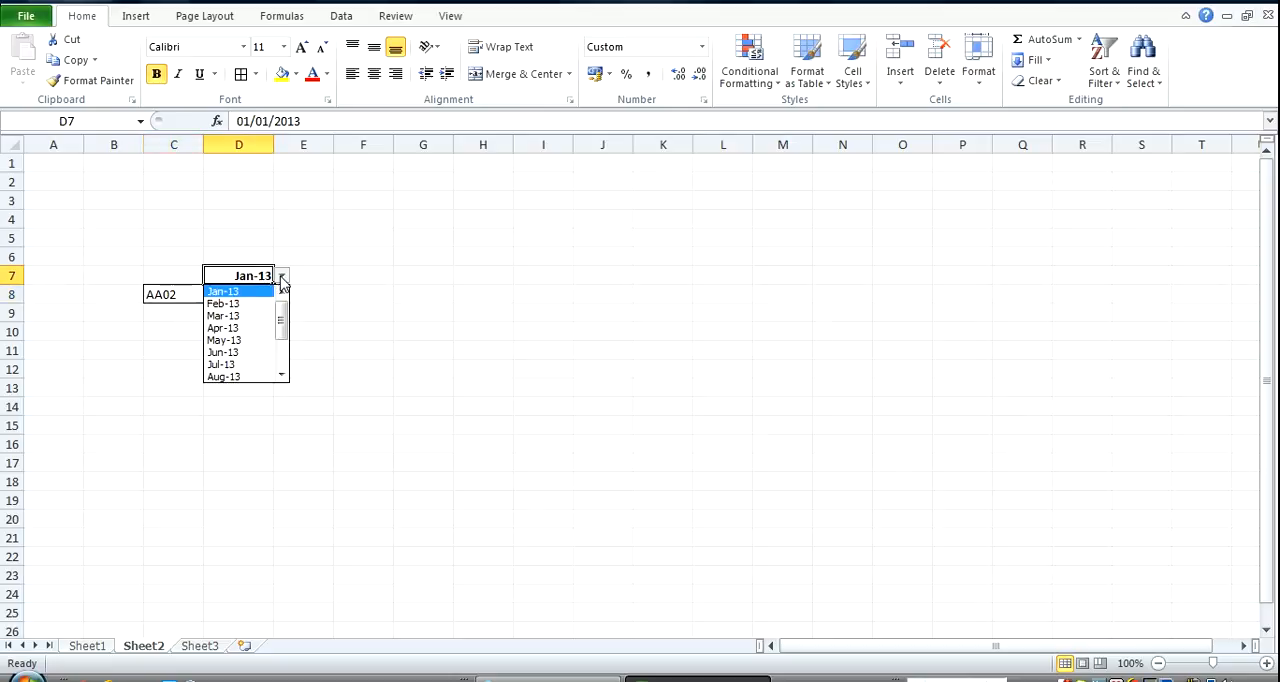
left_click(224, 304)
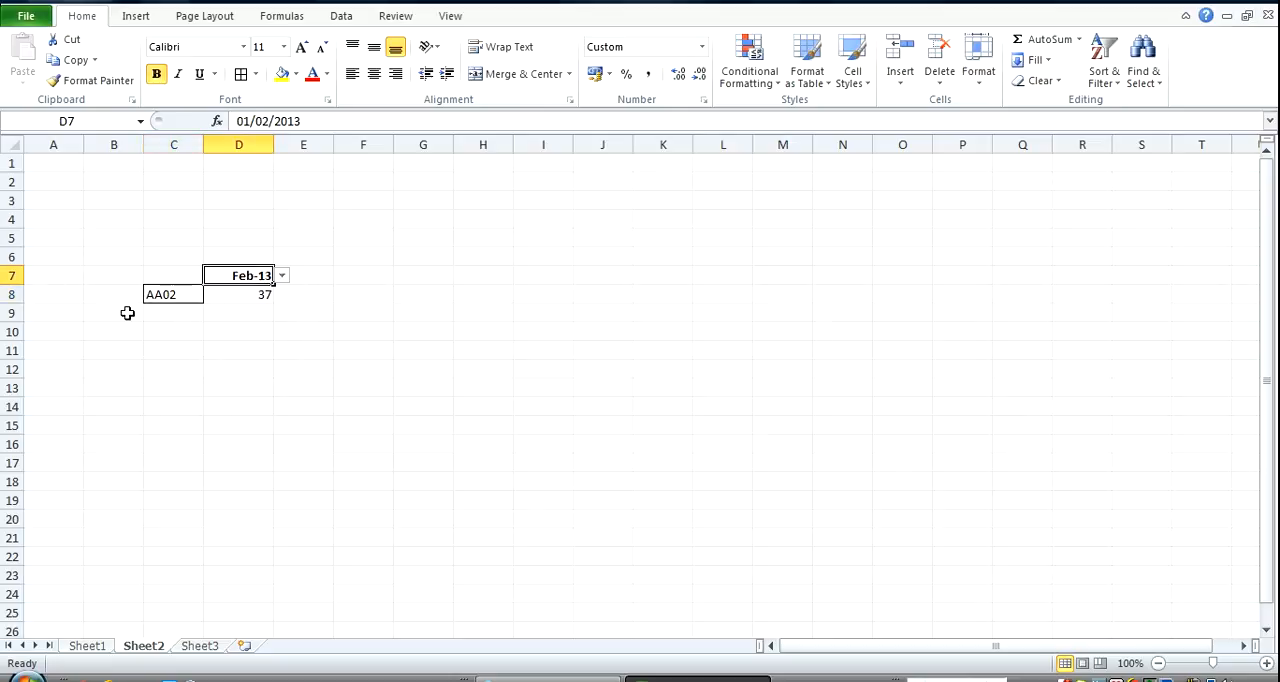
left_click(212, 294)
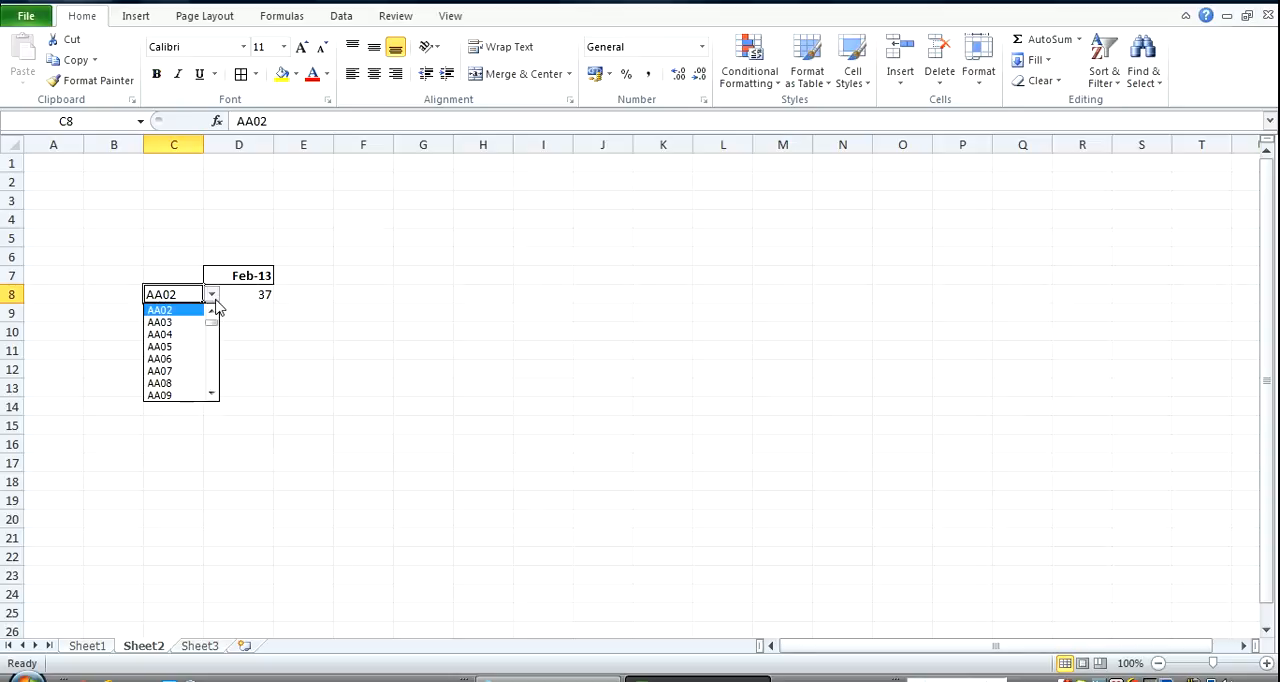
left_click(160, 334)
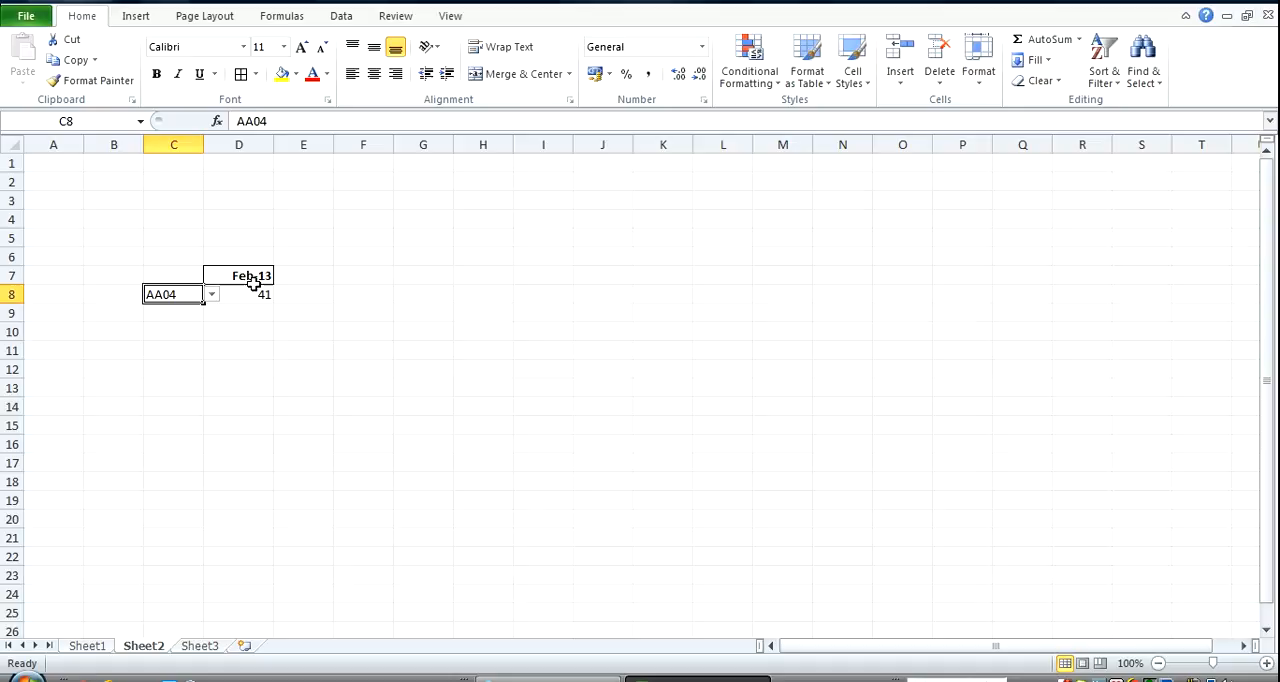
left_click(238, 276)
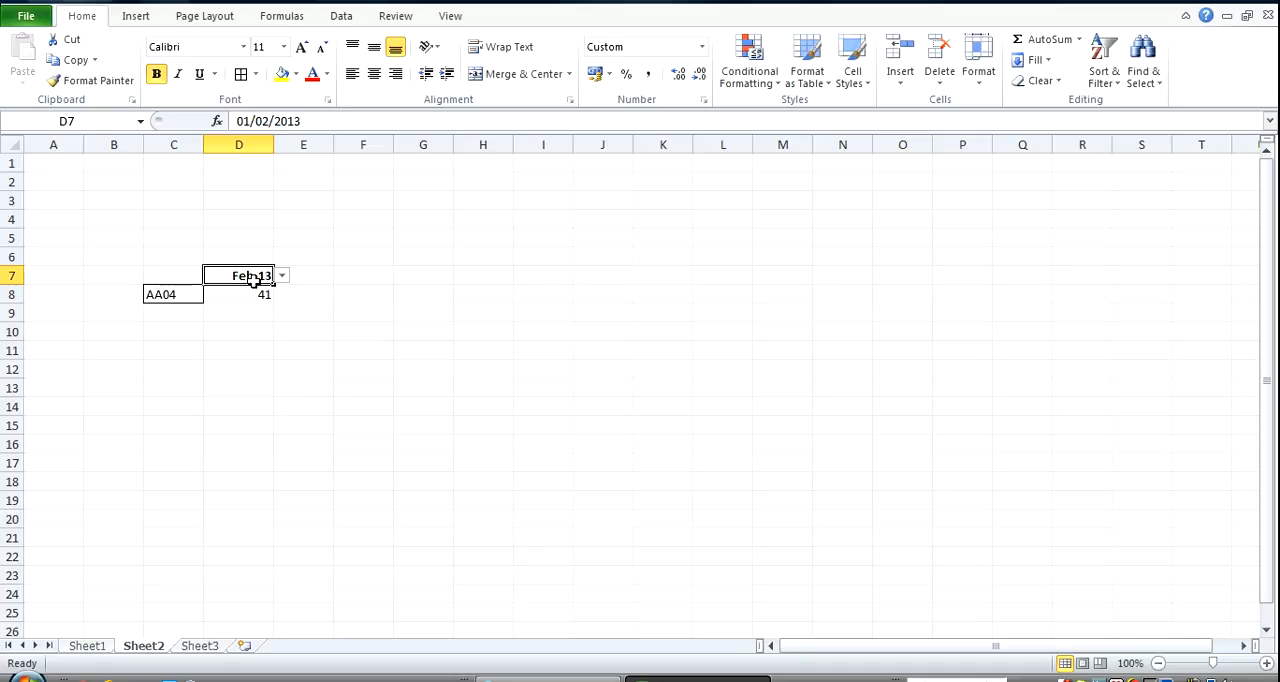
mouse_move(84, 634)
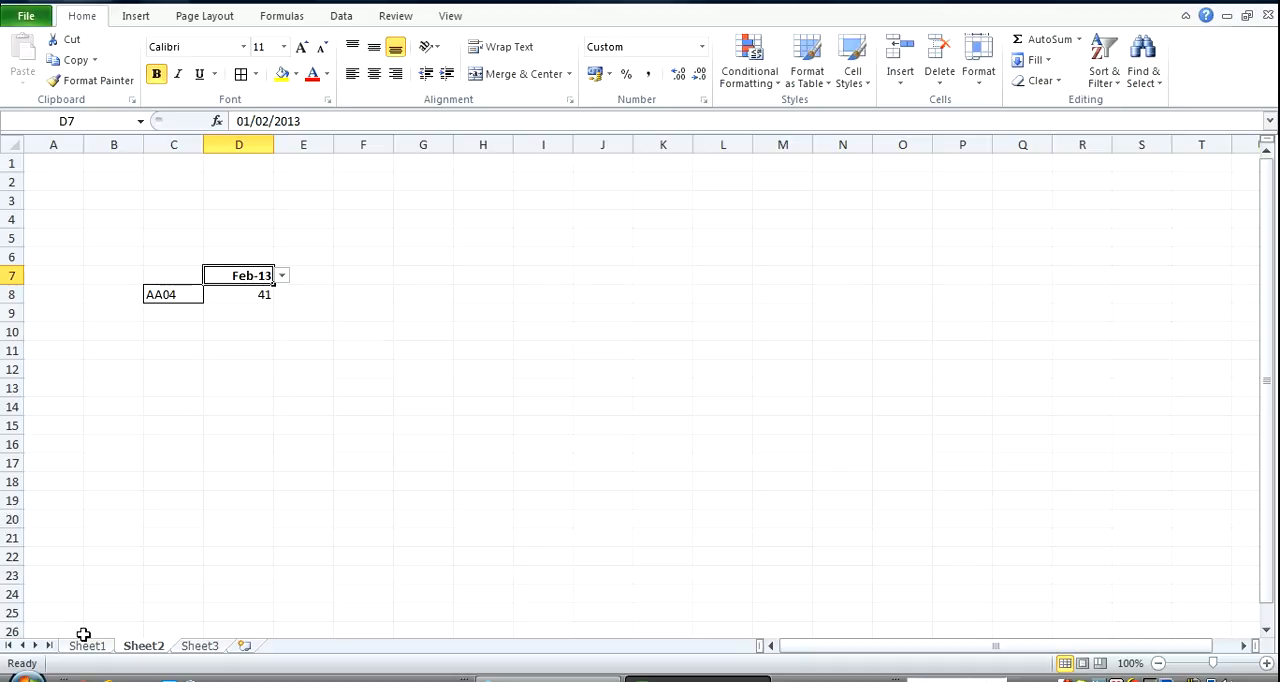